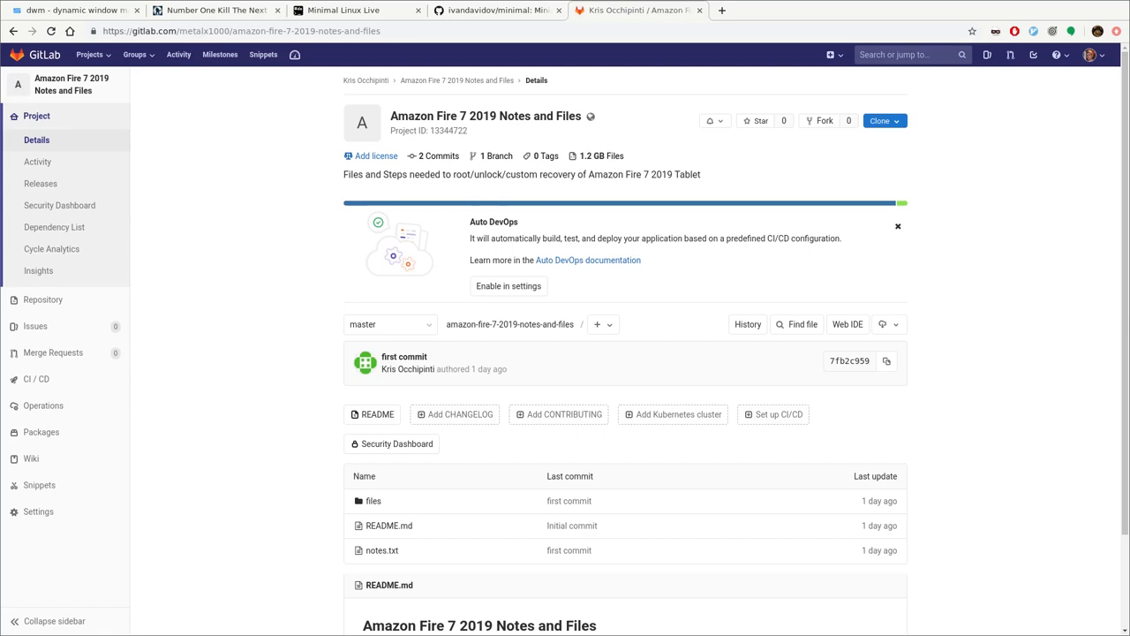
pyautogui.moveTo(600, 302)
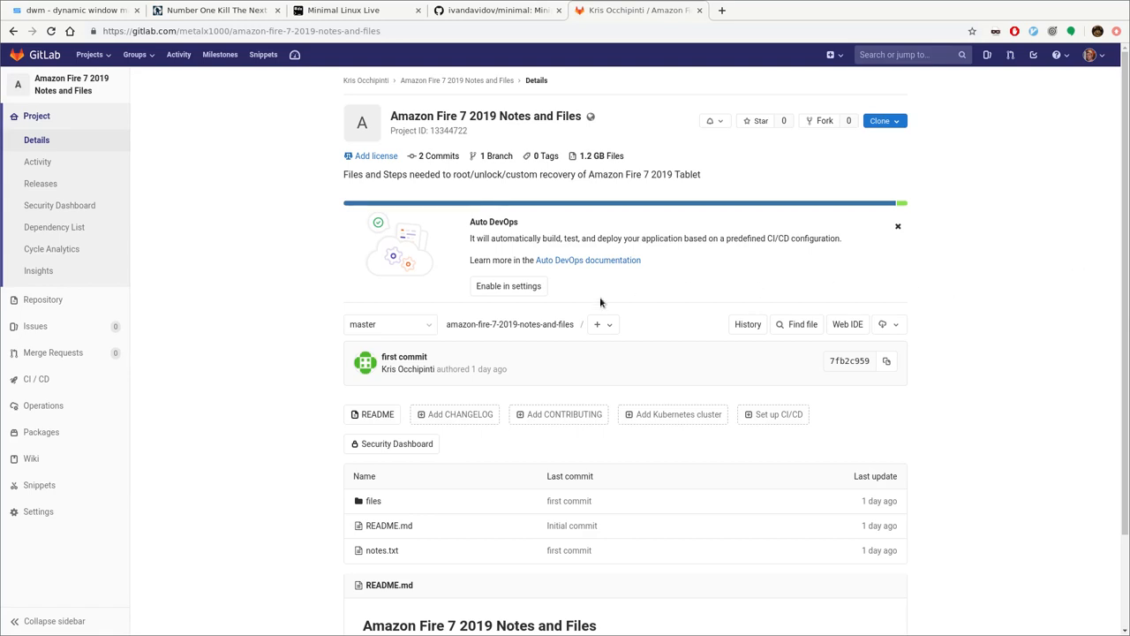
pyautogui.moveTo(516, 375)
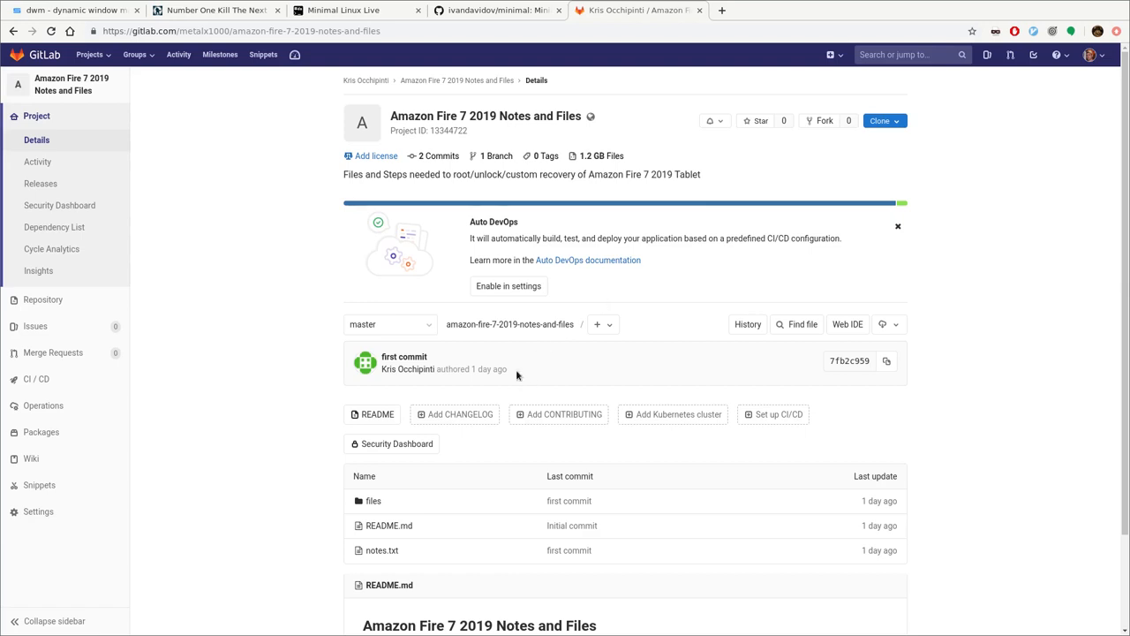
pyautogui.moveTo(282, 397)
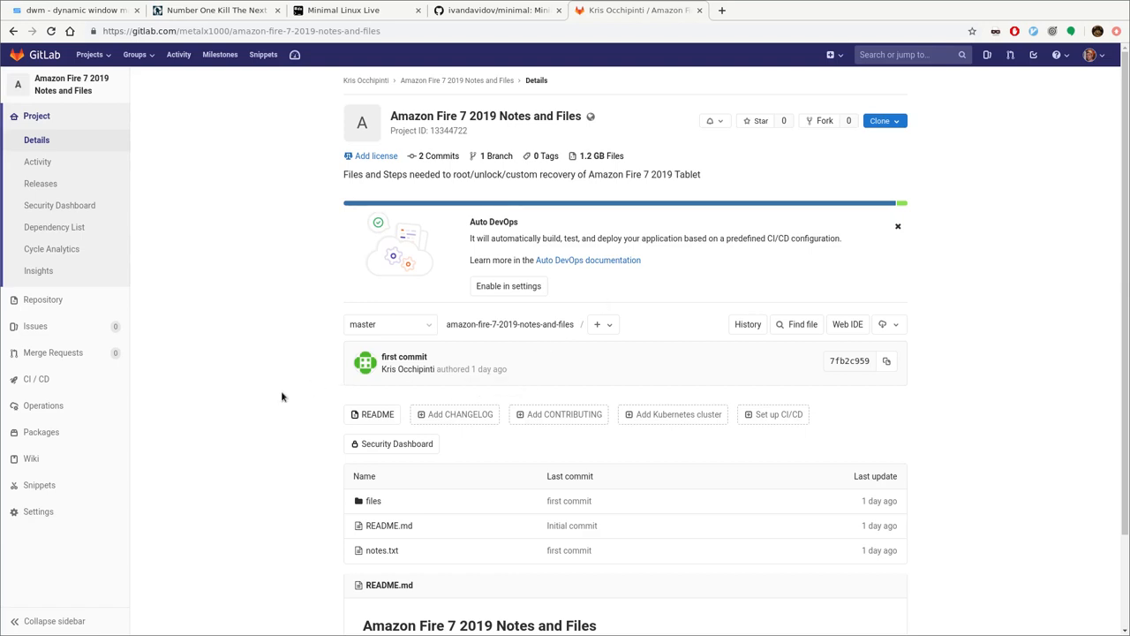
pyautogui.moveTo(609, 283)
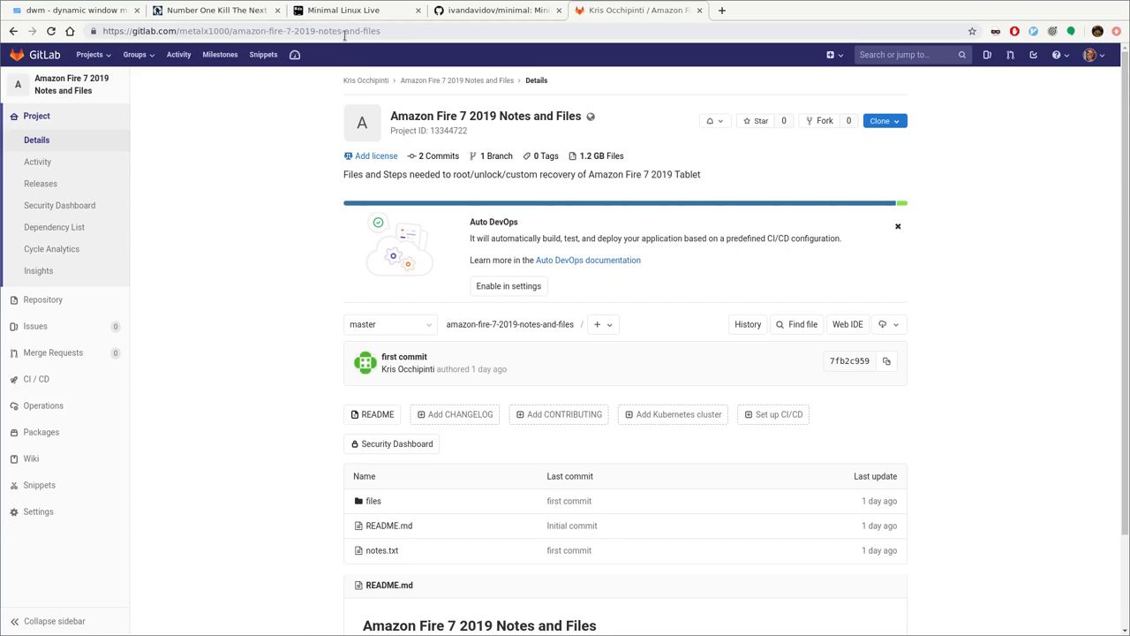
pyautogui.moveTo(262, 386)
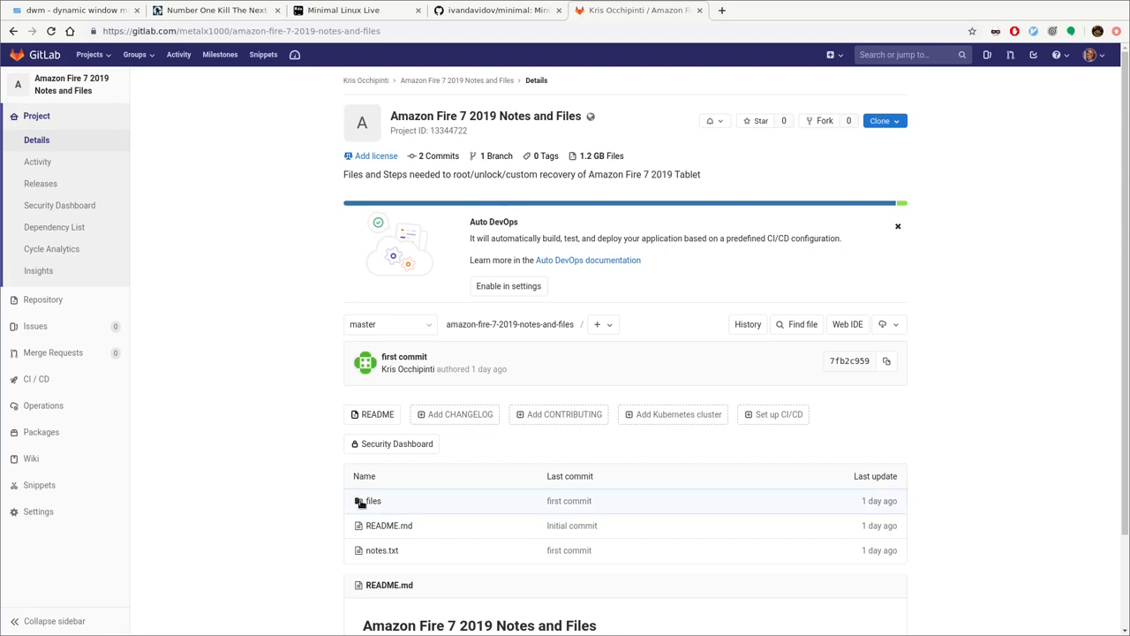
# Open an adb shell, list all packages, then filter them with grep -i amazon
pyautogui.click(374, 501)
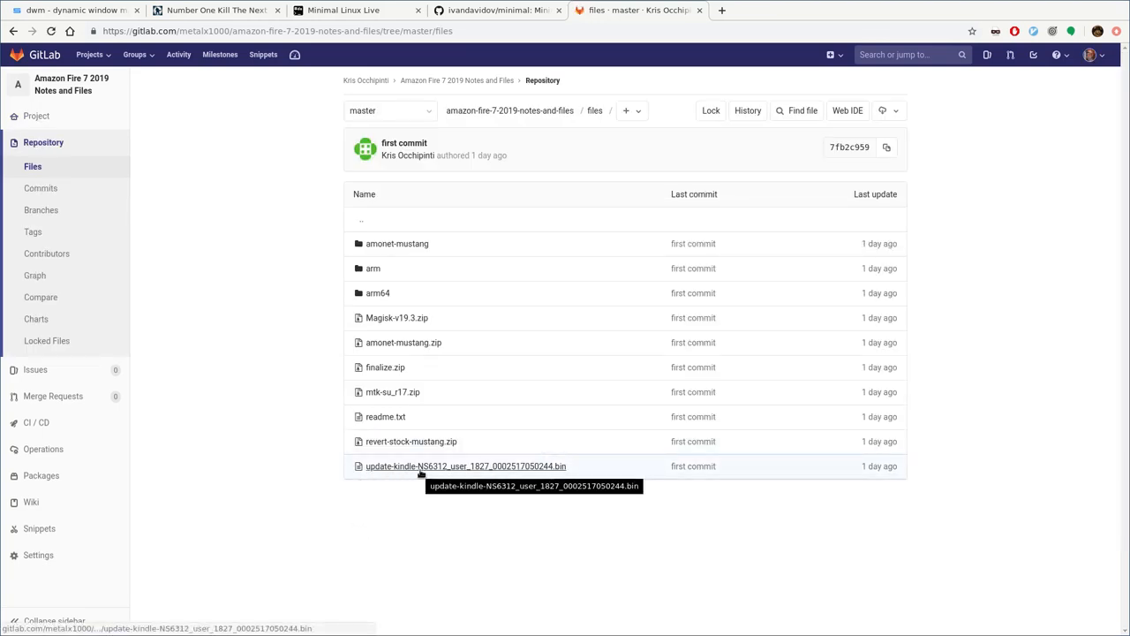
pyautogui.moveTo(484, 482)
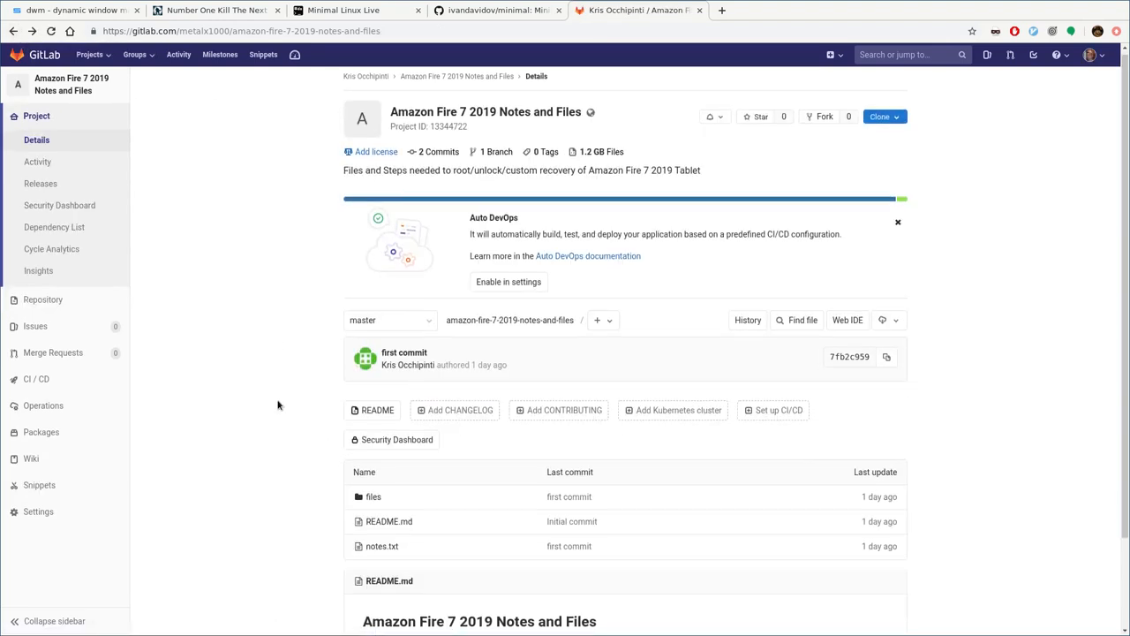
pyautogui.scroll(-3)
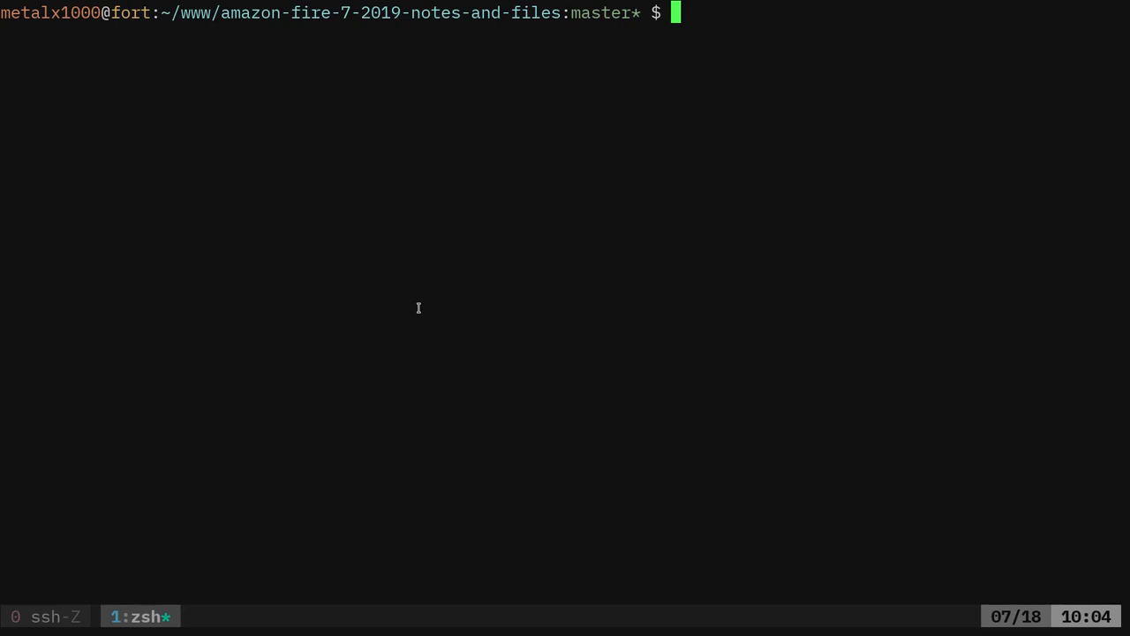
pyautogui.write('abd')
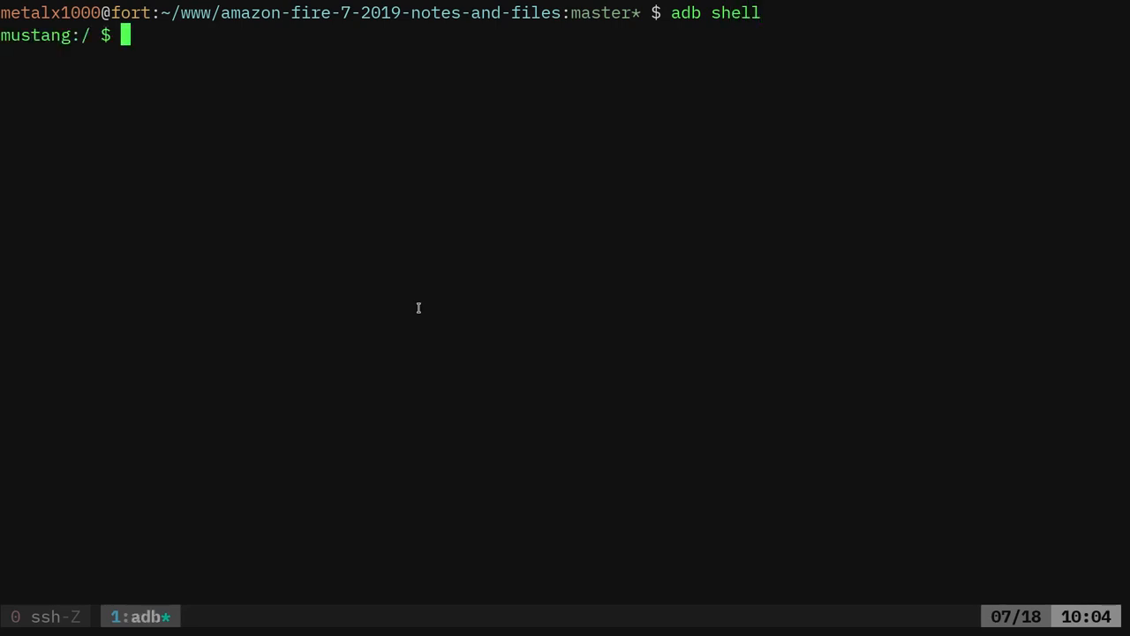
pyautogui.write('pm list packages')
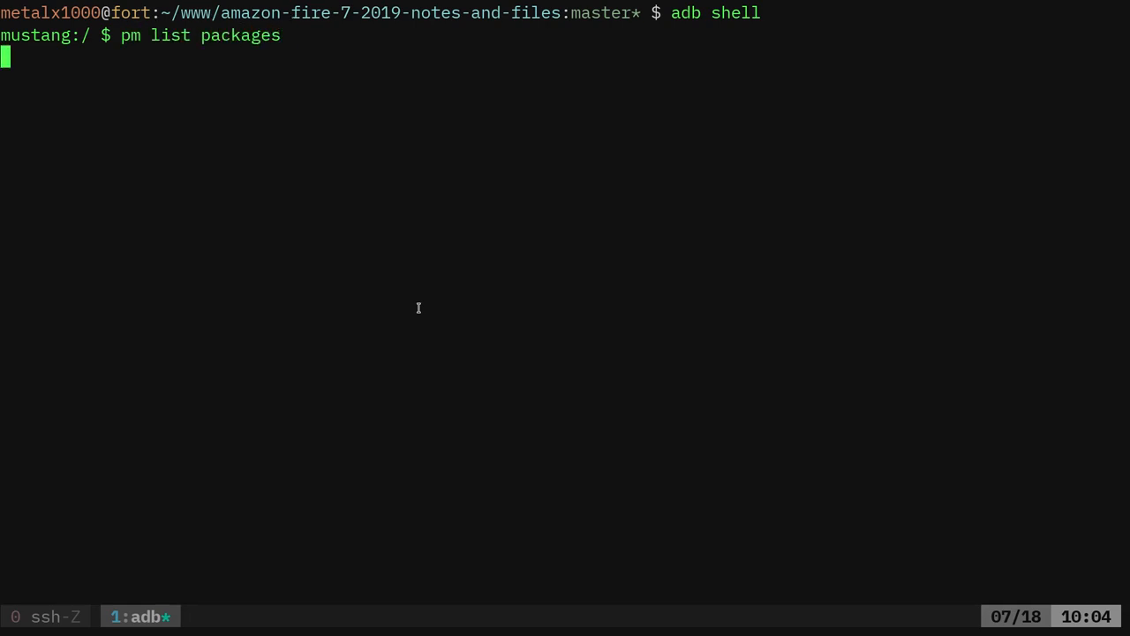
pyautogui.press('Return')
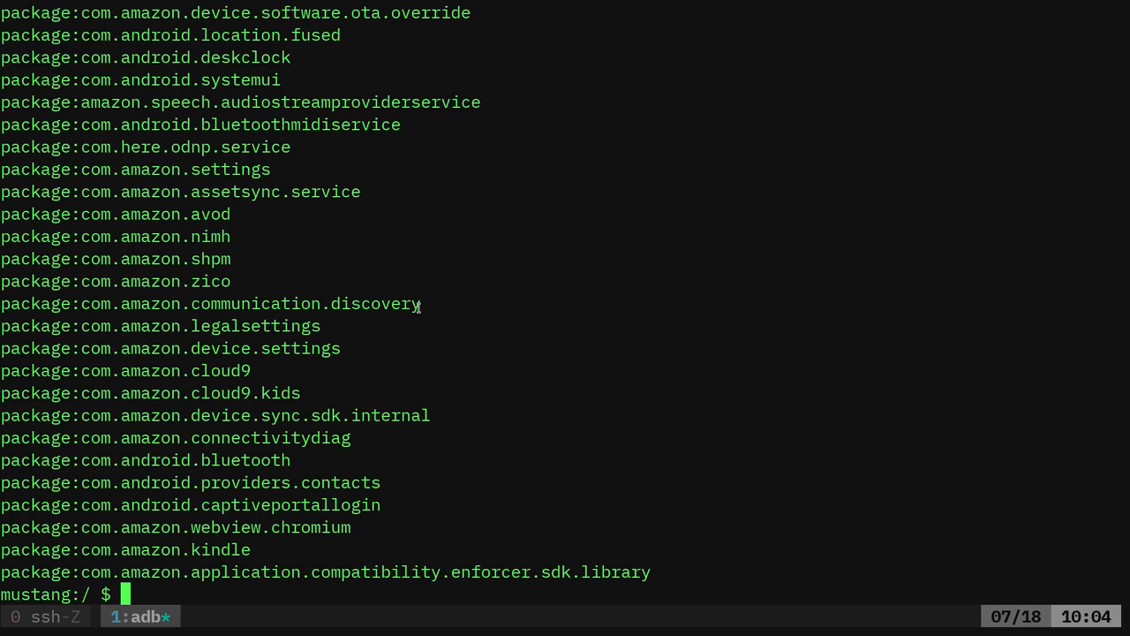
pyautogui.write('pm list packages|grep')
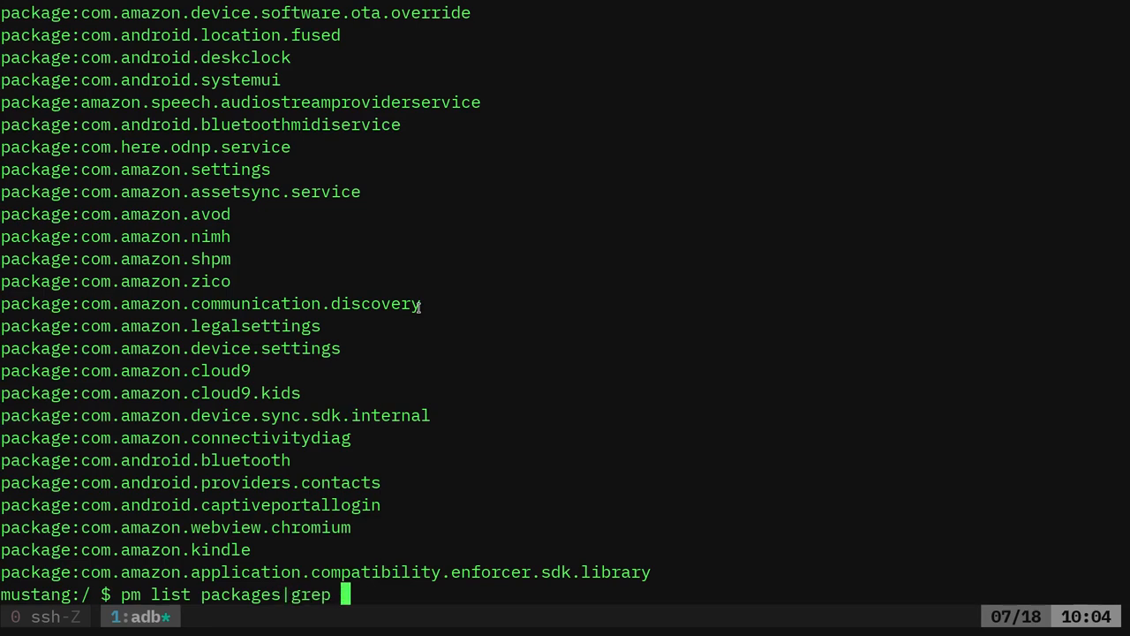
pyautogui.write('-i amazon')
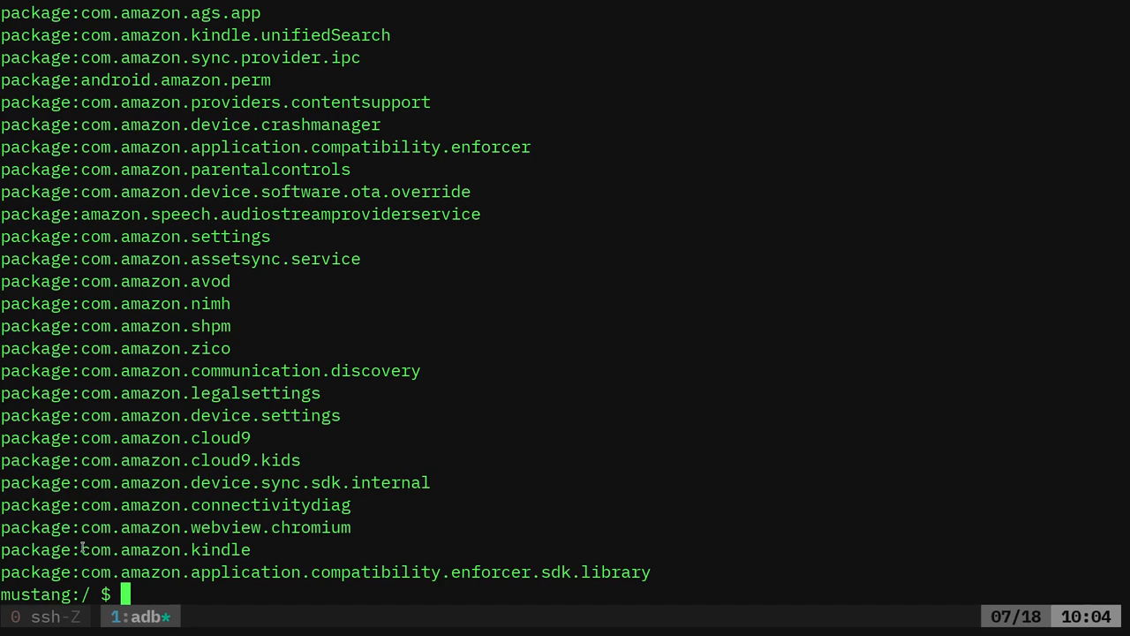
# Run pm list packages|grep -i kindle to find the Kindle-related packages
pyautogui.doubleClick(166, 549)
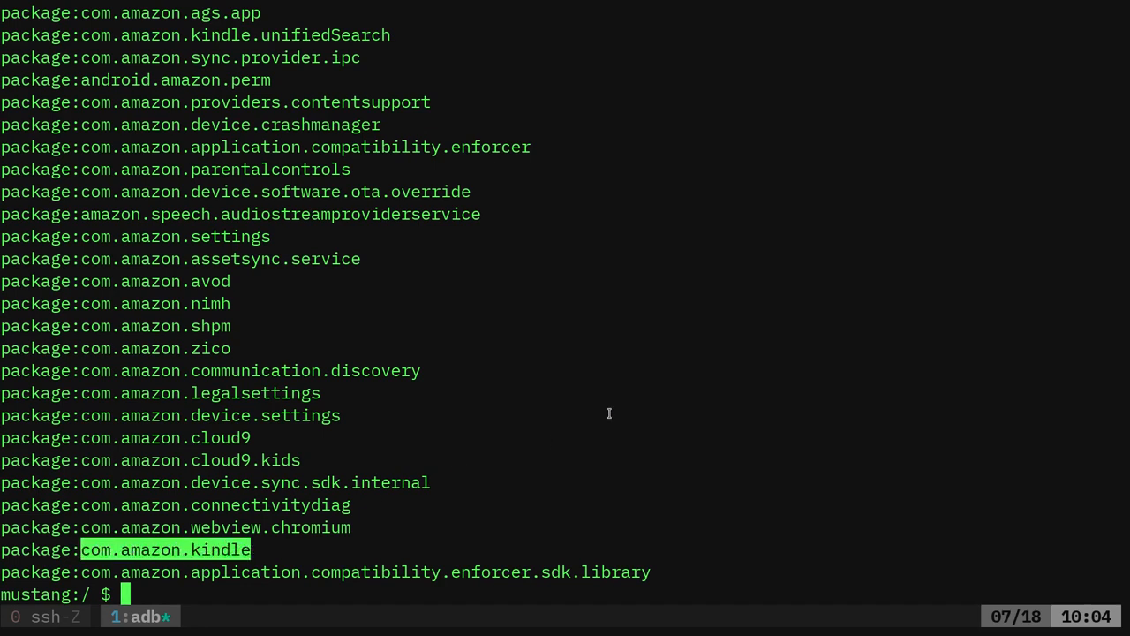
pyautogui.write('pm list packages|grep -i')
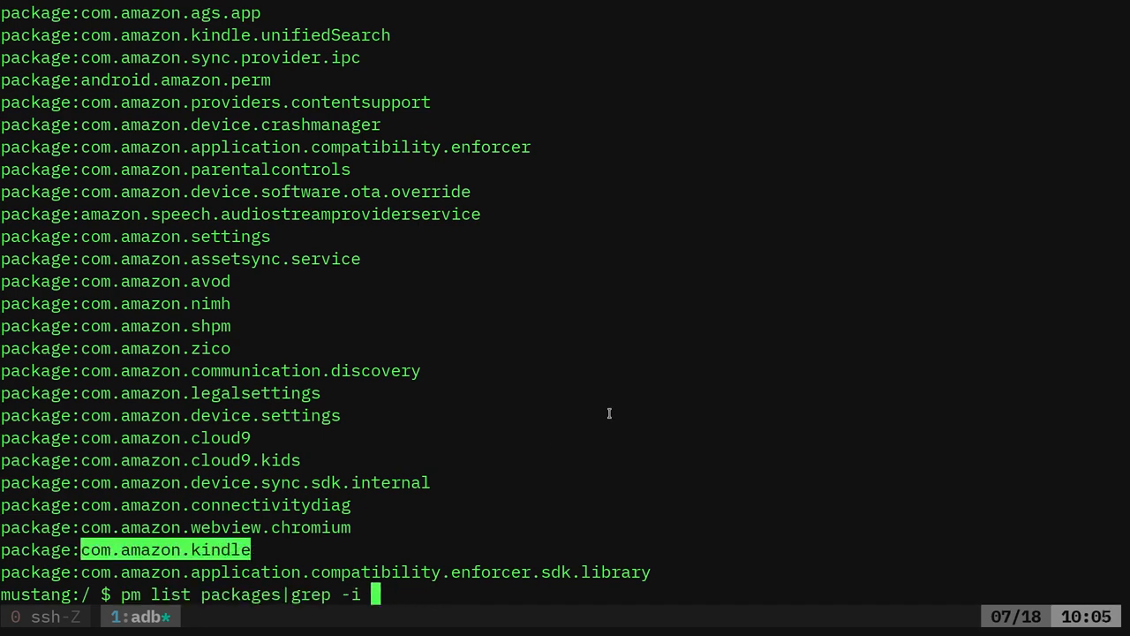
pyautogui.write('kindle')
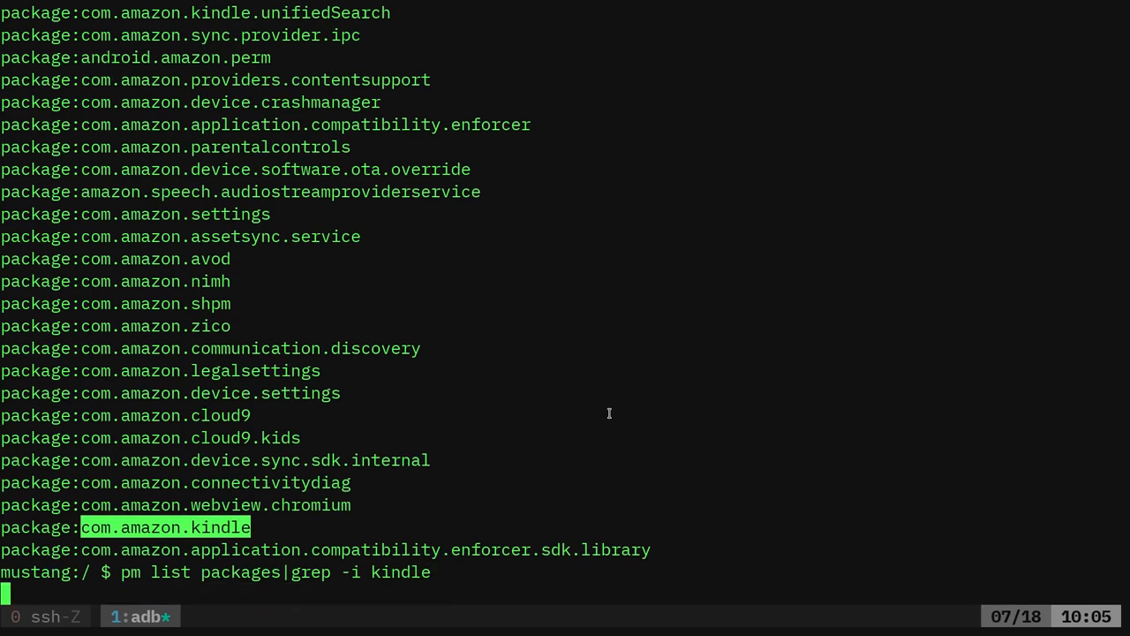
pyautogui.press('Return')
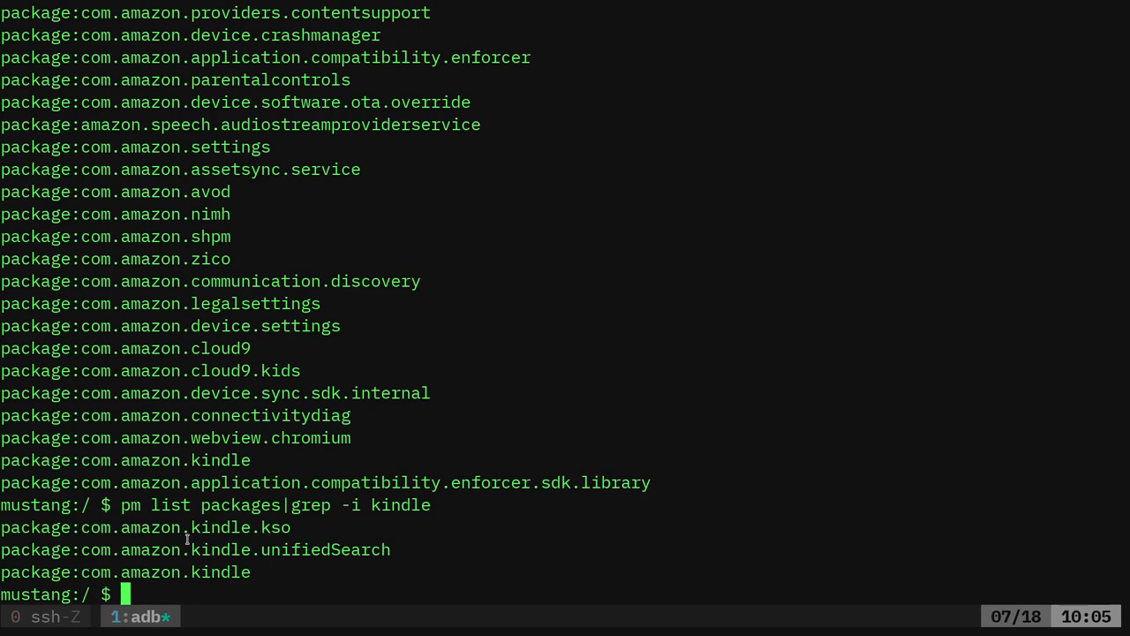
pyautogui.write('p')
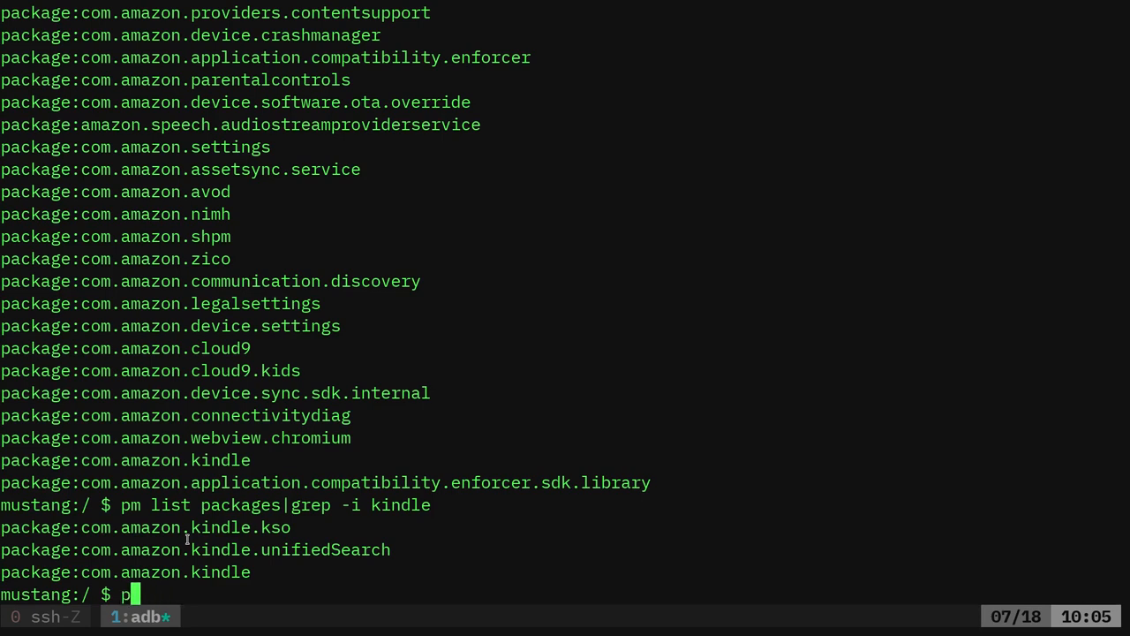
# Attempt pm disable com.amazon.kindle without root, which fails, then exit the adb shell
pyautogui.write('m')
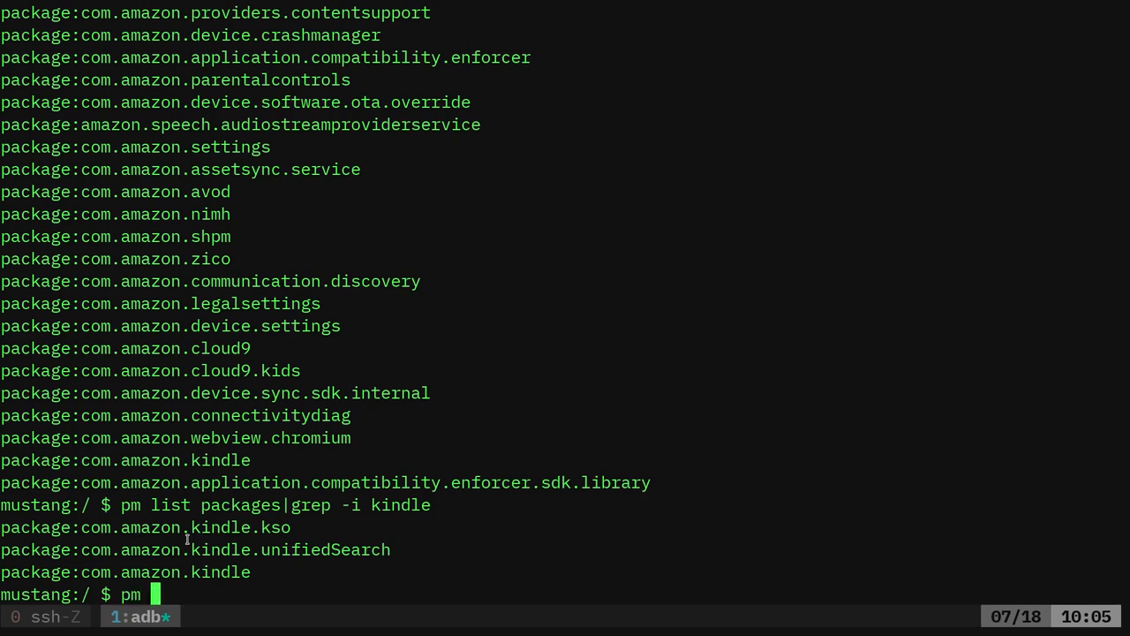
pyautogui.write('unstall')
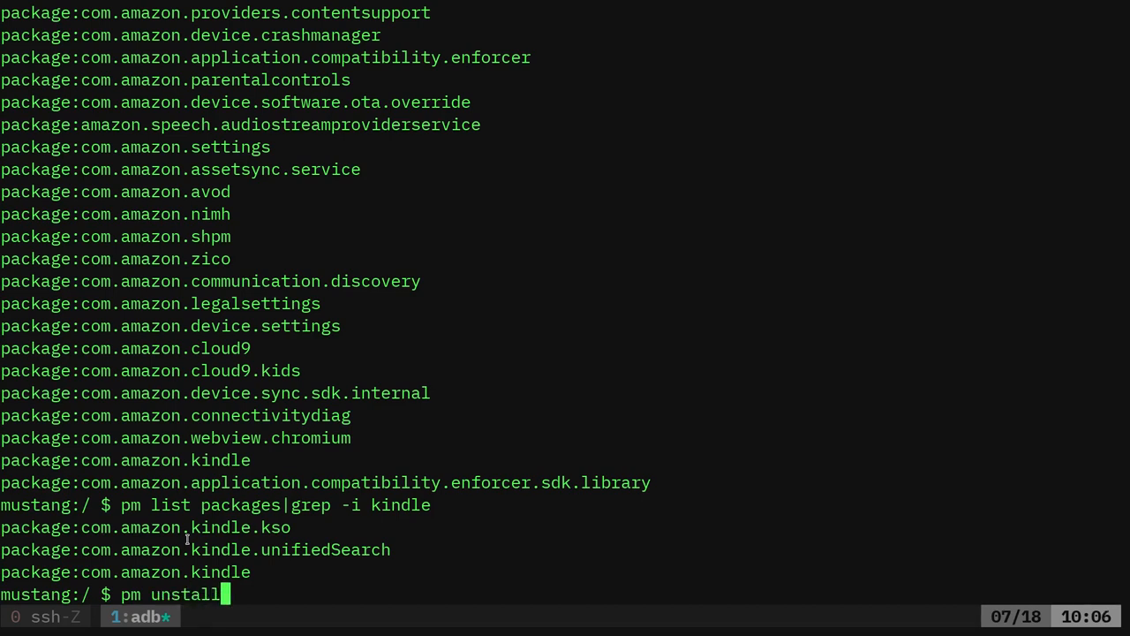
pyautogui.write('di')
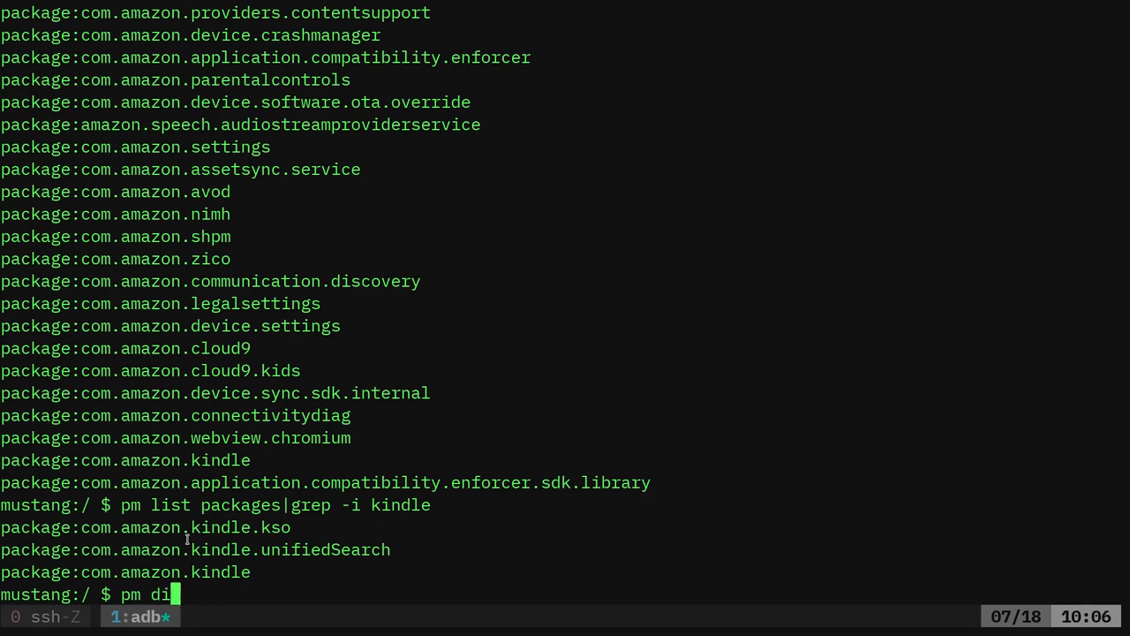
pyautogui.write('s')
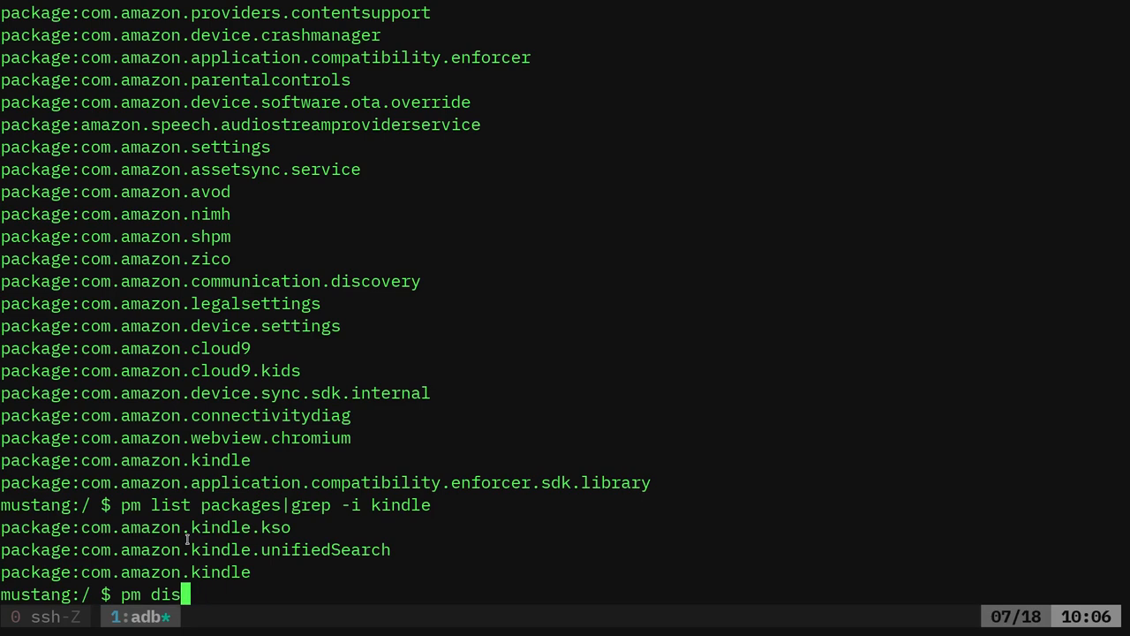
pyautogui.write('able')
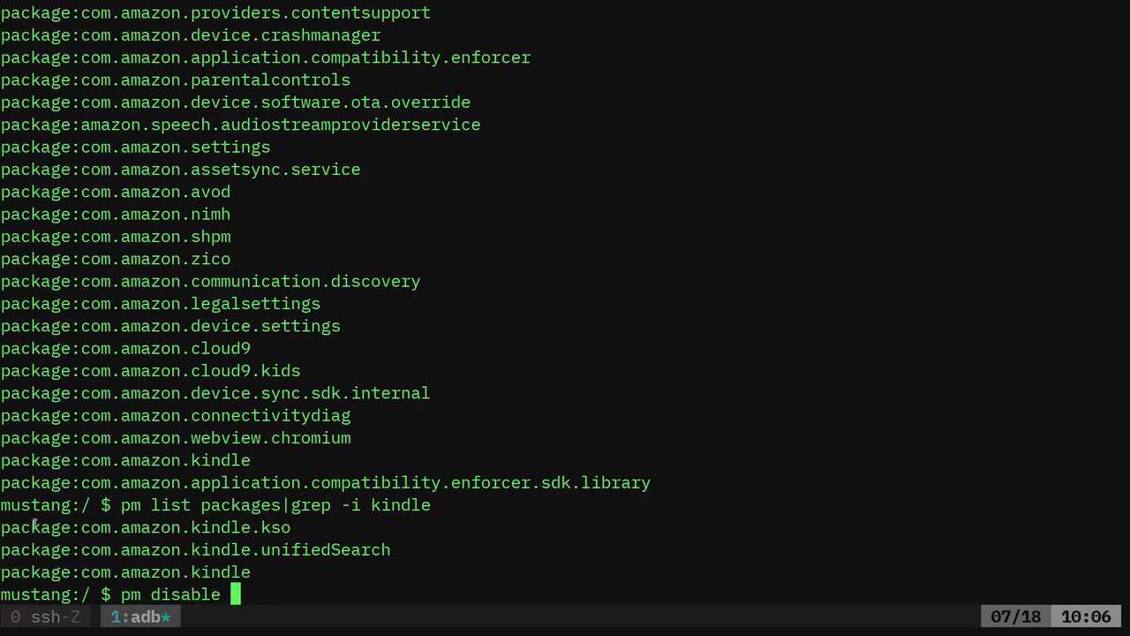
pyautogui.doubleClick(185, 527)
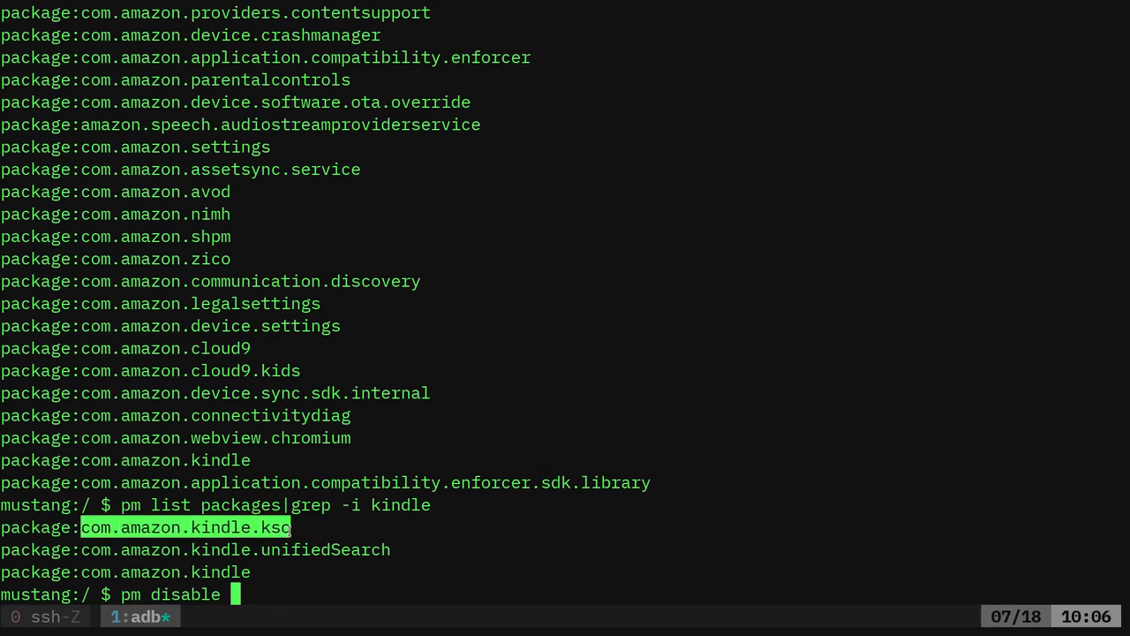
pyautogui.write('com.amazon.kindle')
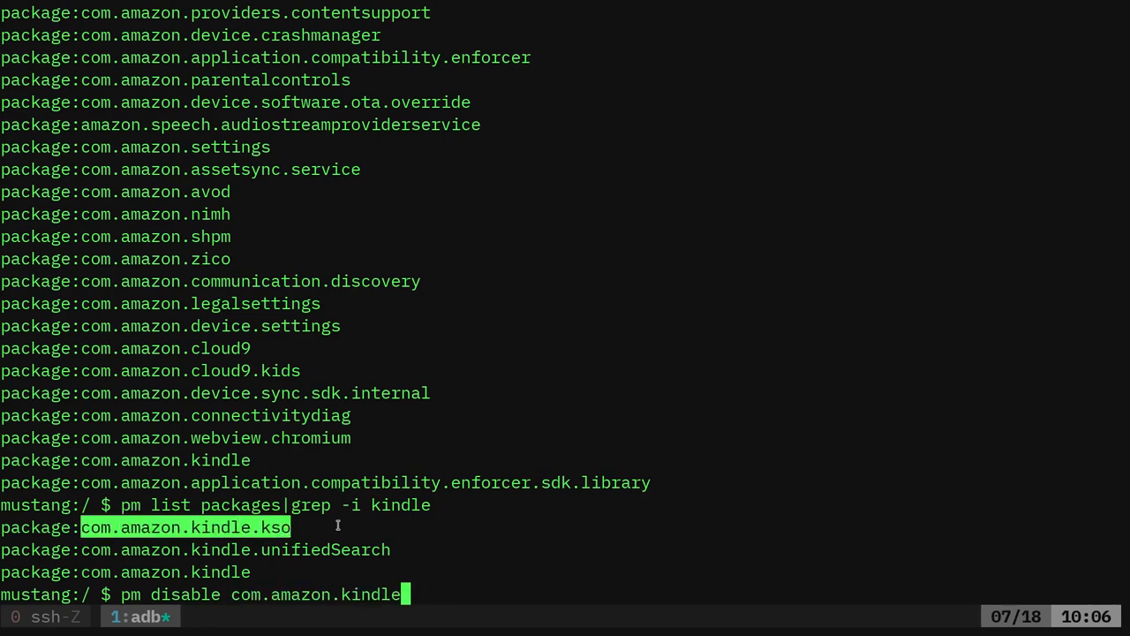
pyautogui.press('Return')
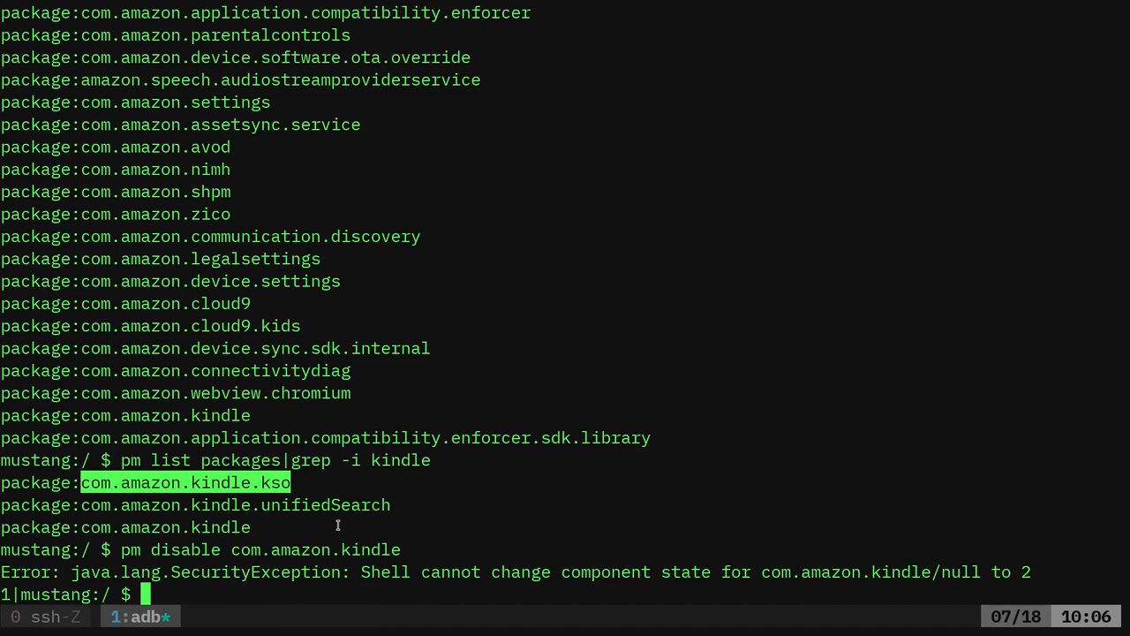
pyautogui.write('exit')
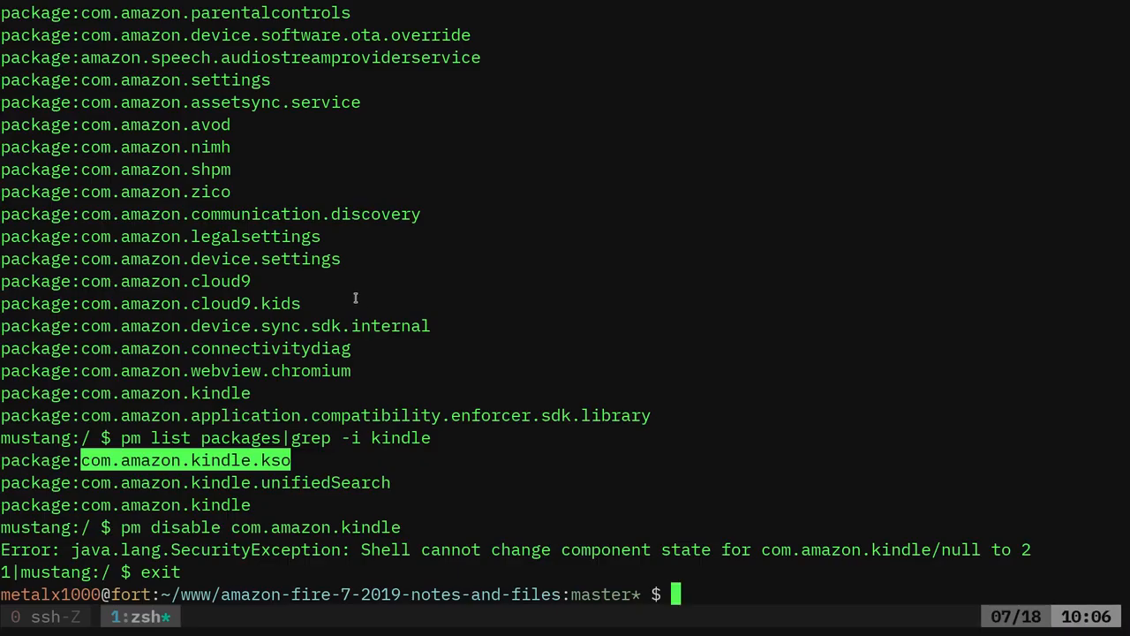
# Show notes.txt and run its adb push command to copy mtk-su to the tablet
pyautogui.write('head notes.txt')
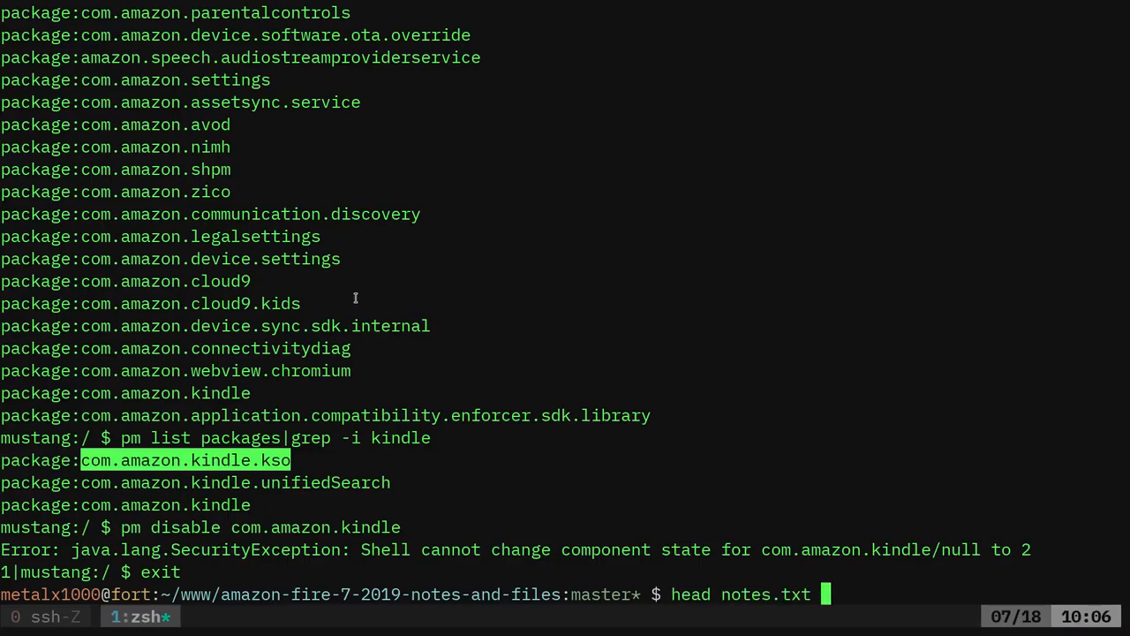
pyautogui.press('Return')
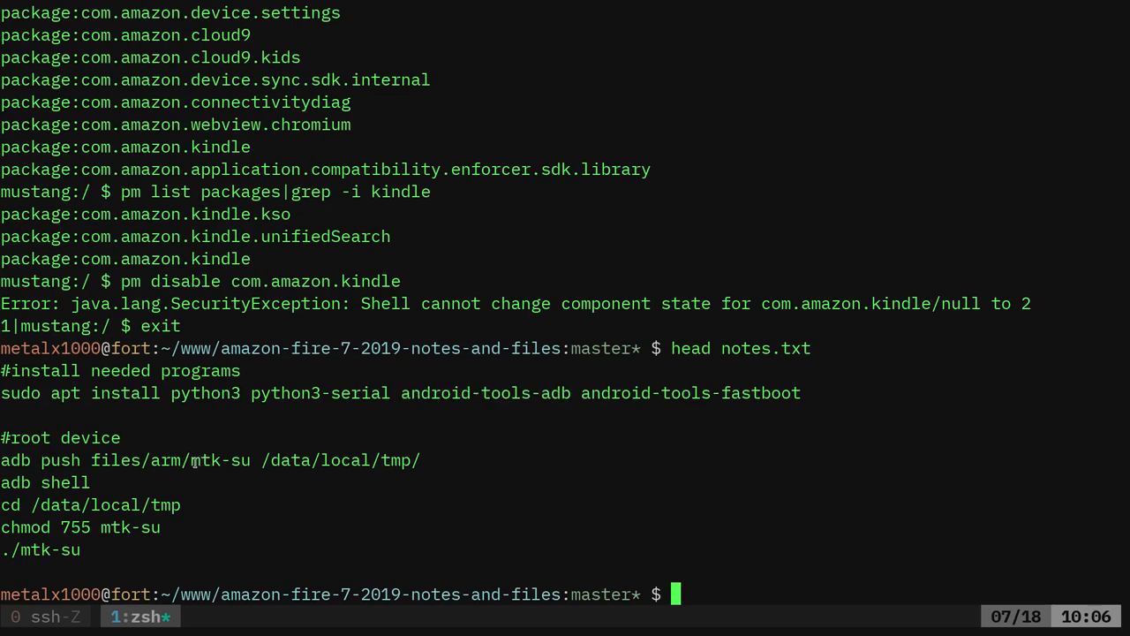
pyautogui.doubleClick(220, 459)
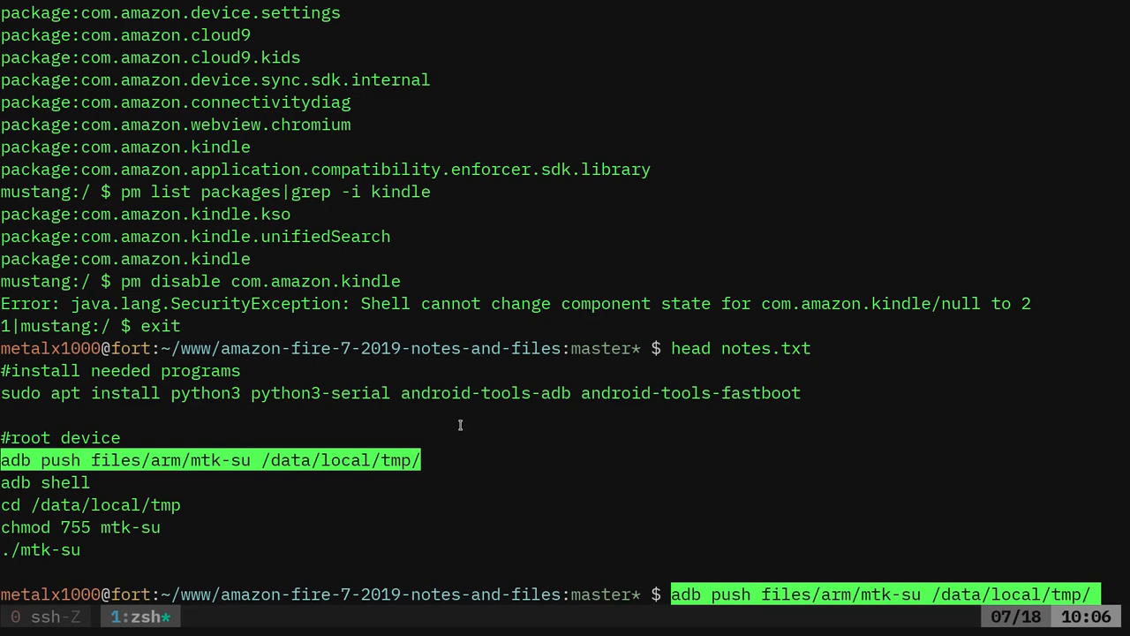
pyautogui.press('Return')
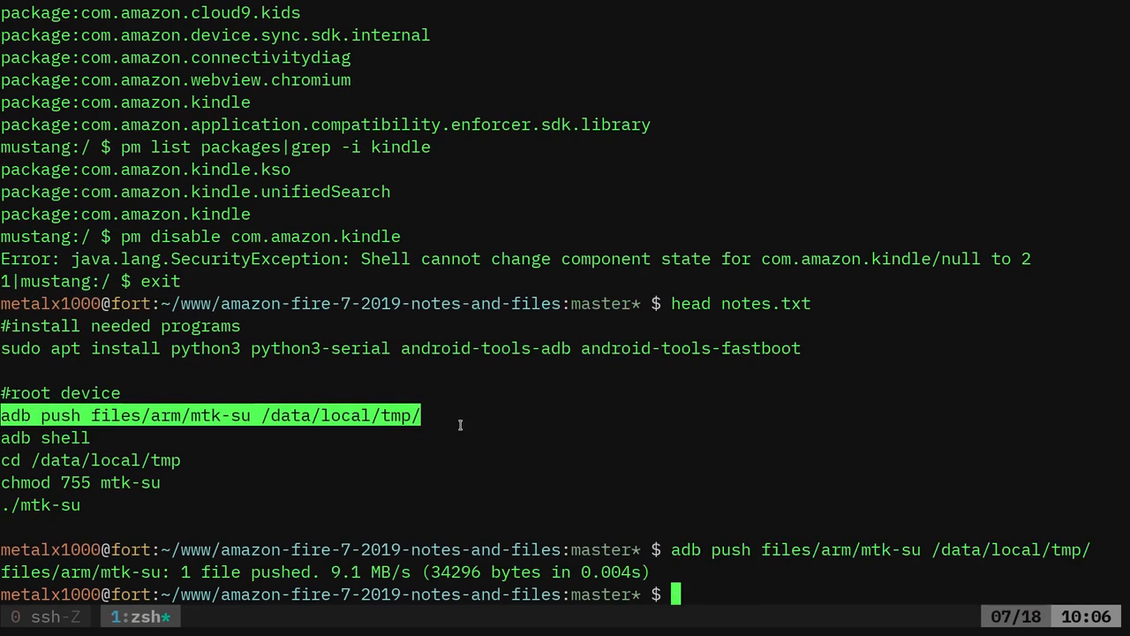
# Open an adb shell on the tablet and move into /data/local/tmp
pyautogui.write('adb sh')
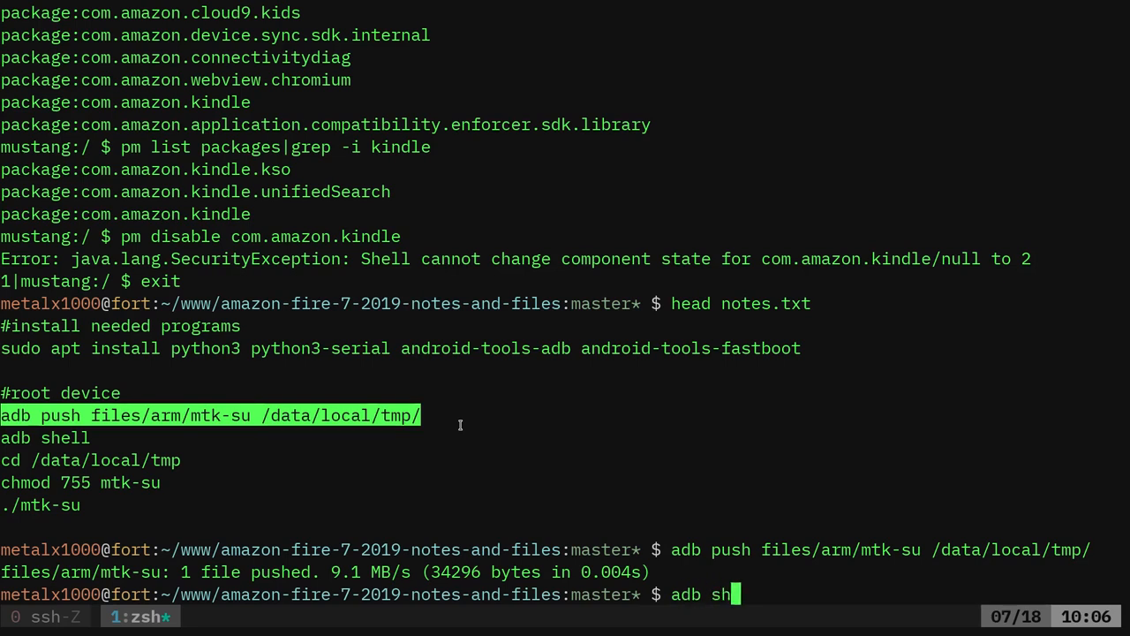
pyautogui.press('Return')
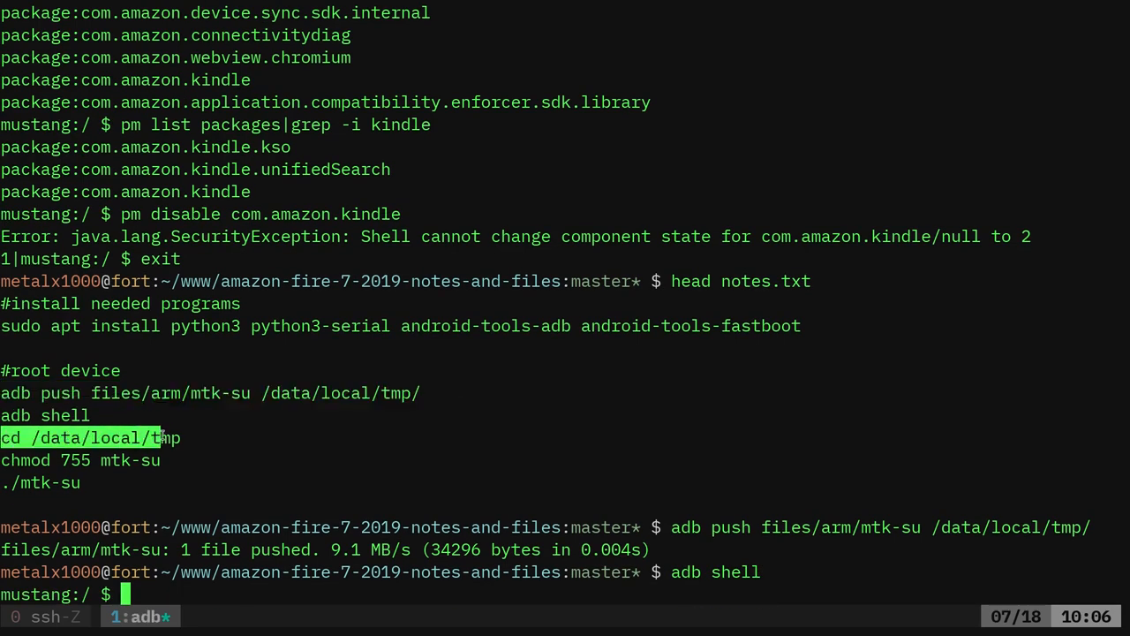
pyautogui.write('cd /data/local/tmp')
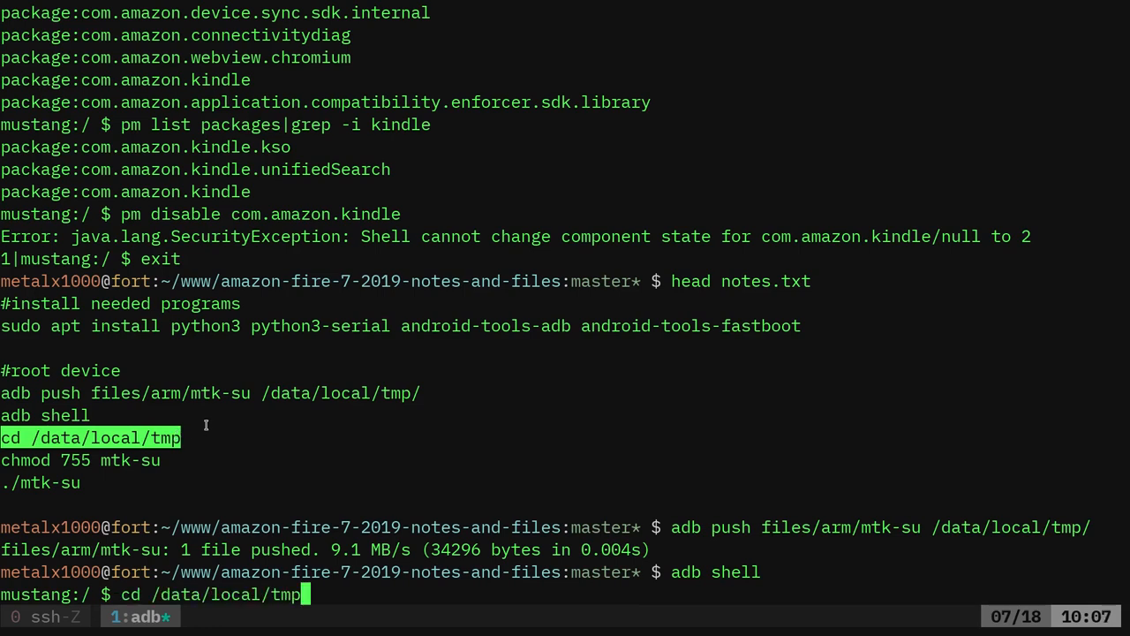
pyautogui.press('Return')
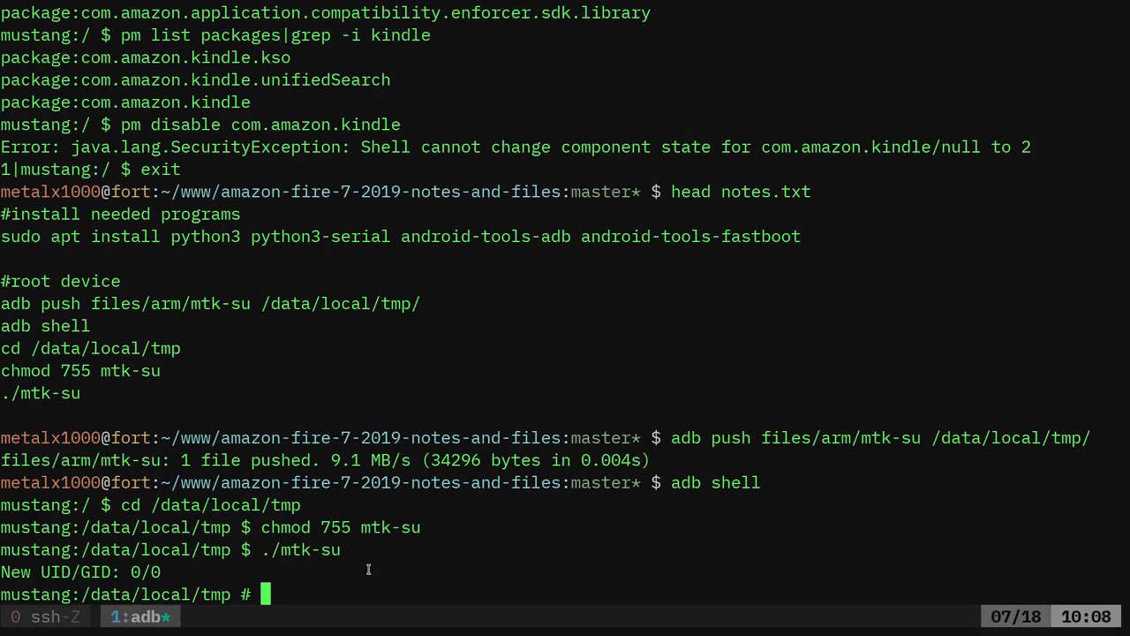
pyautogui.moveTo(360, 513)
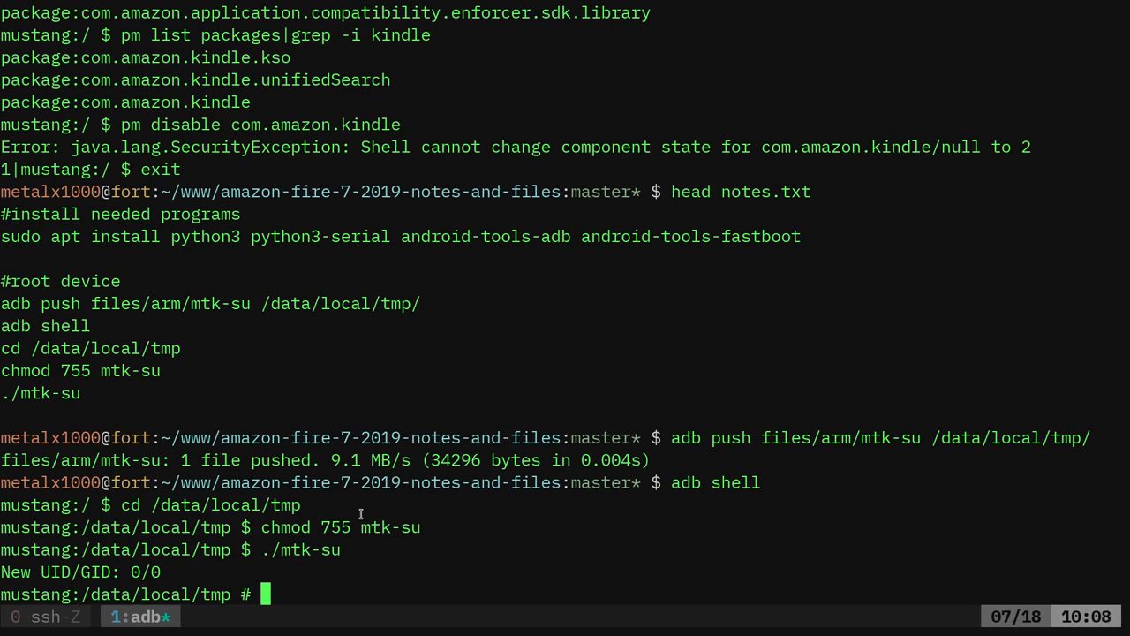
# Re-list packages and run pm disable com.amazon.kindle as root
pyautogui.write('pm l')
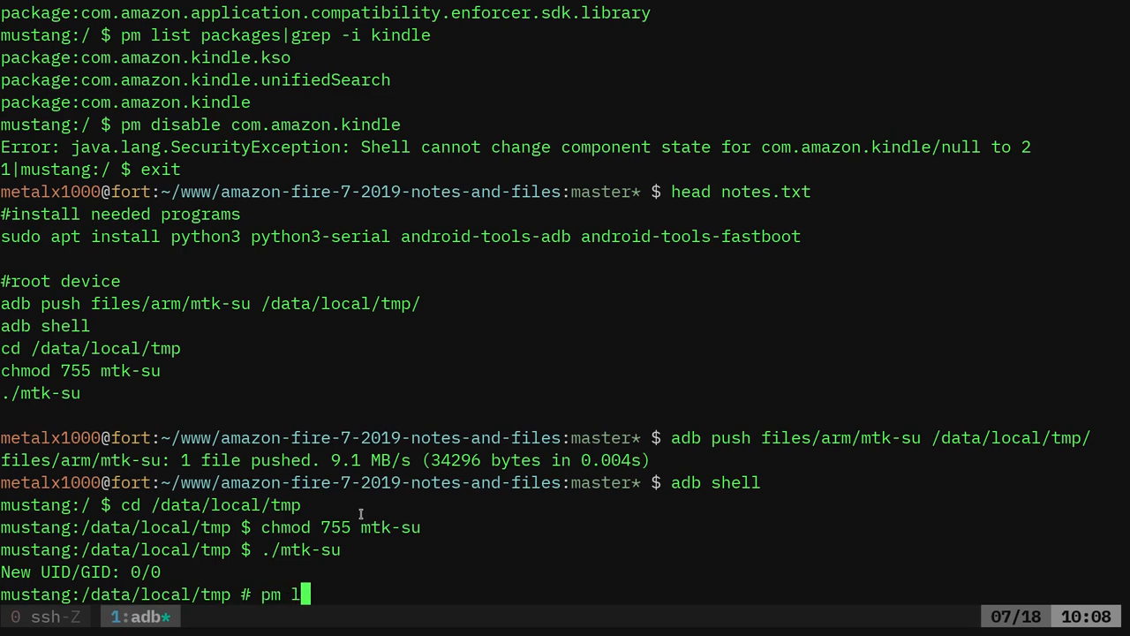
pyautogui.write('ist packa')
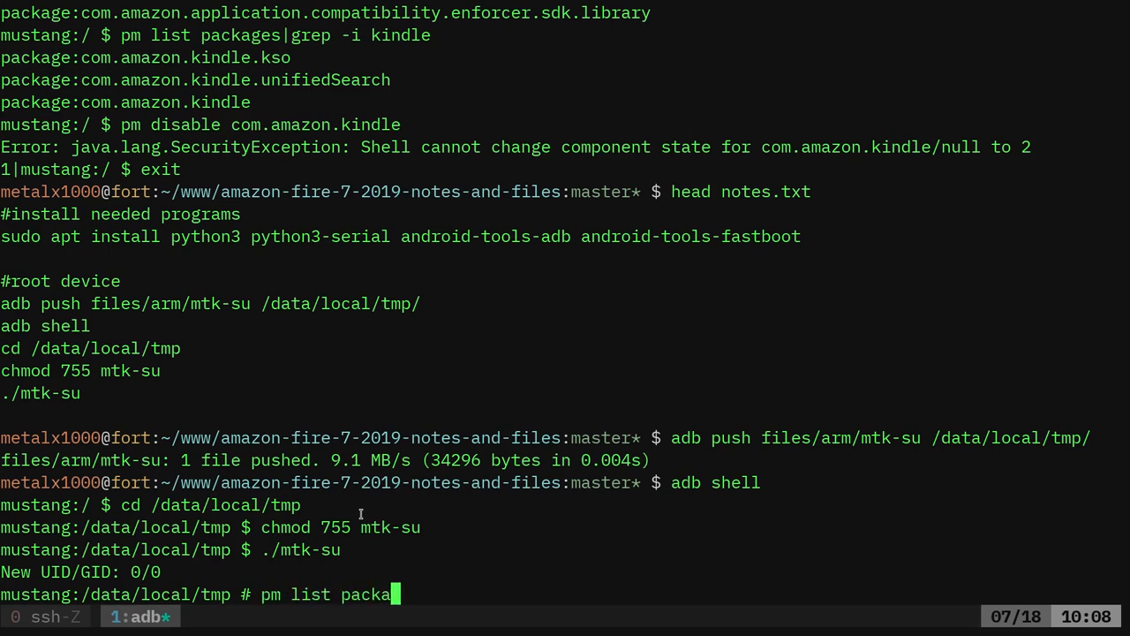
pyautogui.press('Return')
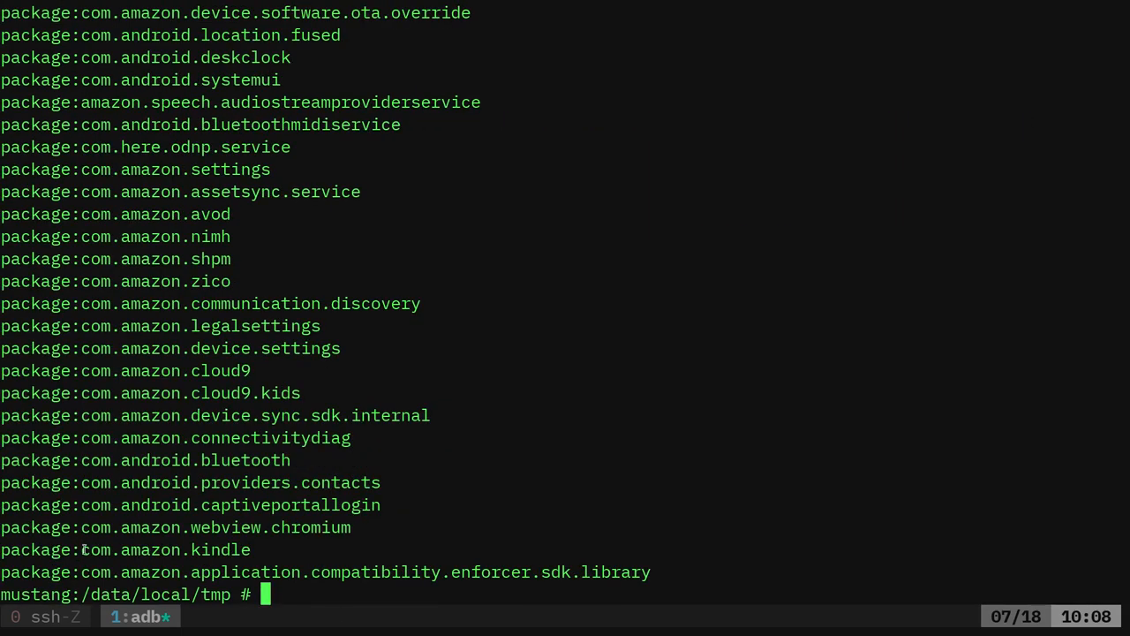
pyautogui.doubleClick(165, 549)
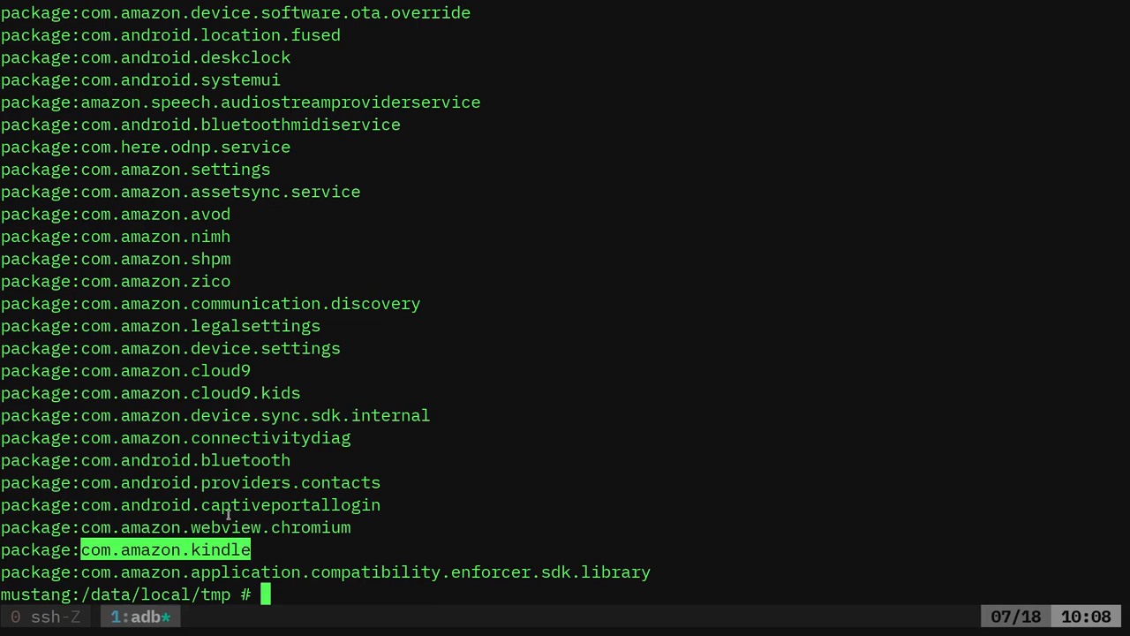
pyautogui.write('pm disable')
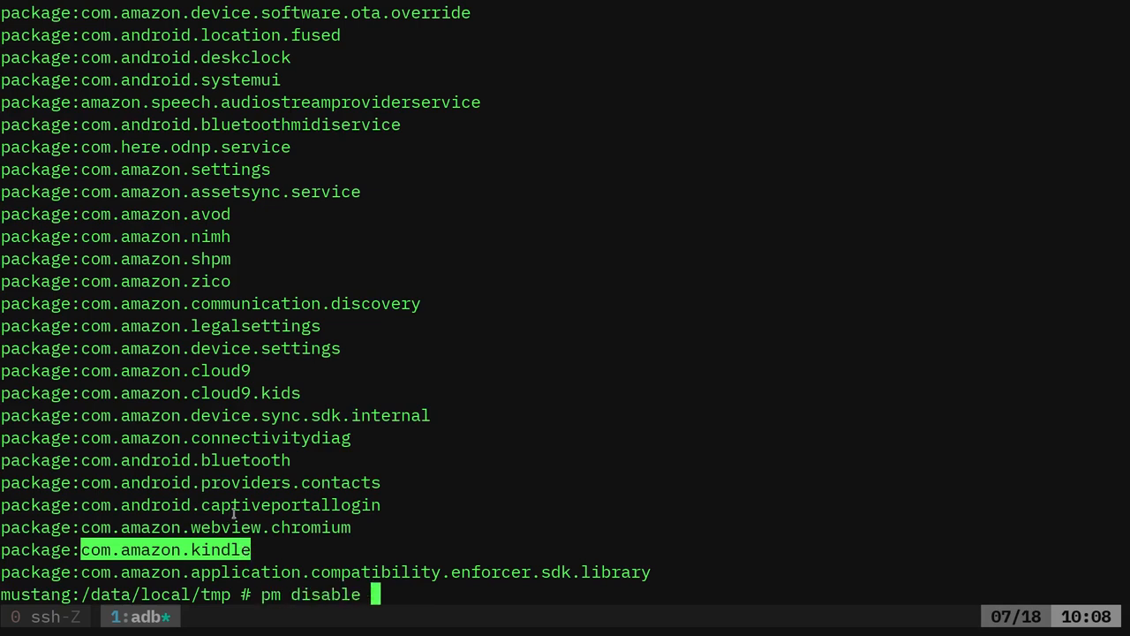
pyautogui.write('com.amazon.kindle')
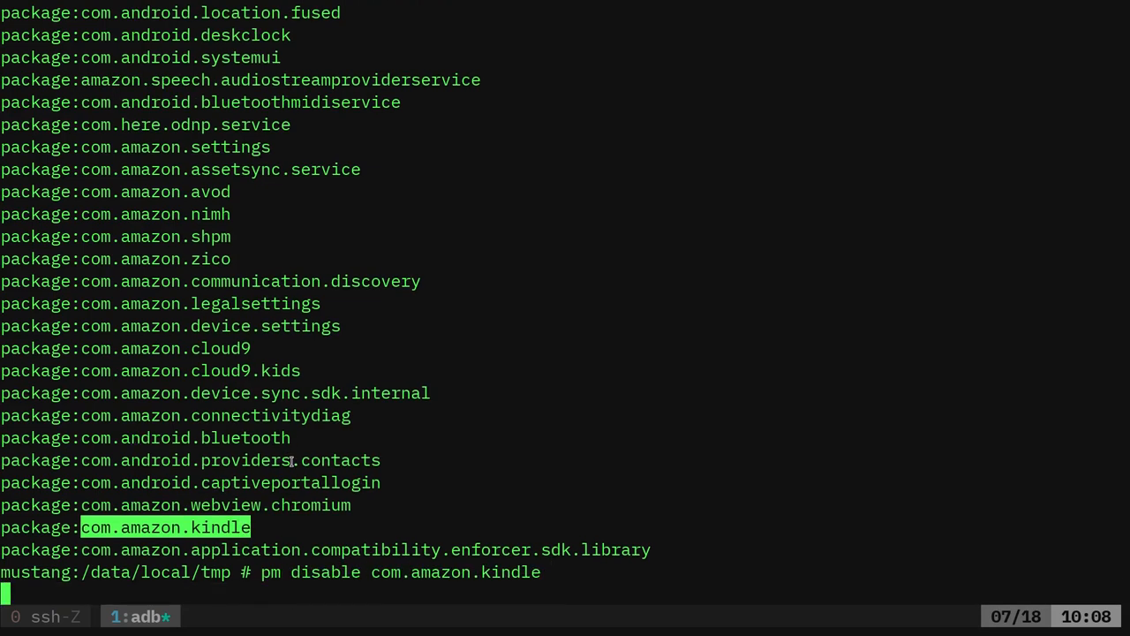
pyautogui.press('Return')
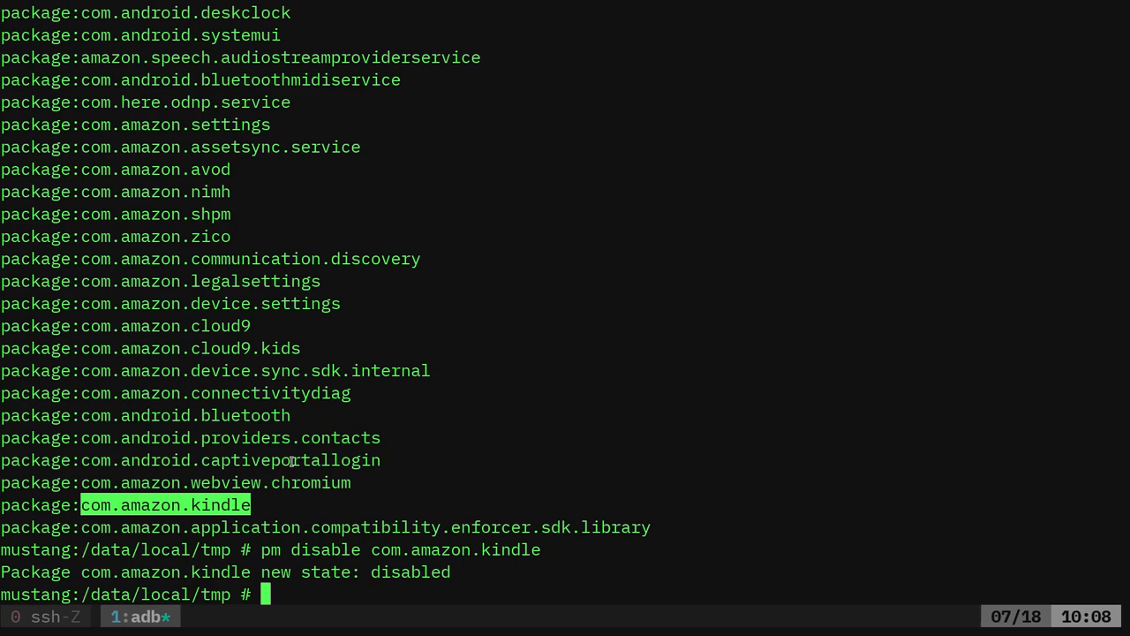
# List installed packages matching kindle with grep -i
pyautogui.write('pm list packages')
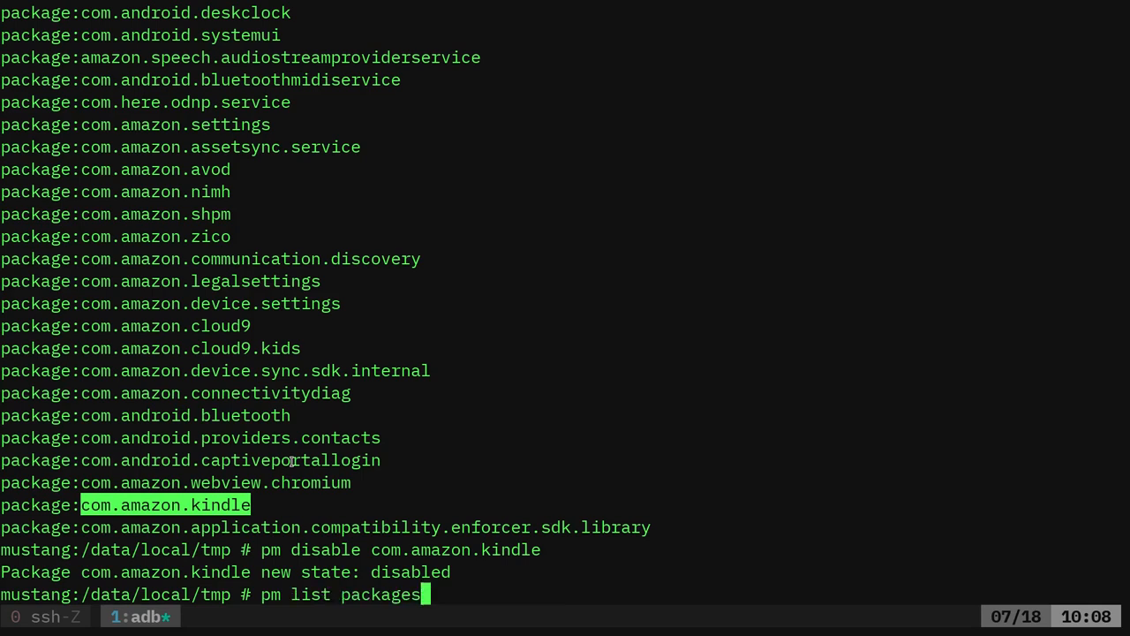
pyautogui.write('|grep -i')
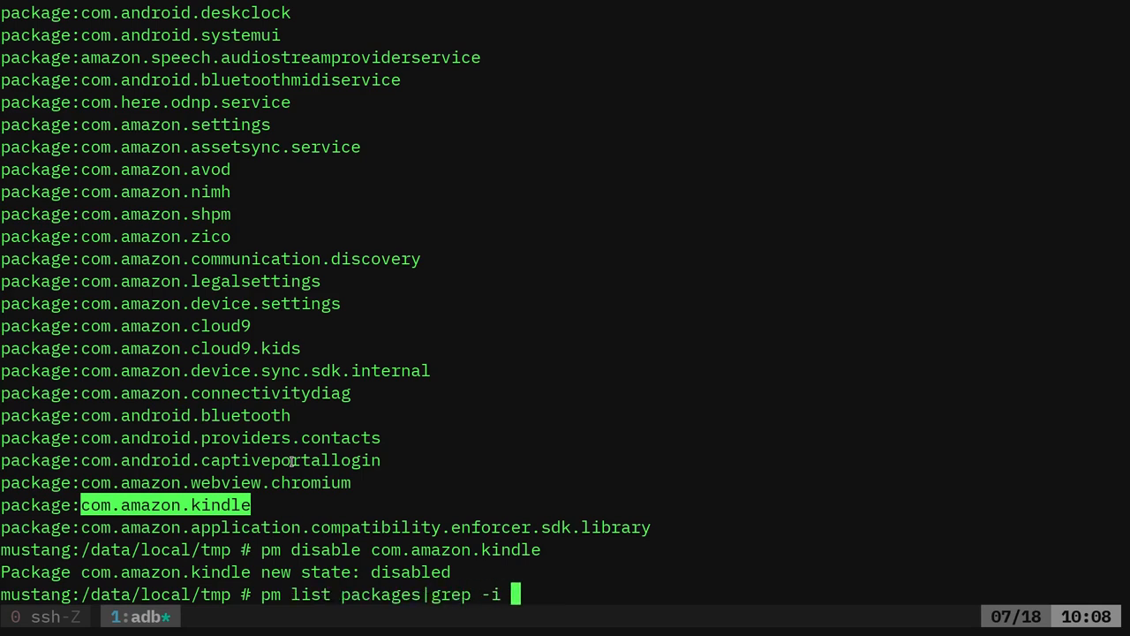
pyautogui.write('kind')
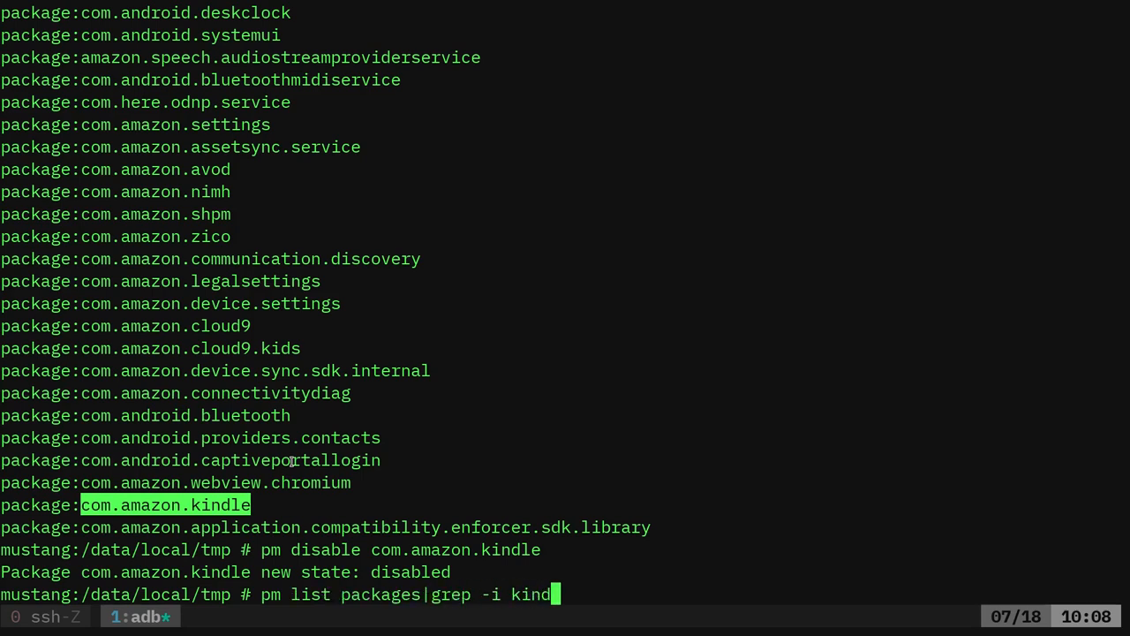
pyautogui.write('le')
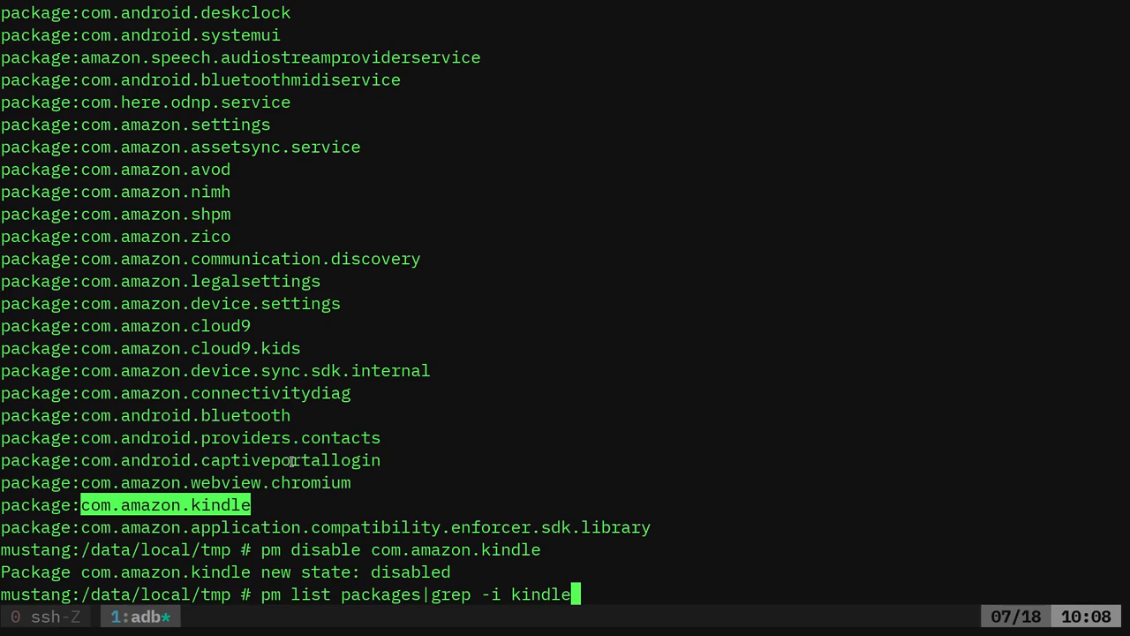
pyautogui.press('Return')
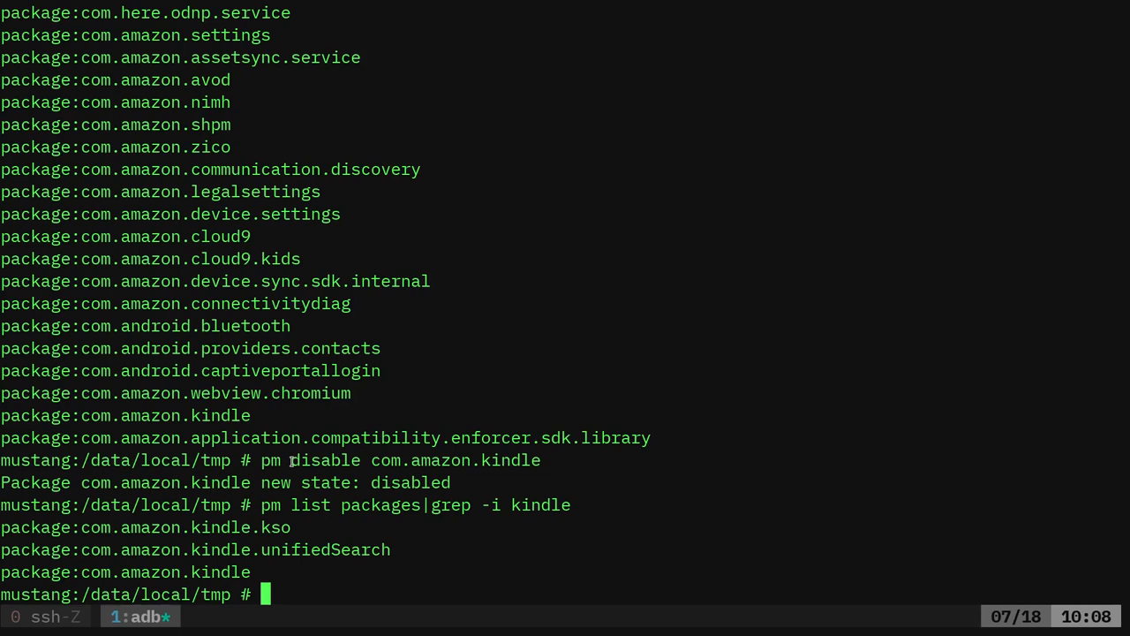
# Strip the package: prefix from the kindle matches using cut -d: -f2
pyautogui.write('pm list packages|grep -i kindle|cut -d')
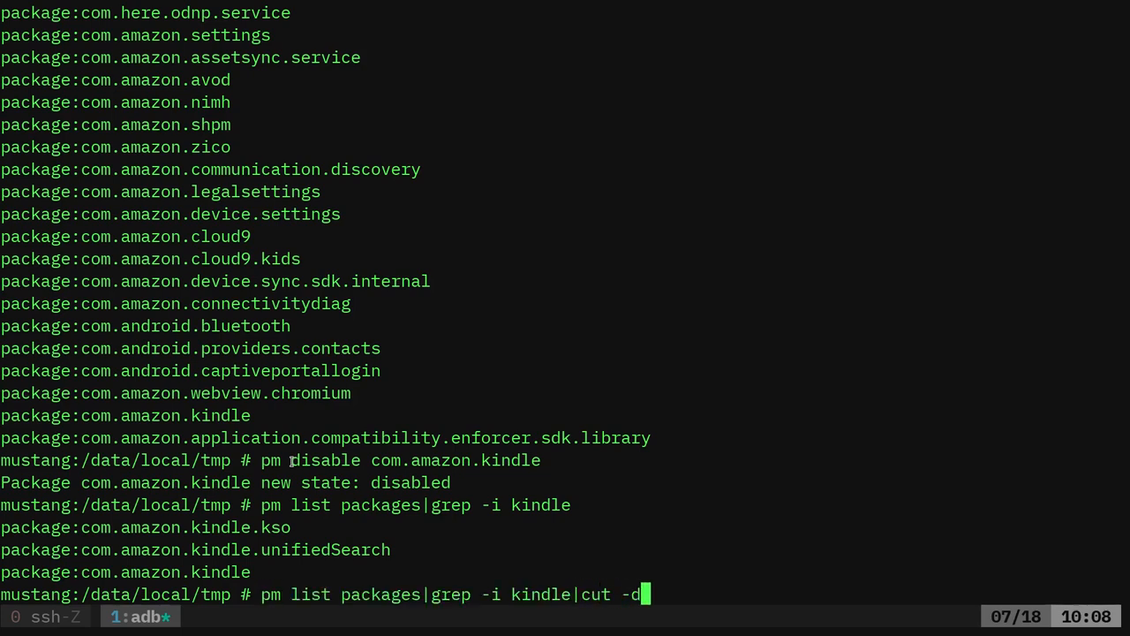
pyautogui.write('\\: -f2')
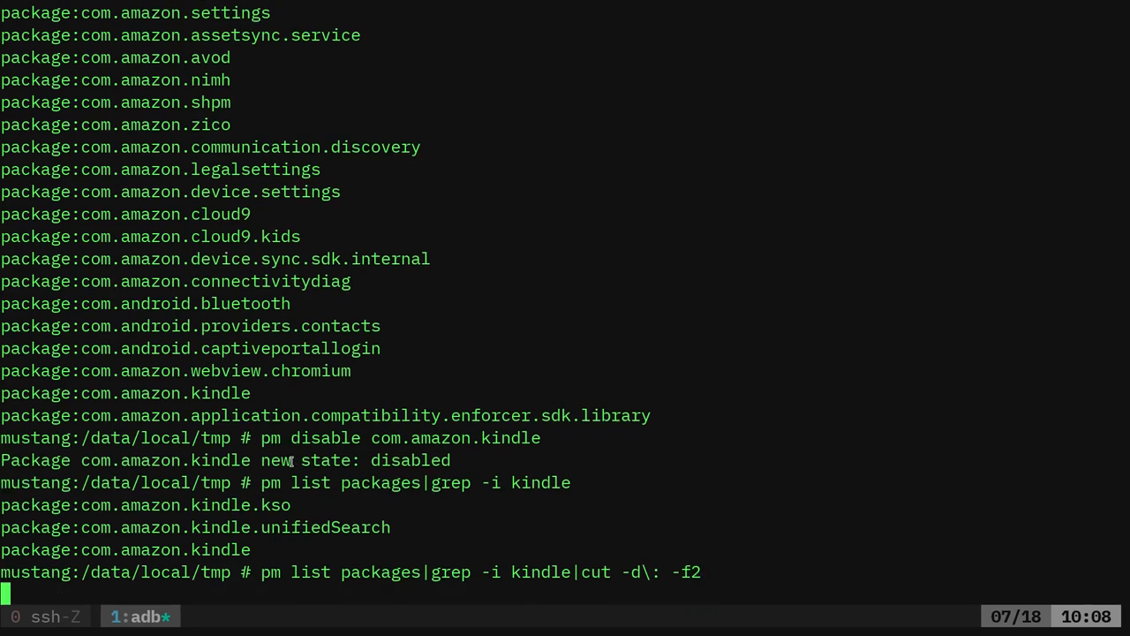
pyautogui.press('Return')
pyautogui.write('pm list packages|grep -i kindle|cut -d\\: -f2|while')
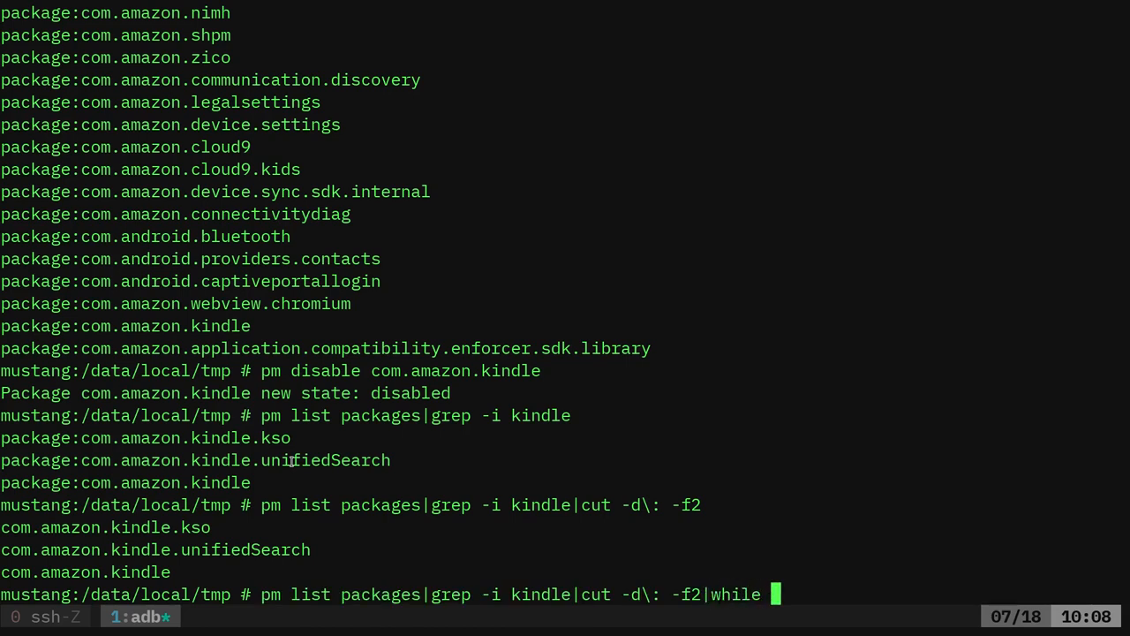
# Pipe the trimmed kindle names into 'while read p;do pm disable $p;done'
pyautogui.write('read p')
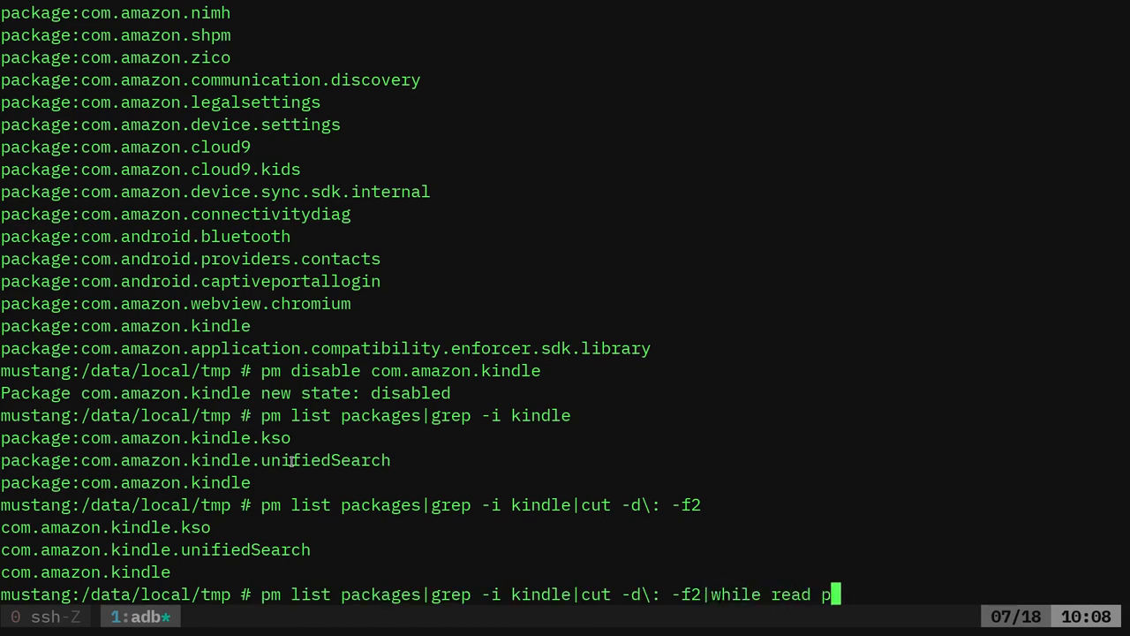
pyautogui.write(';')
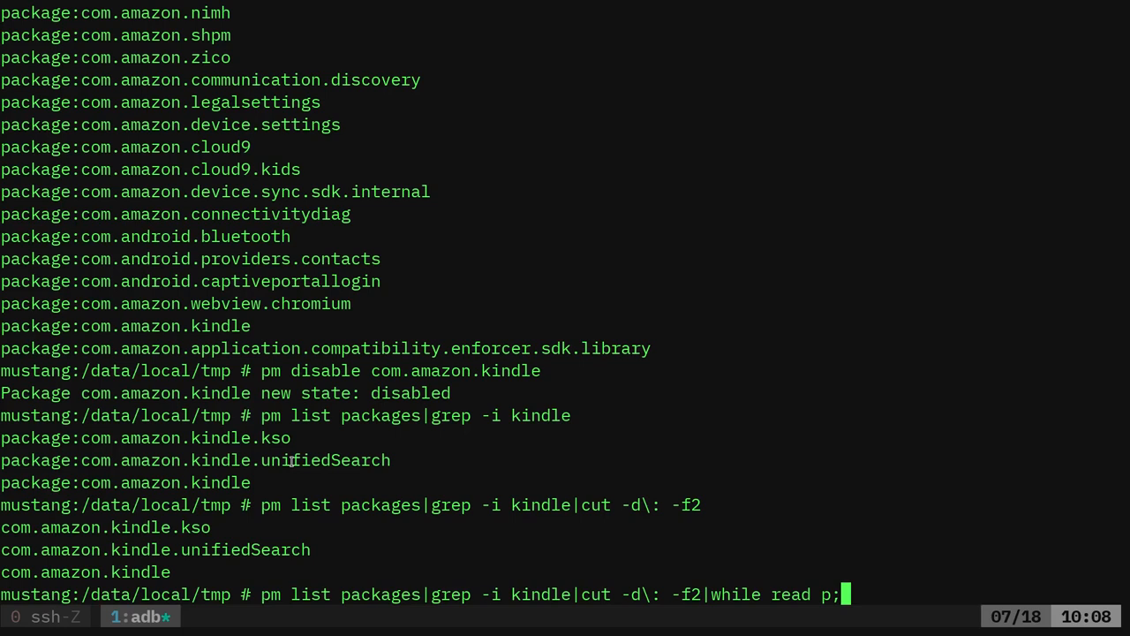
pyautogui.write('do pm diab')
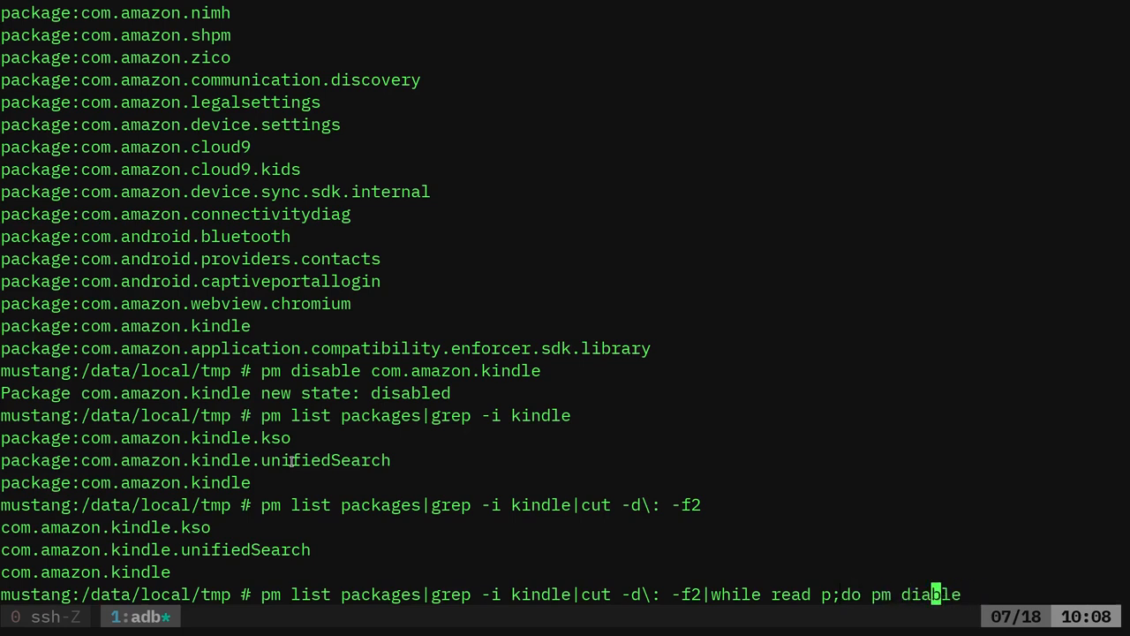
pyautogui.write('le')
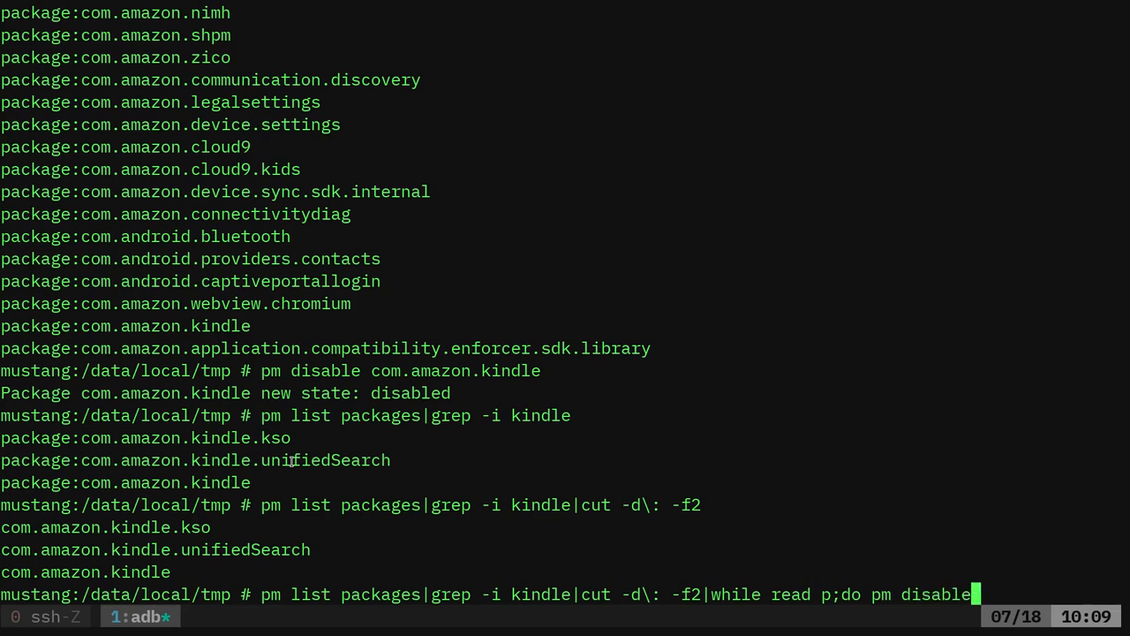
pyautogui.write('$p')
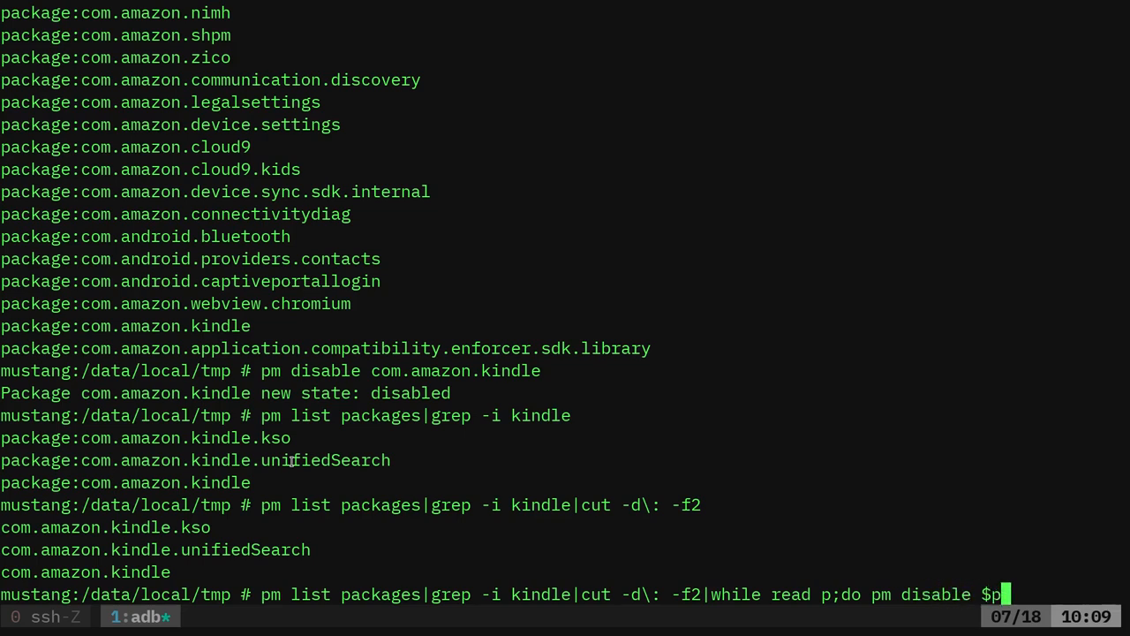
pyautogui.press('Return')
pyautogui.write('pm list packages|')
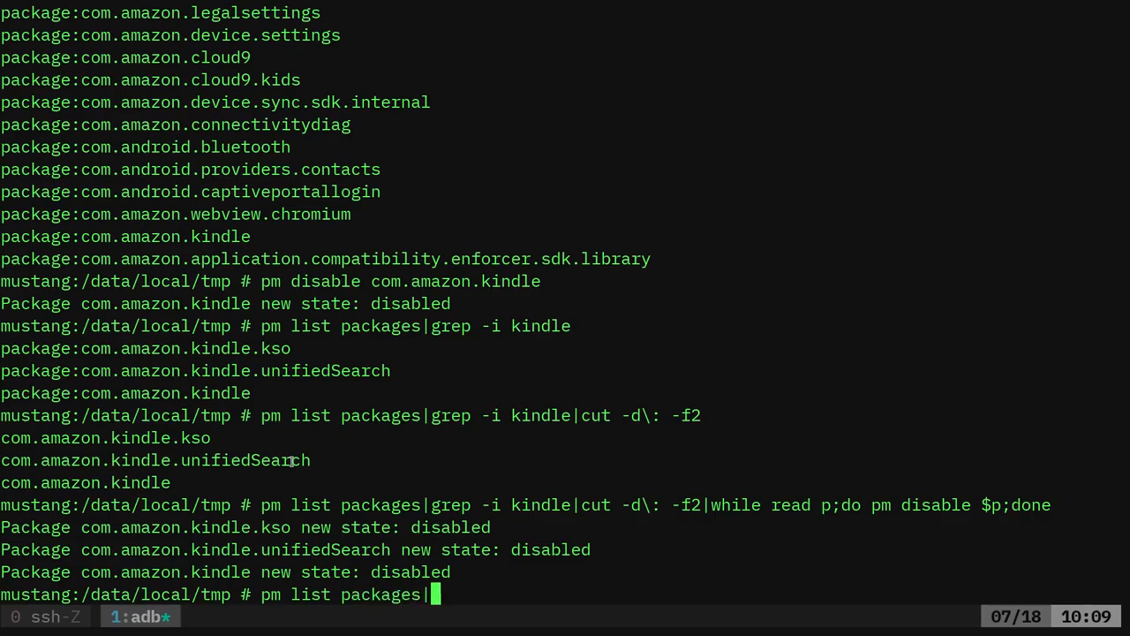
# Search installed packages for prime, video and media
pyautogui.write('grep -i primne')
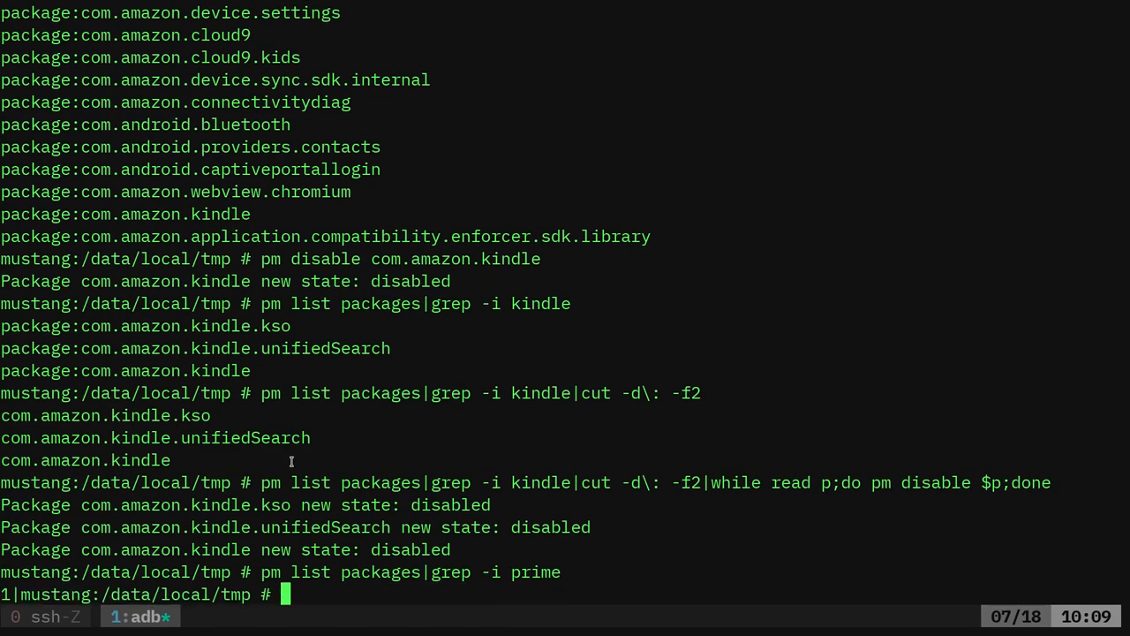
pyautogui.write('pm list packages|grep -i video')
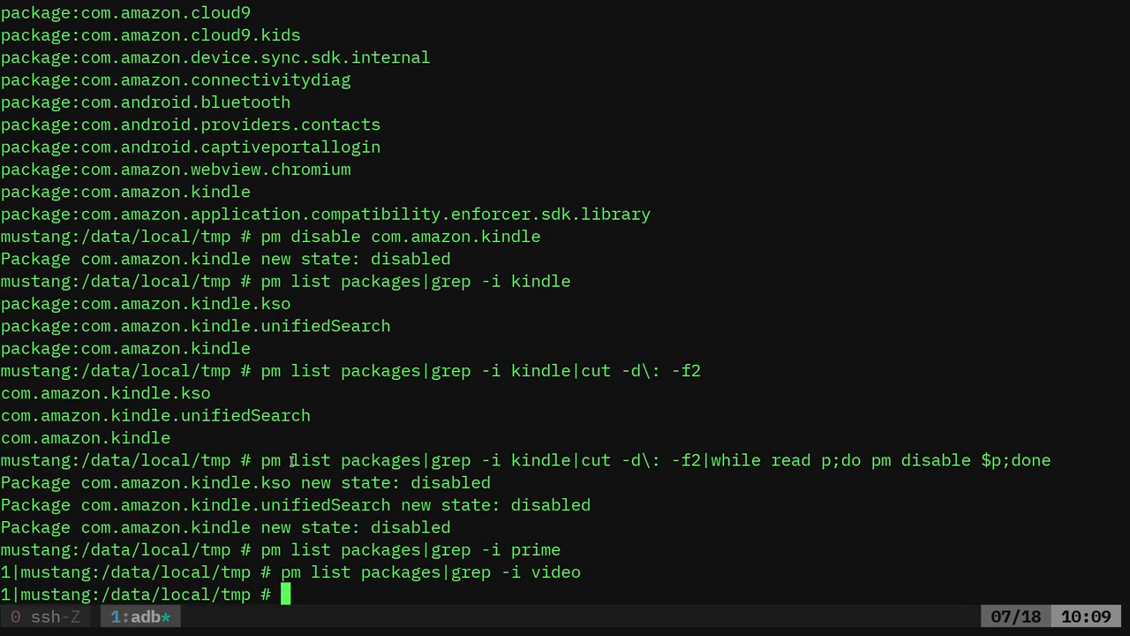
pyautogui.write('pm list packages|grep -i media')
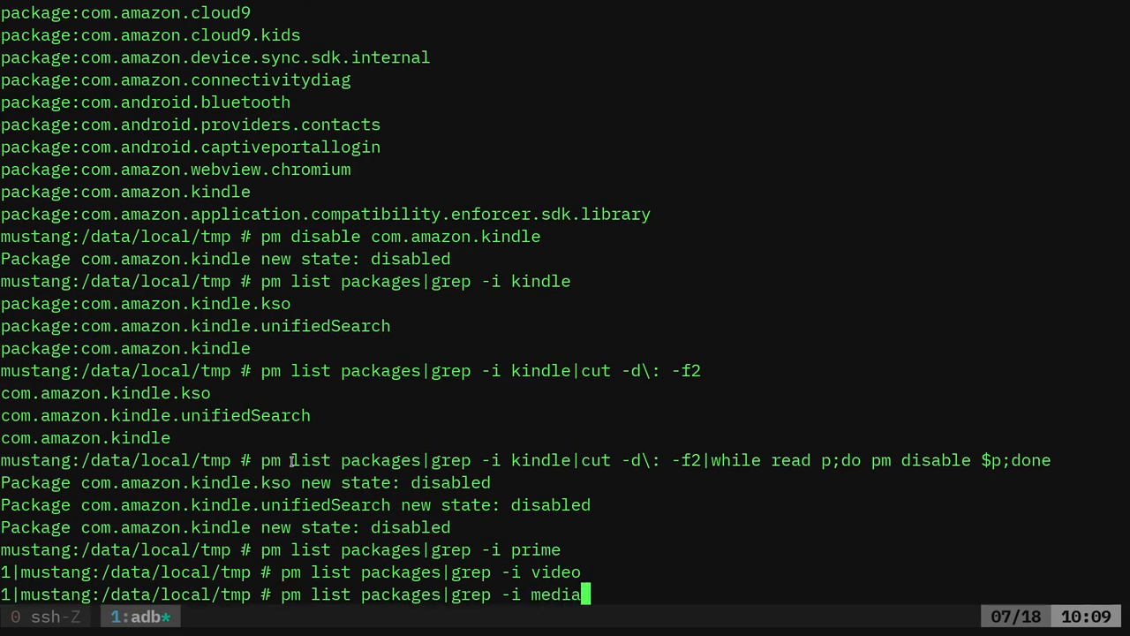
pyautogui.press('Return')
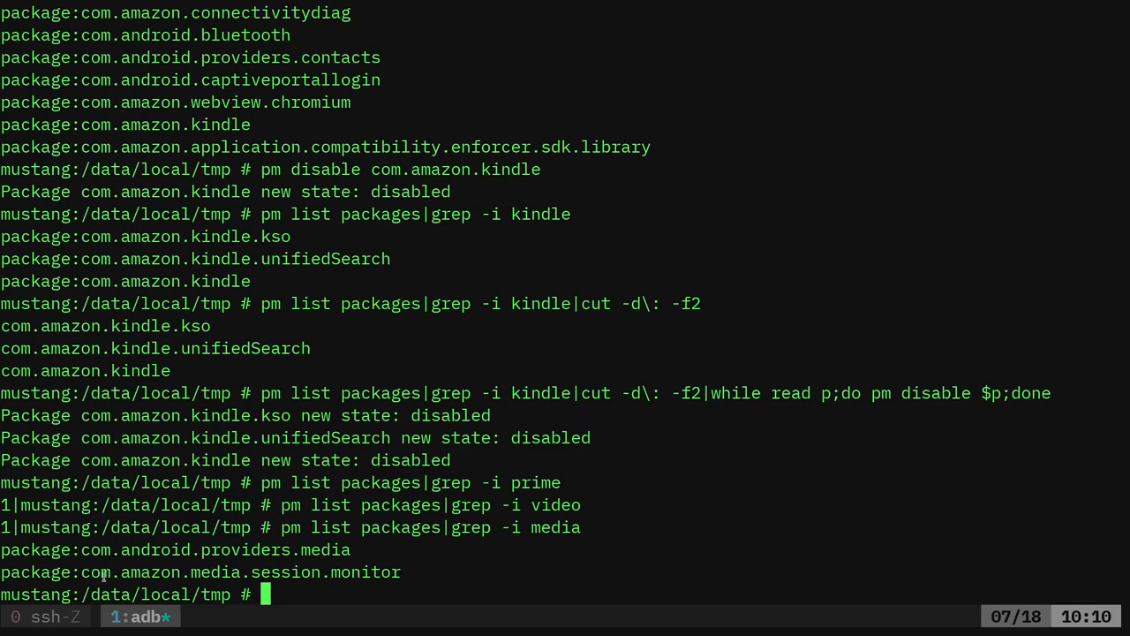
# Disable com.amazon.media.session.monitor with pm disable
pyautogui.doubleClick(239, 572)
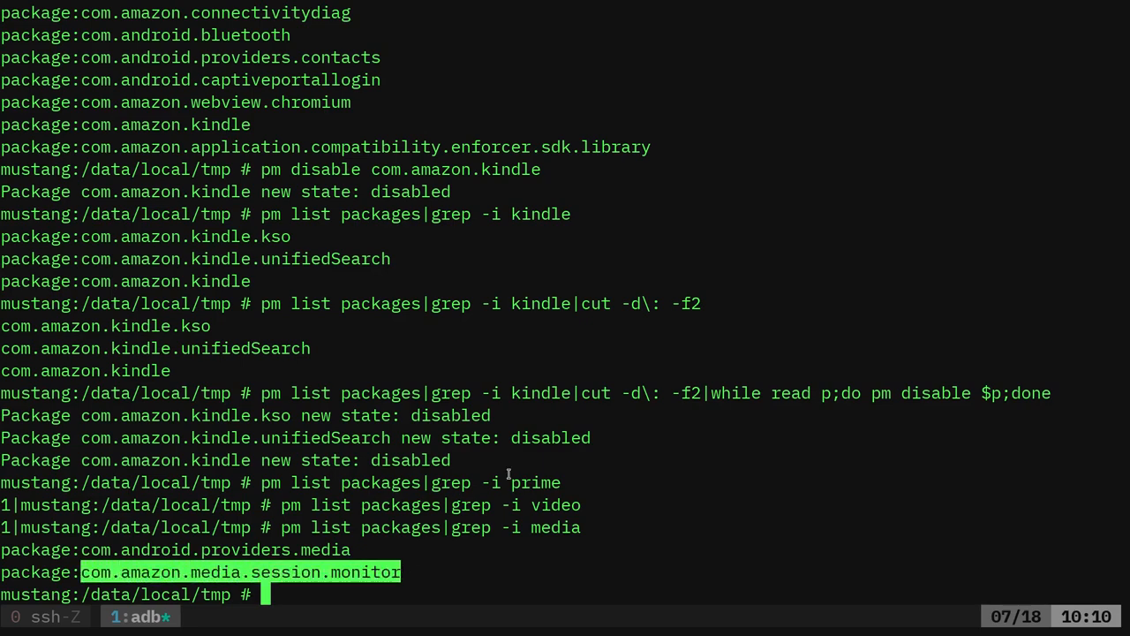
pyautogui.write('pm')
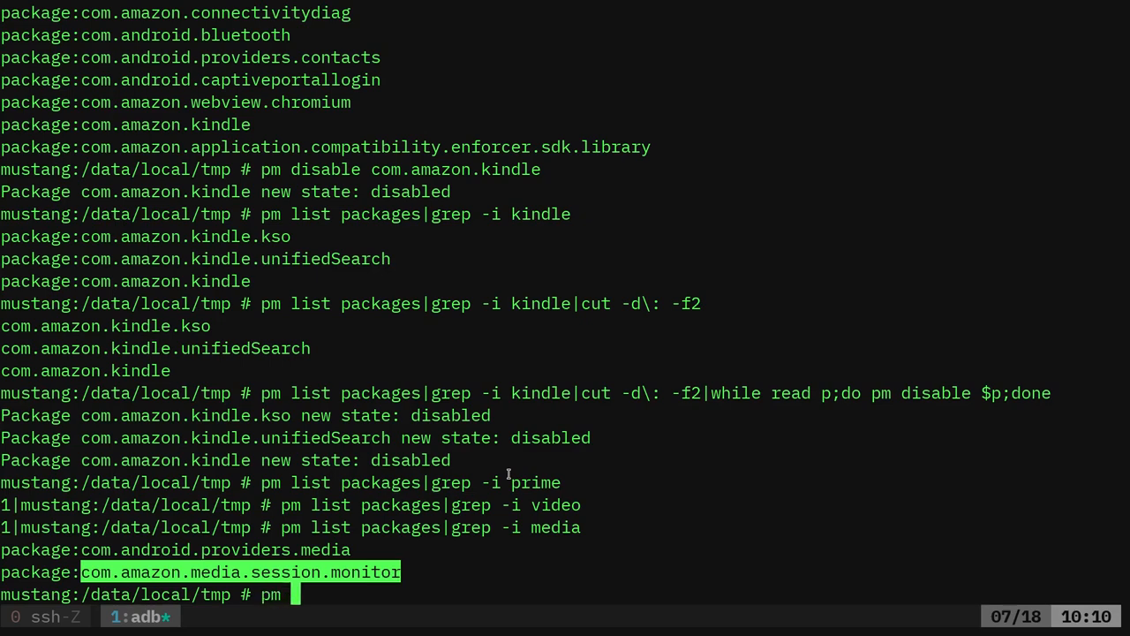
pyautogui.write('di')
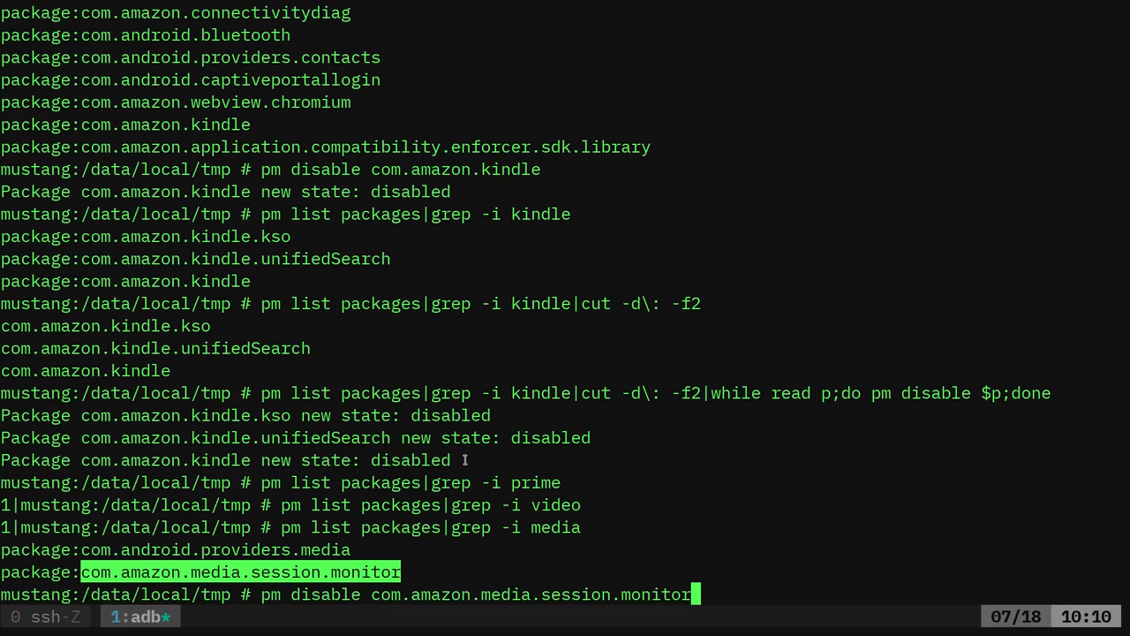
pyautogui.press('Return')
pyautogui.write('logcat')
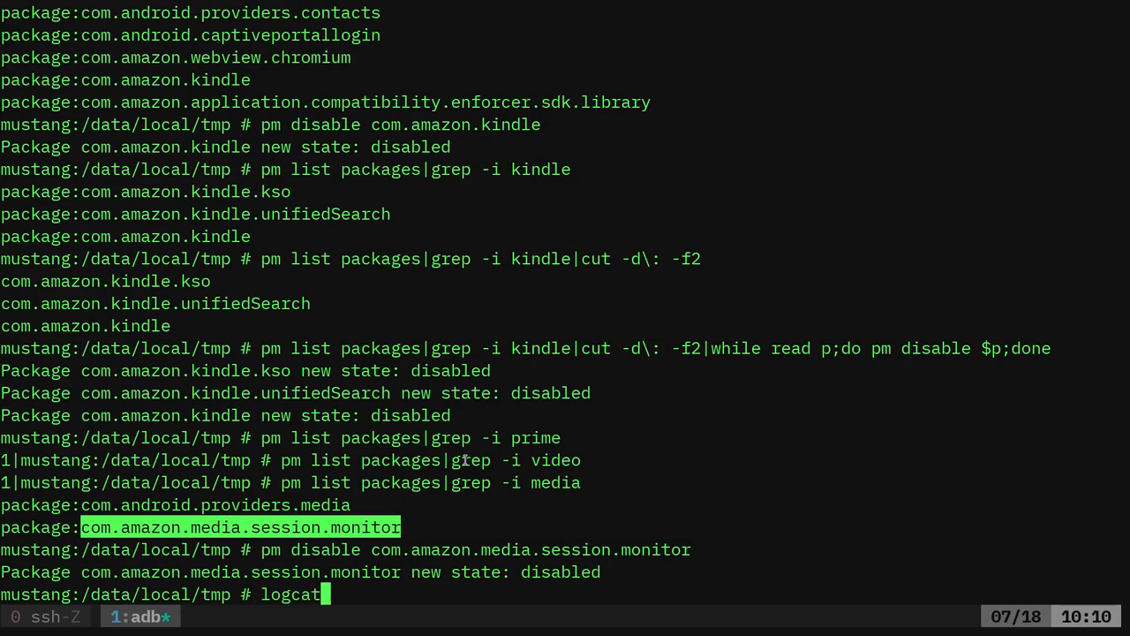
# Stream logcat and filter it with grep cmp to reveal launched components
pyautogui.press('Return')
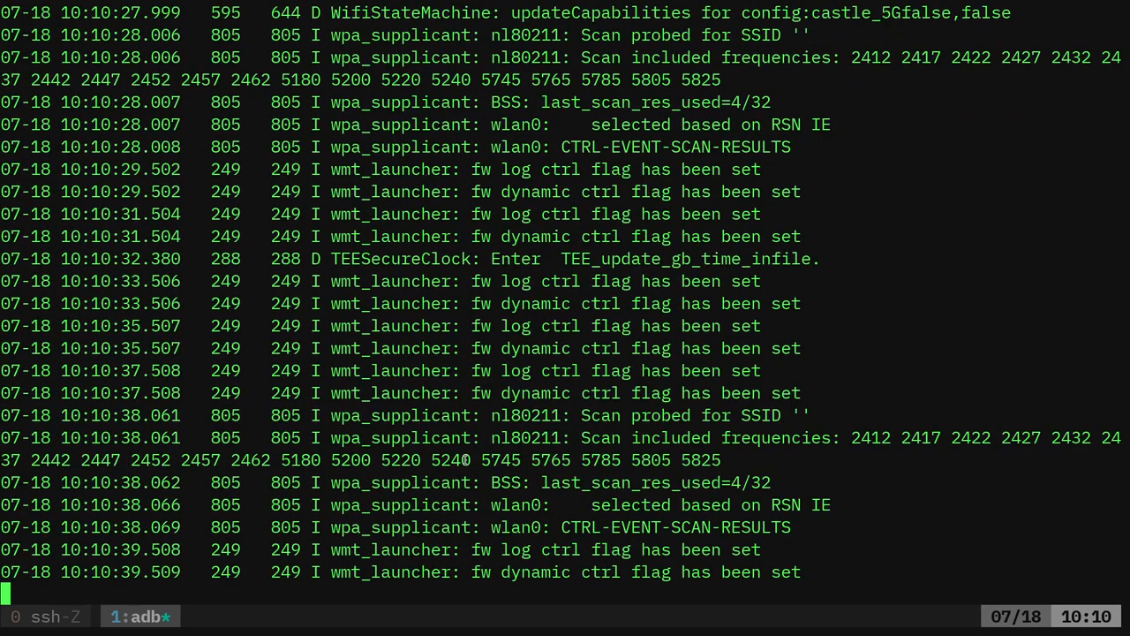
pyautogui.scroll(-3)
pyautogui.write('logcat')
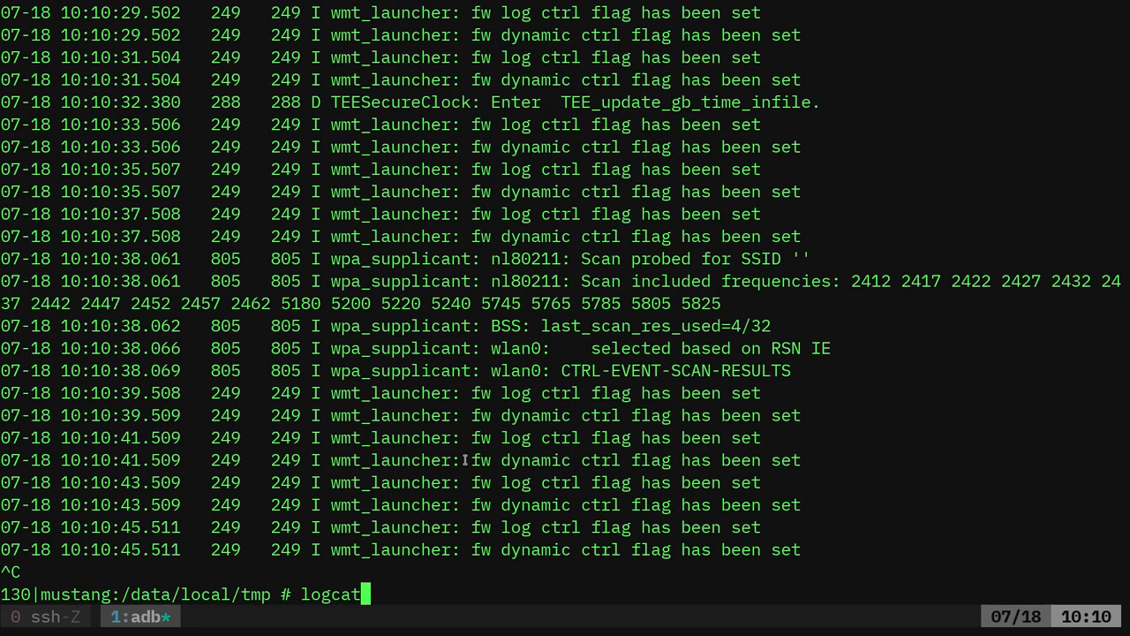
pyautogui.write('|grep cmp')
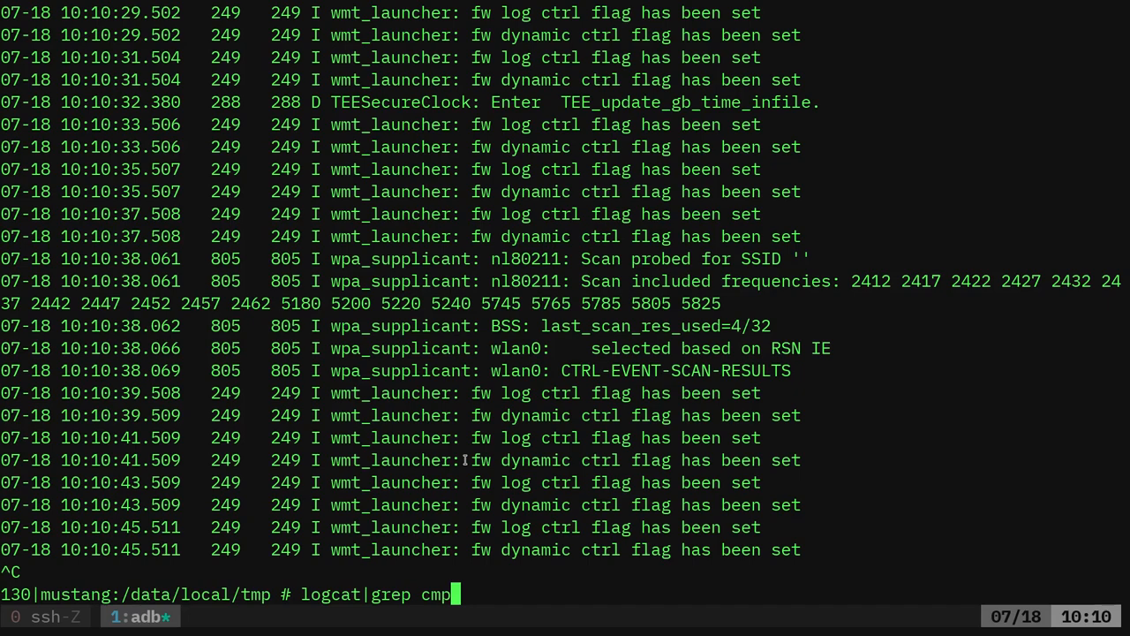
pyautogui.press('Return')
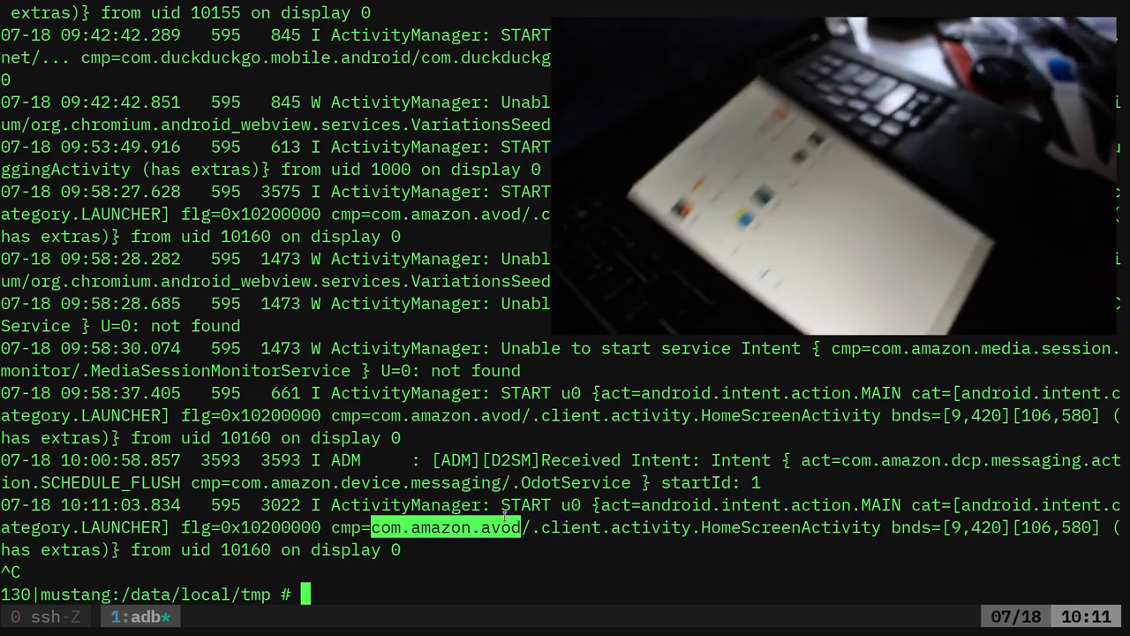
# Run pm disable com.amazon.avod
pyautogui.write('pm di')
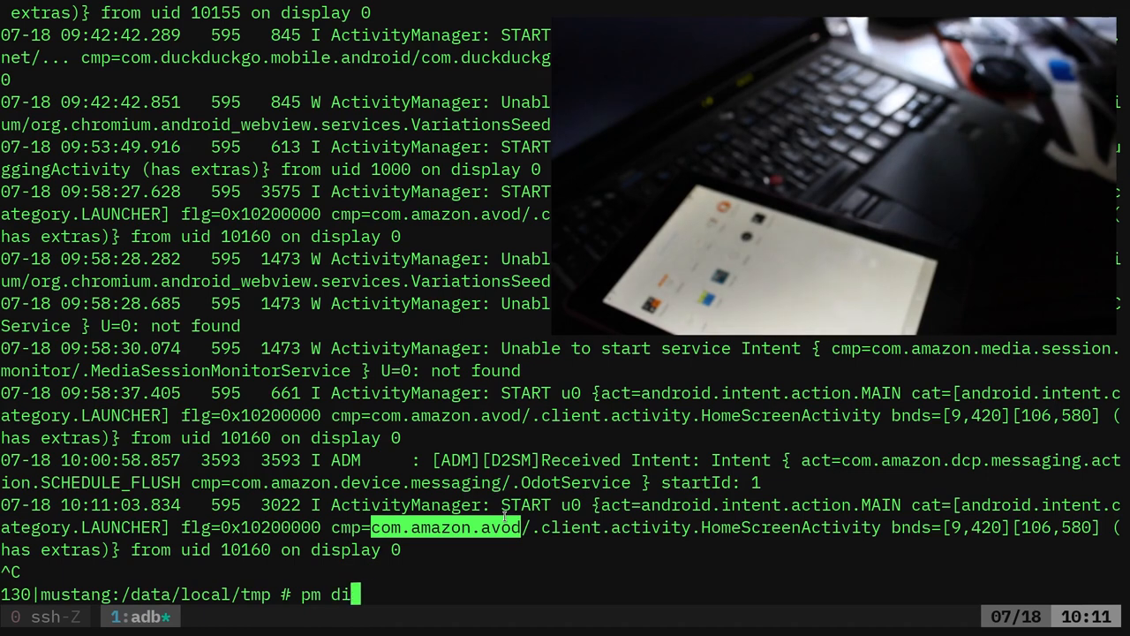
pyautogui.write('sable')
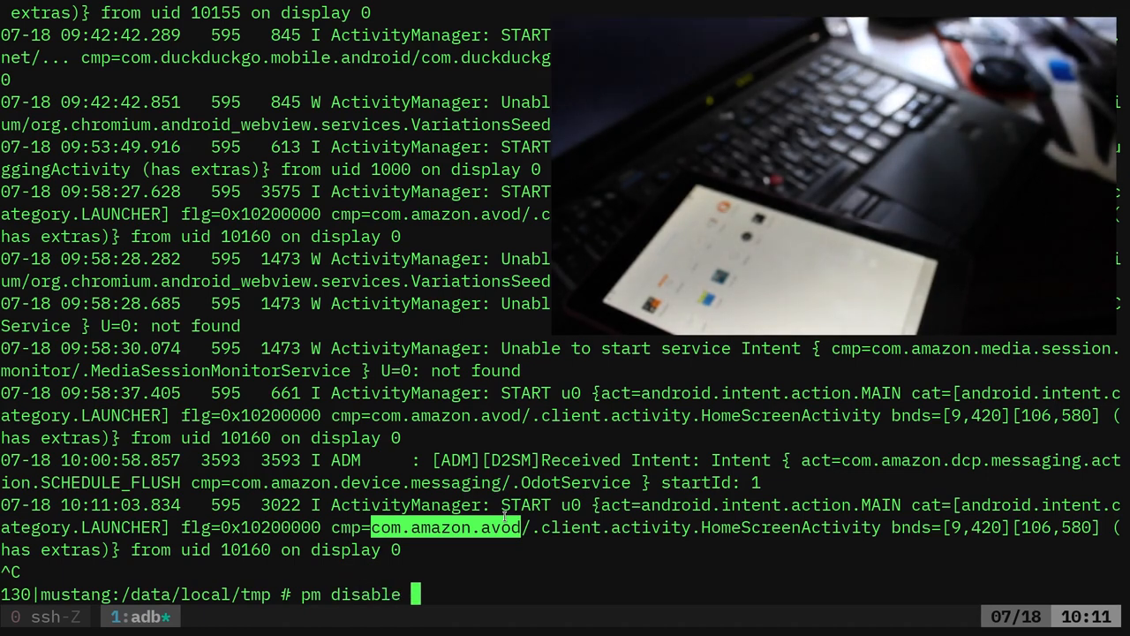
pyautogui.write('com.amazon.avod')
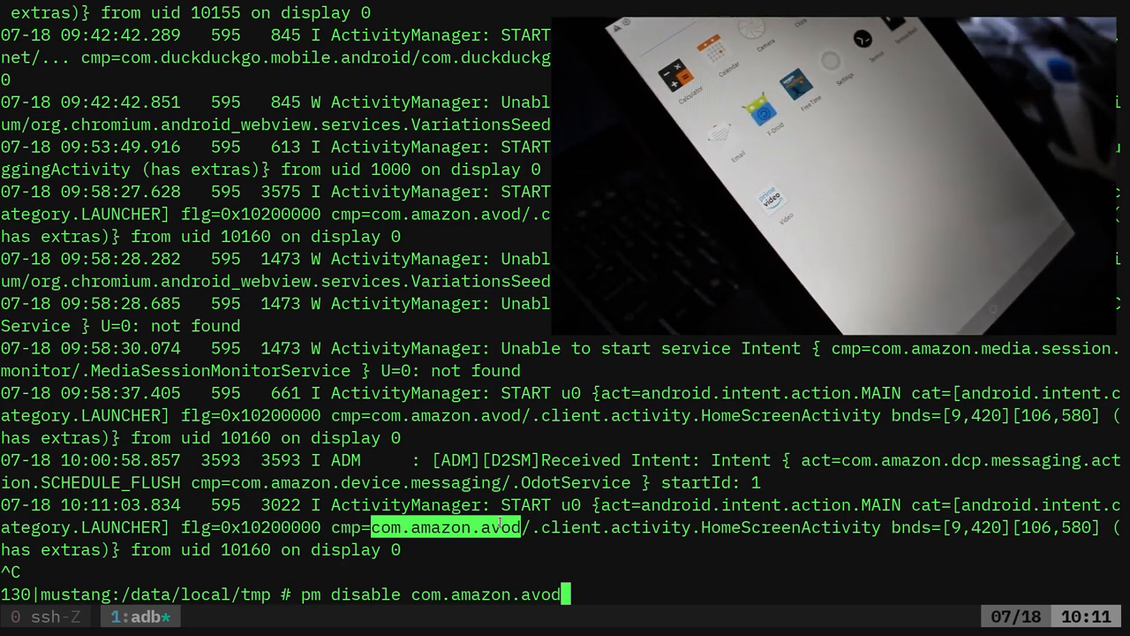
pyautogui.press('Return')
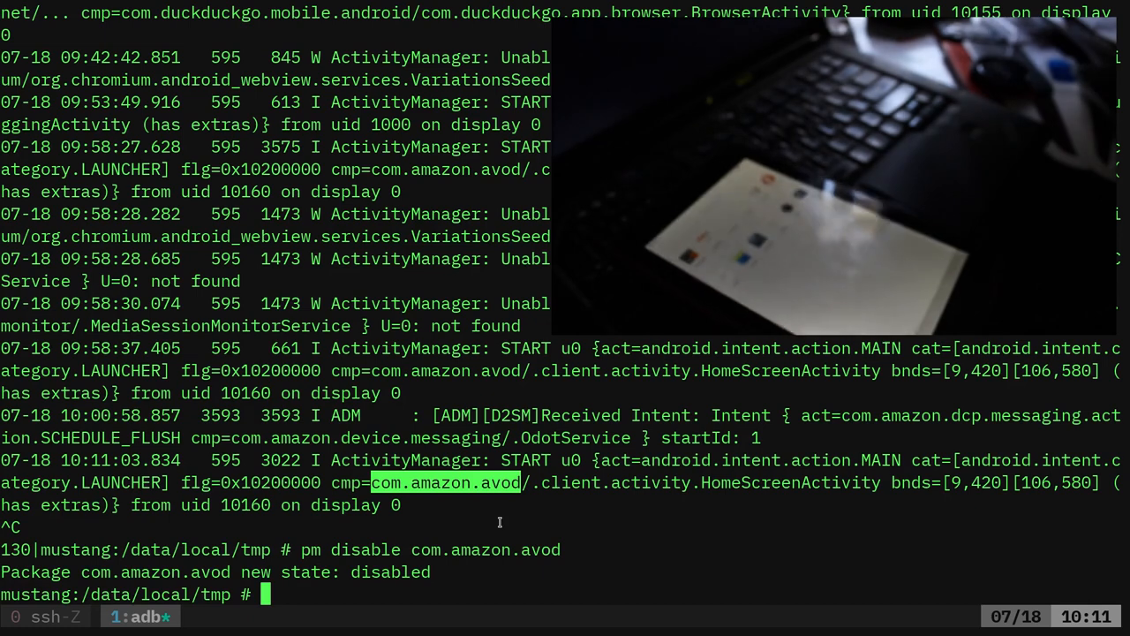
# Run logcat |grep cmp again to watch com.amazon.tahoe launching
pyautogui.write('logcat |grep')
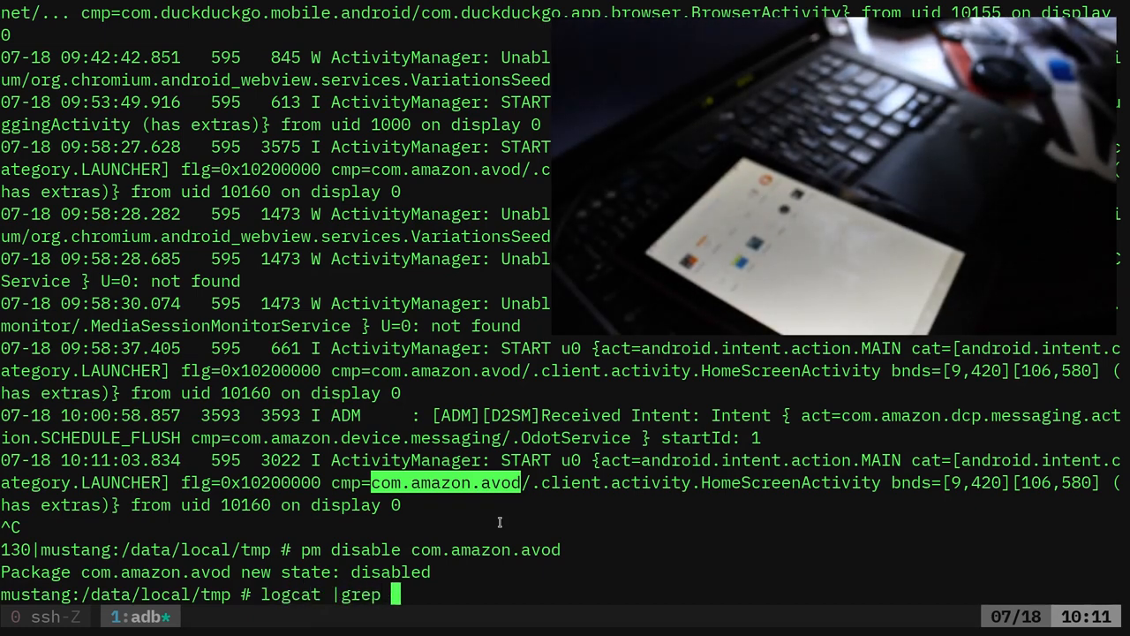
pyautogui.write('cmp')
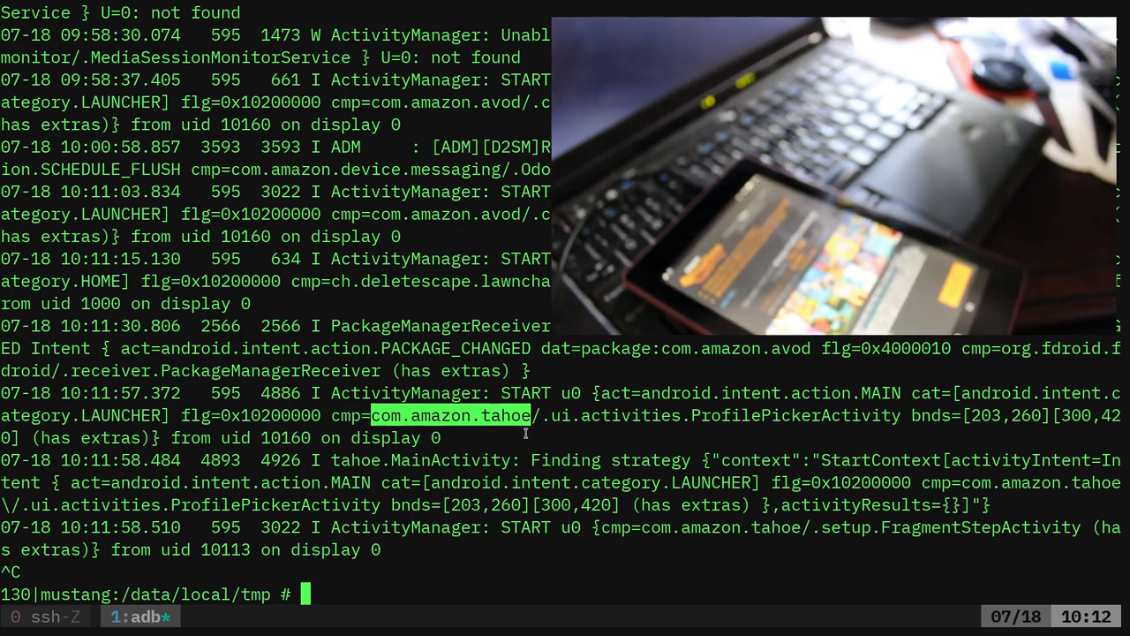
# Run 'pm disable com.amazon.tahoe' in the tablet's root adb shell
pyautogui.write('pm')
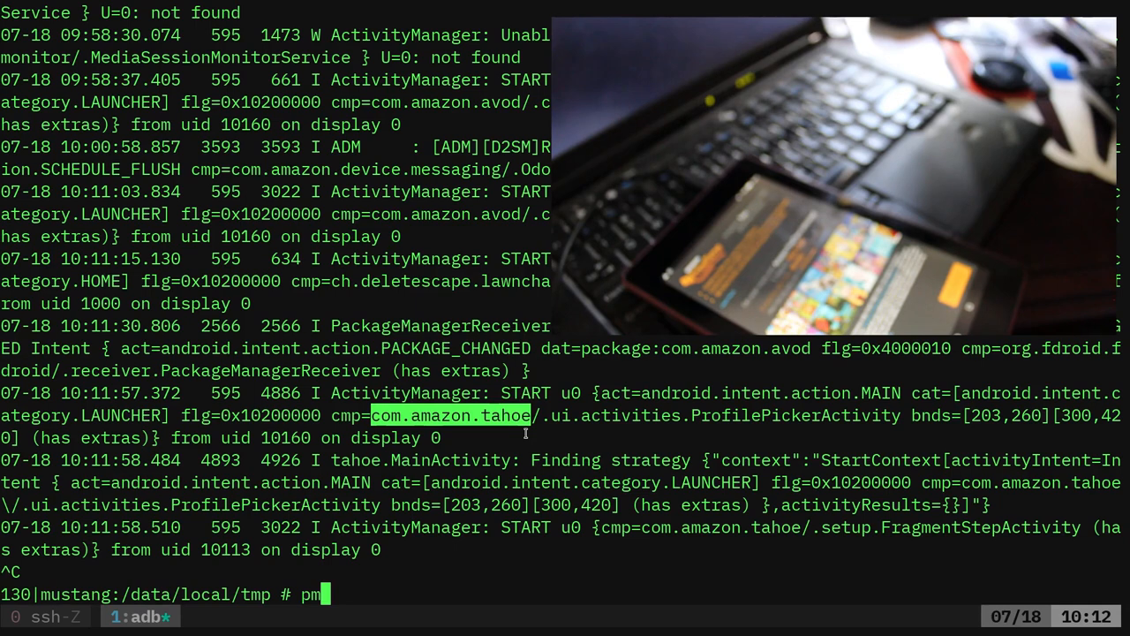
pyautogui.write('disable')
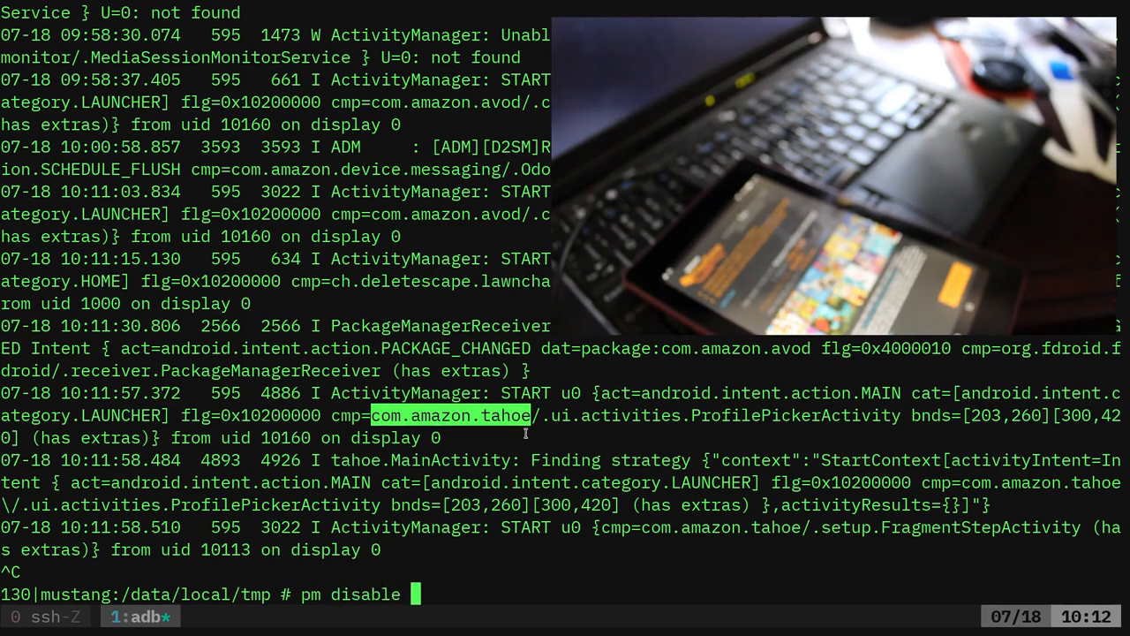
pyautogui.write('com.amazon.tahoe')
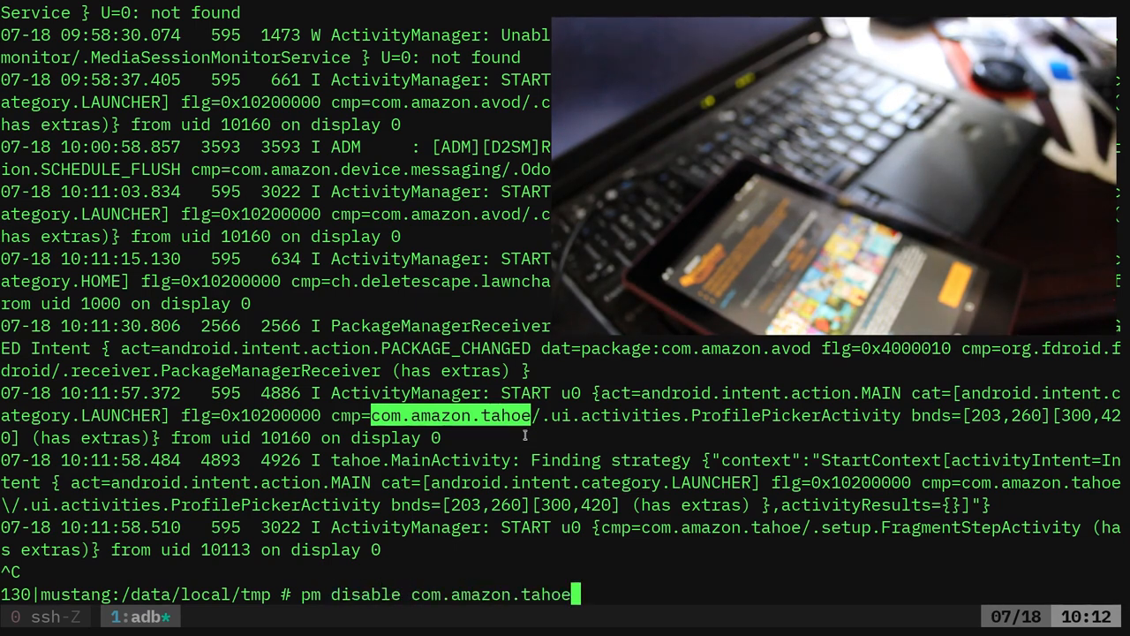
pyautogui.press('Return')
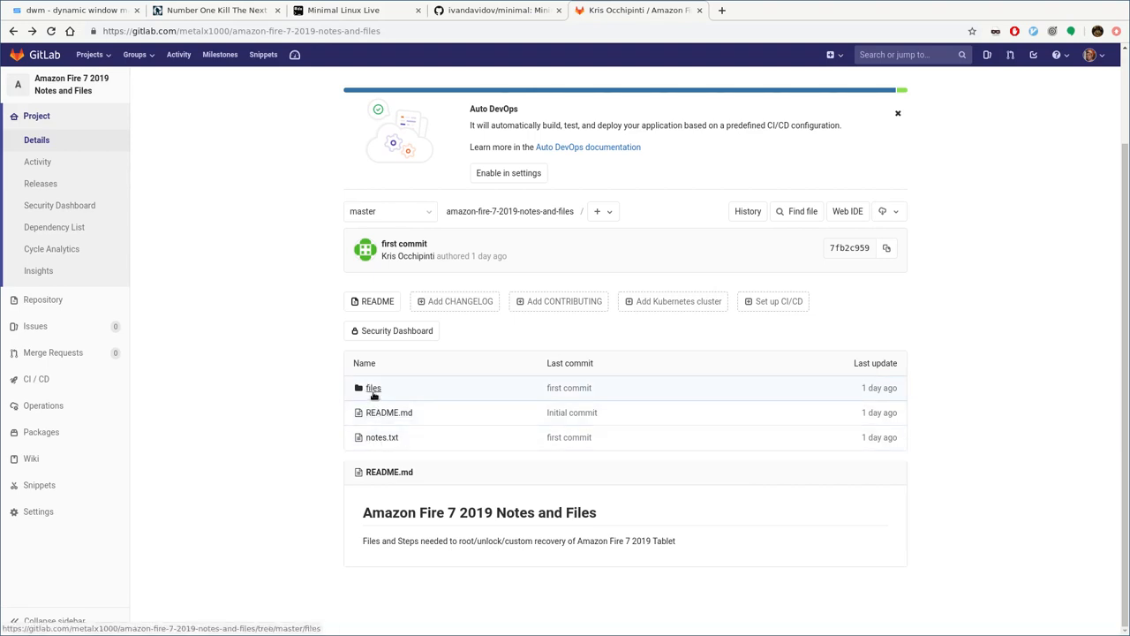
pyautogui.click(372, 387)
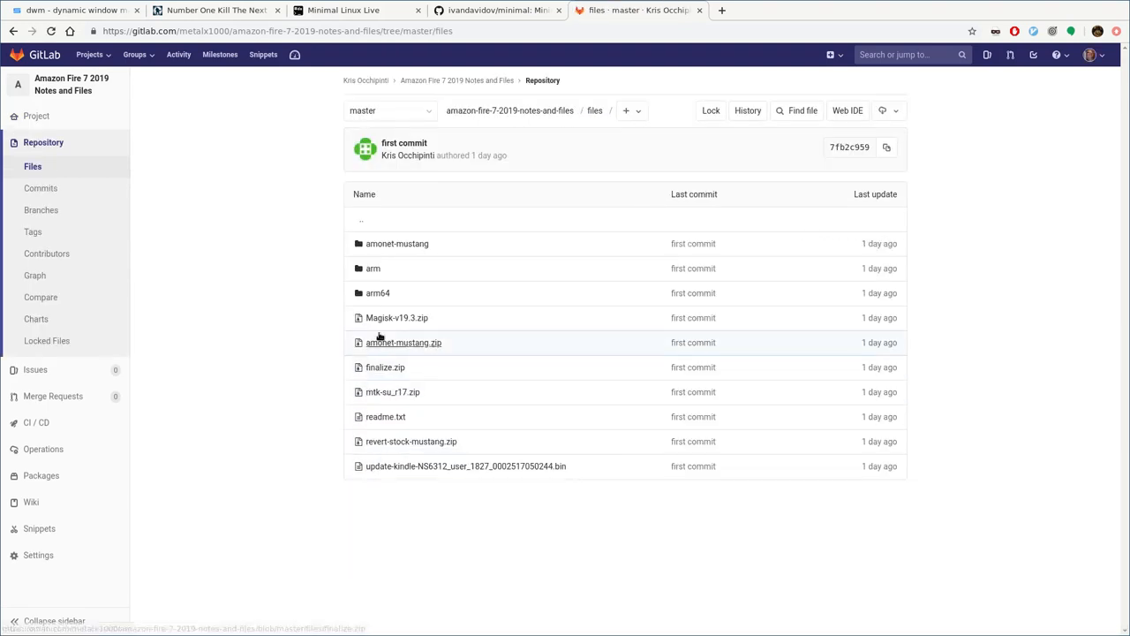
pyautogui.moveTo(378, 292)
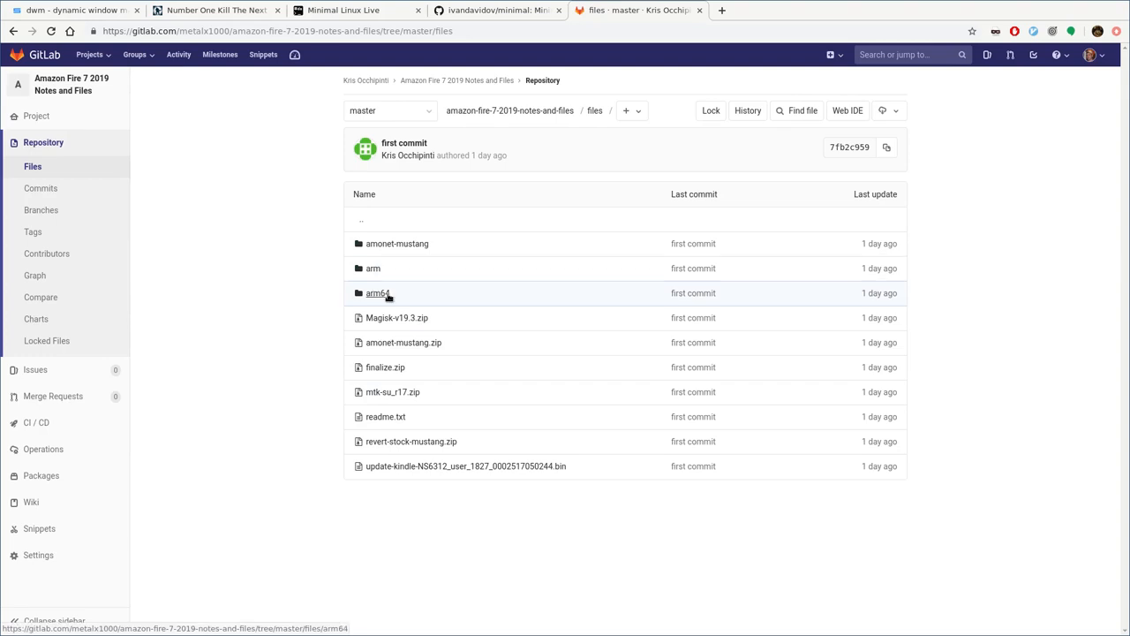
pyautogui.moveTo(373, 274)
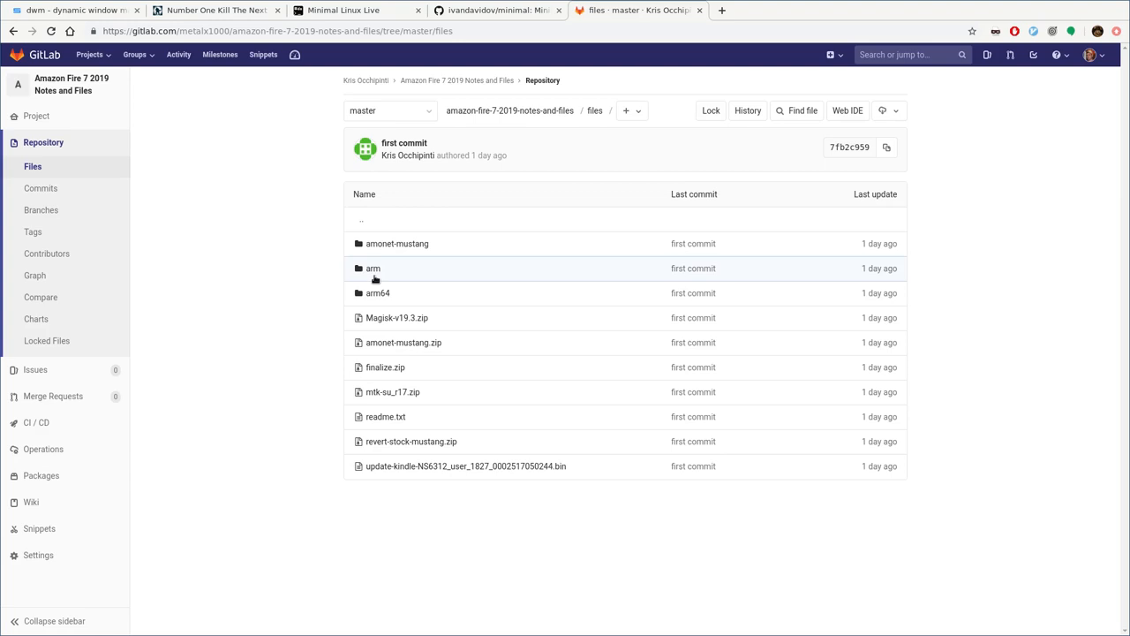
pyautogui.moveTo(373, 268)
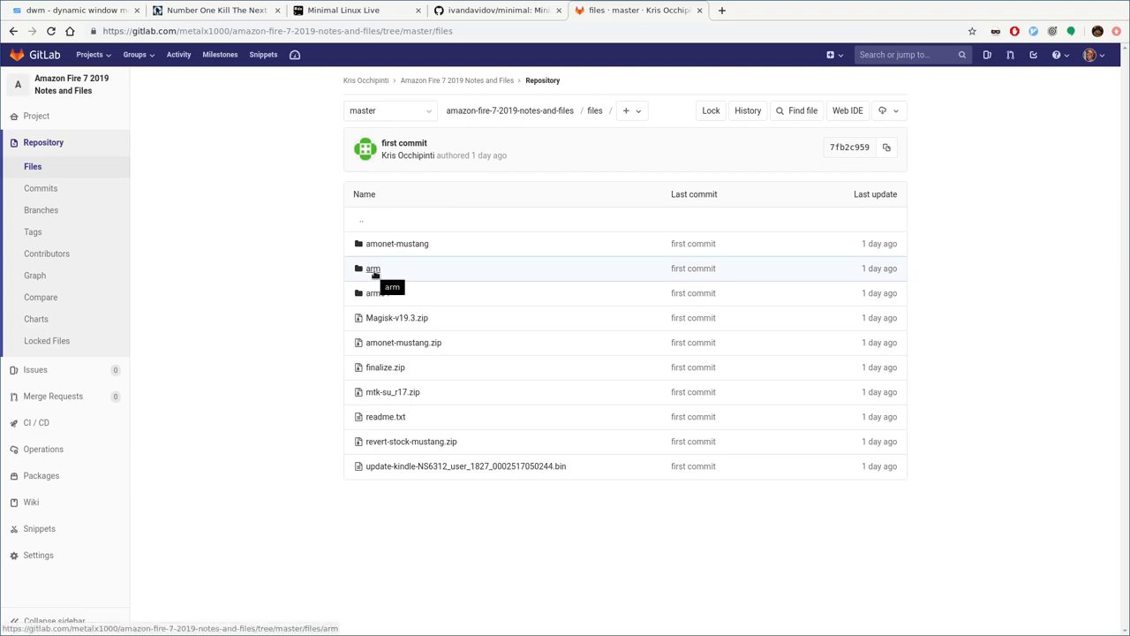
pyautogui.moveTo(377, 292)
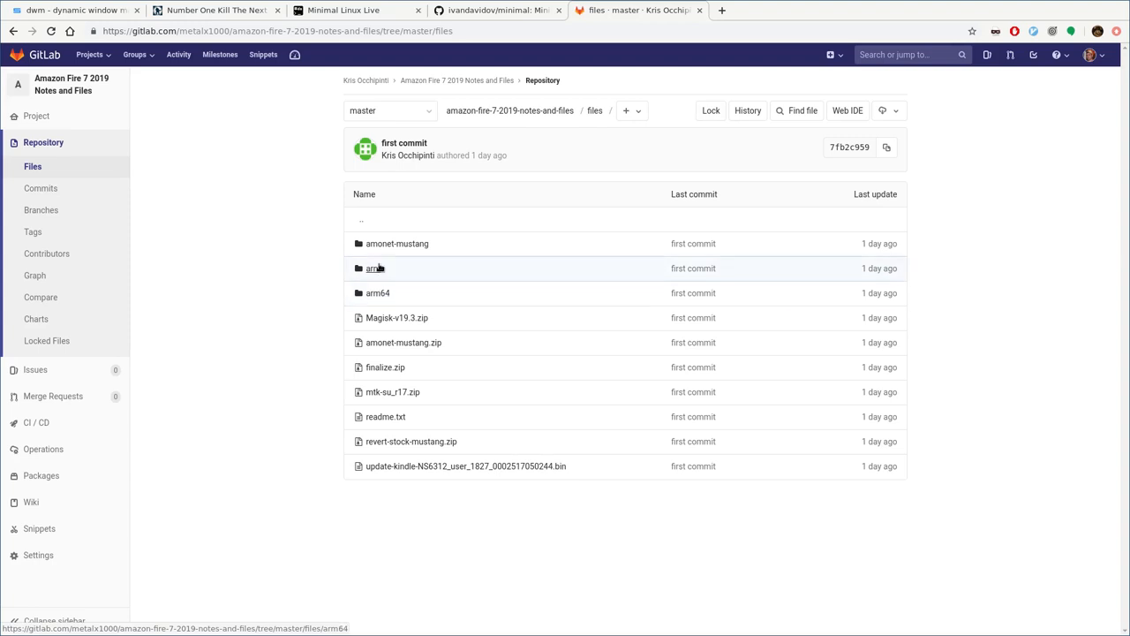
pyautogui.click(374, 268)
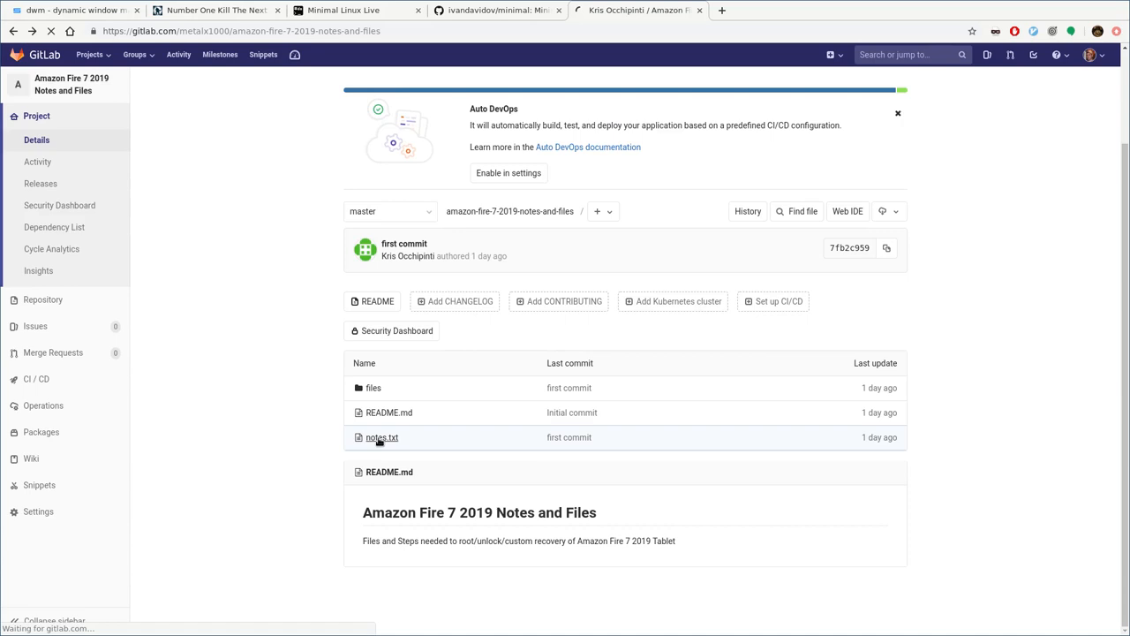
# Open notes.txt and select the package install and mtk-su push command lines
pyautogui.click(382, 437)
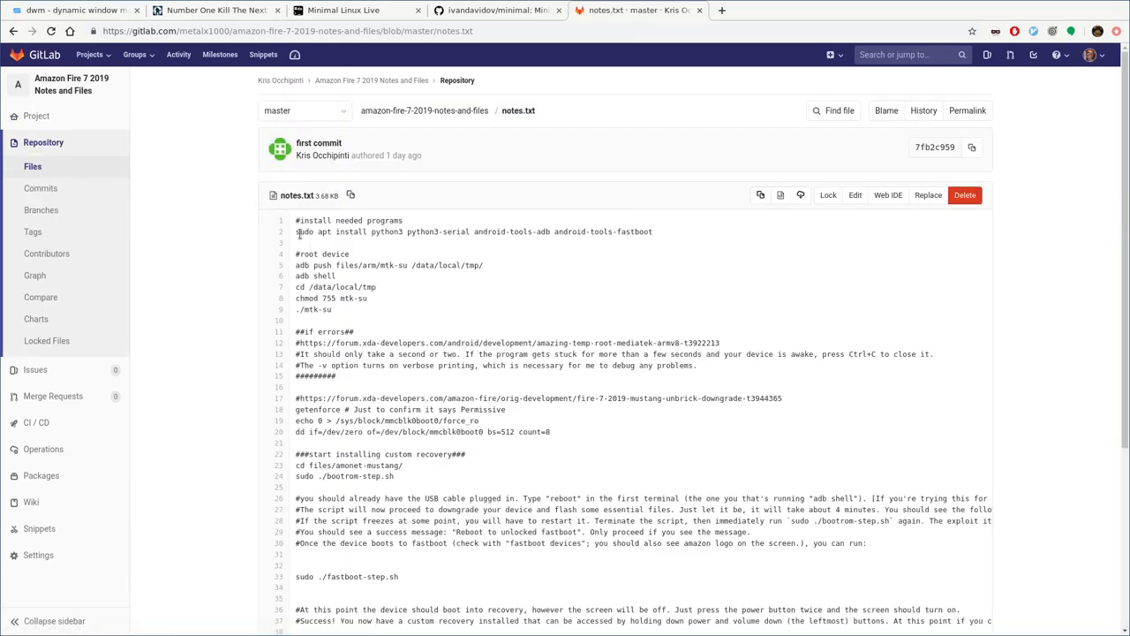
pyautogui.tripleClick(474, 231)
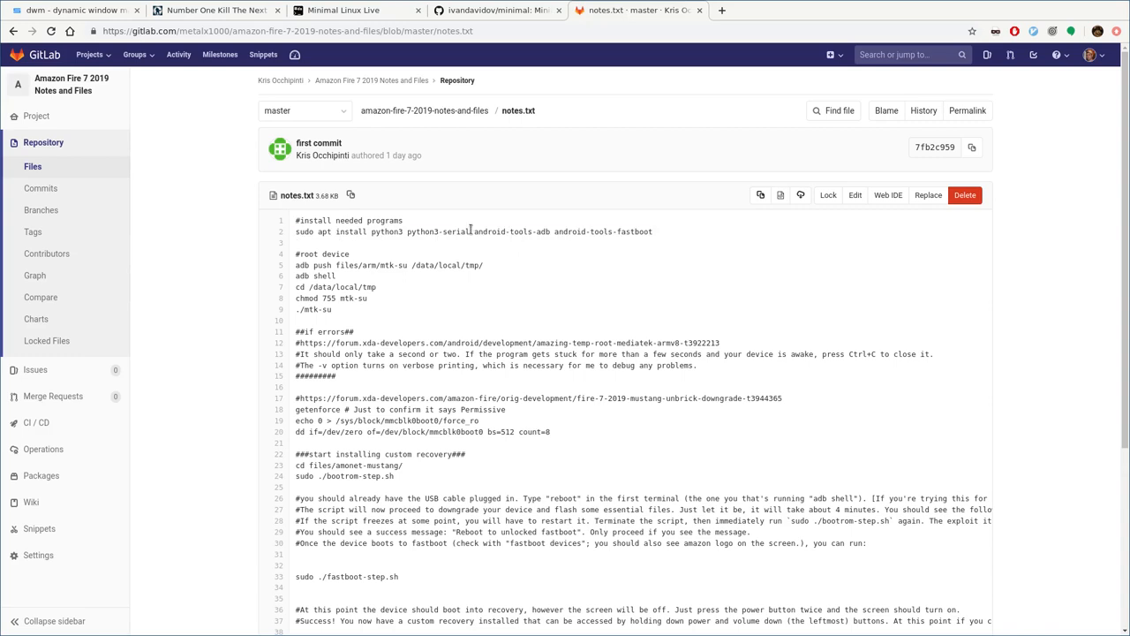
pyautogui.doubleClick(512, 230)
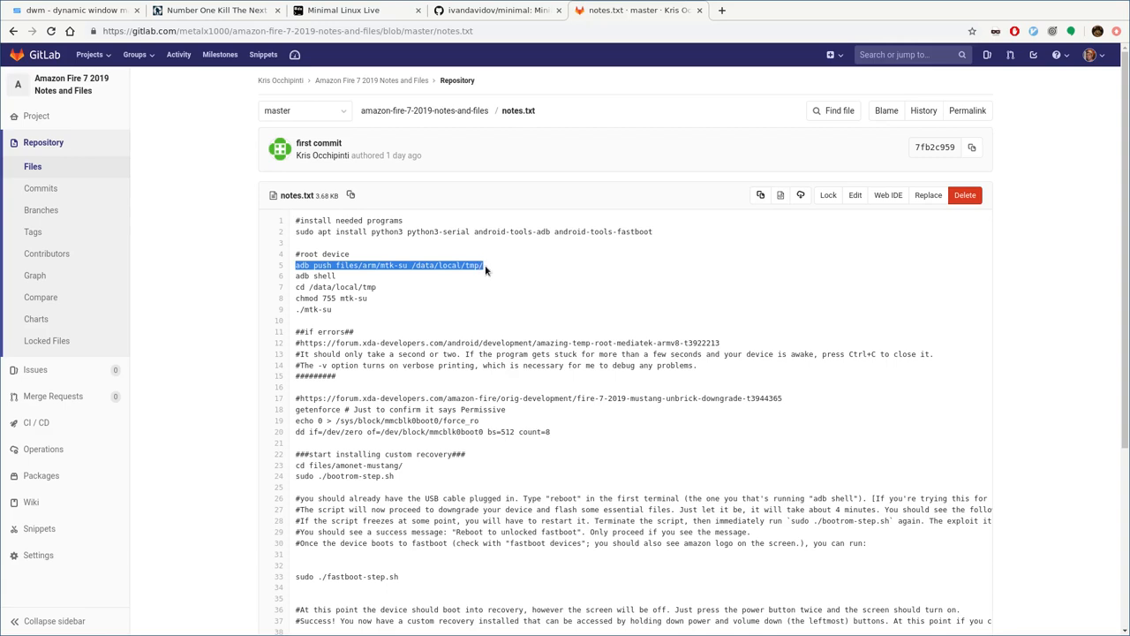
pyautogui.doubleClick(315, 275)
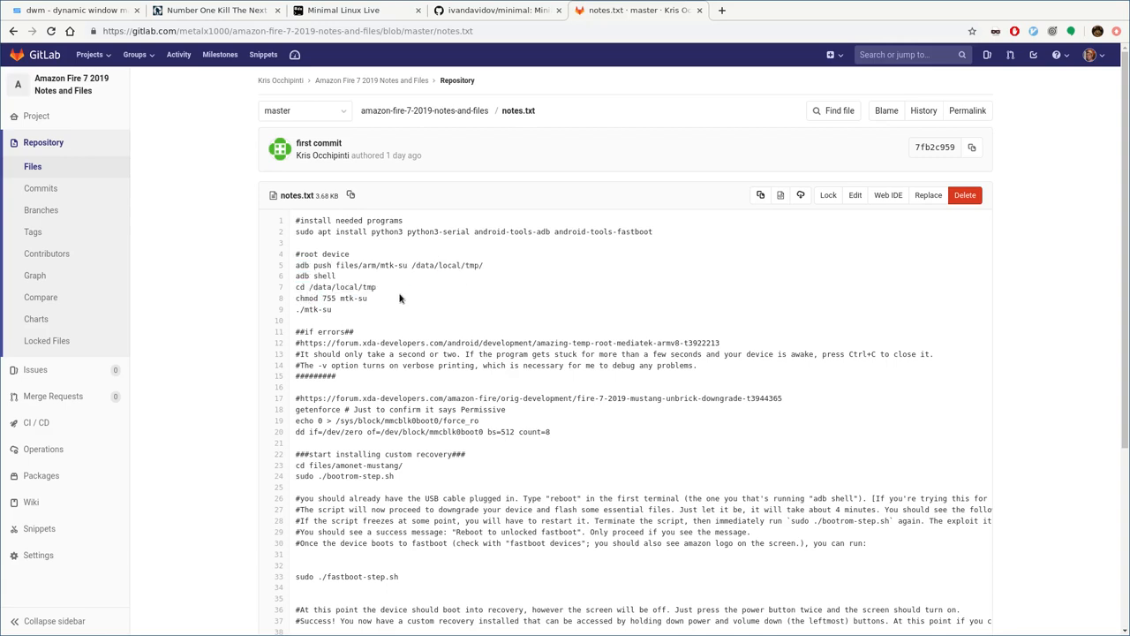
# Select the ./mtk-su command and scroll through the notes file
pyautogui.doubleClick(314, 308)
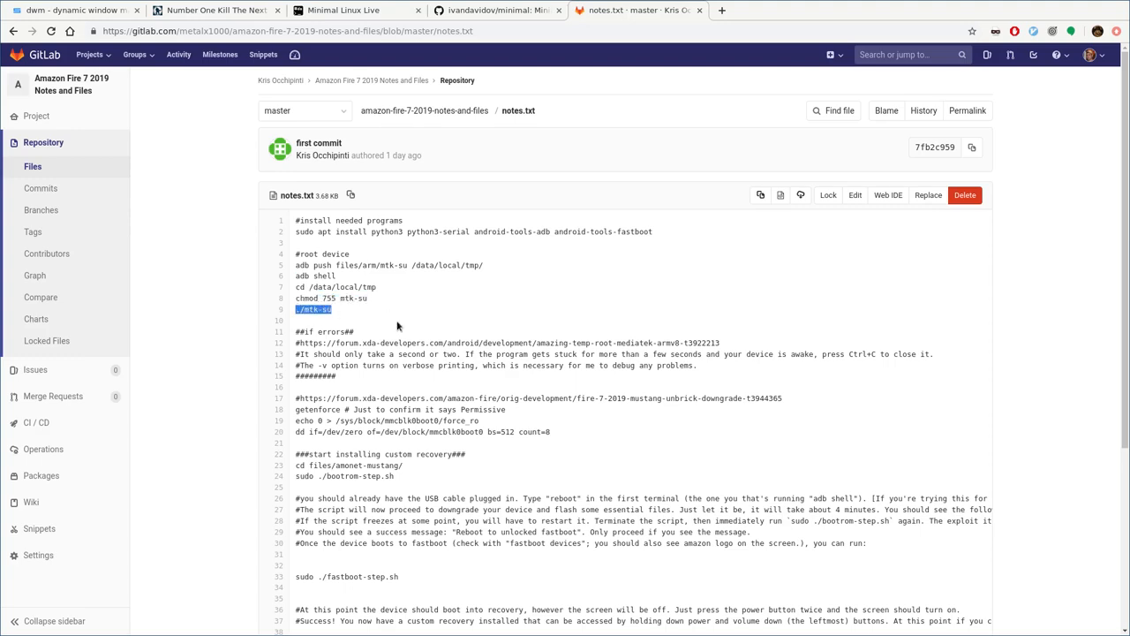
pyautogui.scroll(-3)
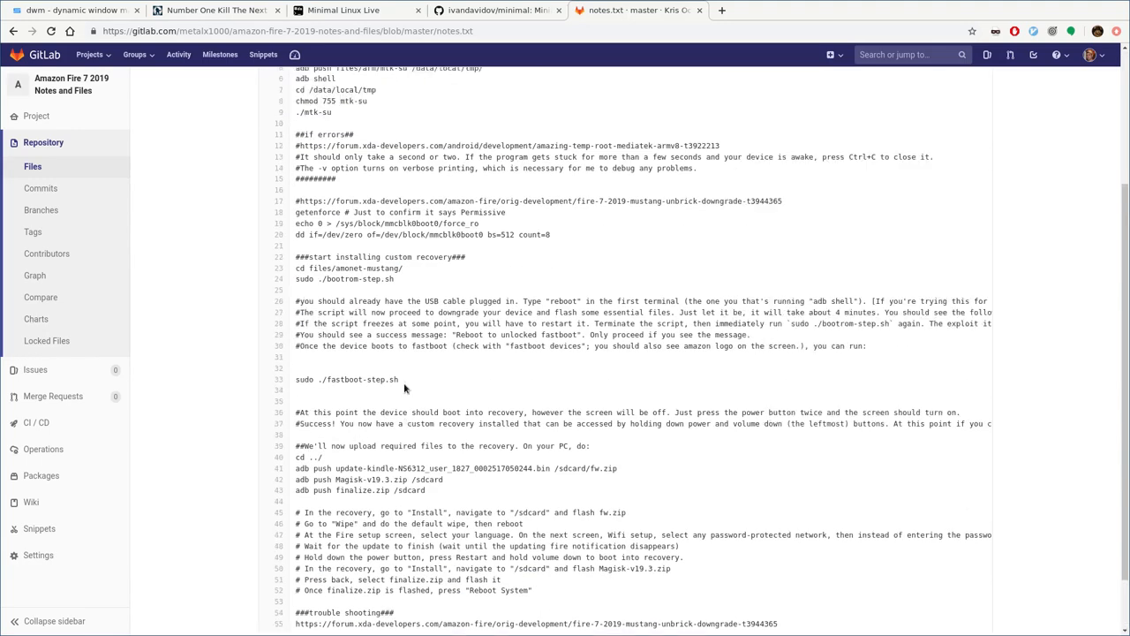
pyautogui.scroll(3)
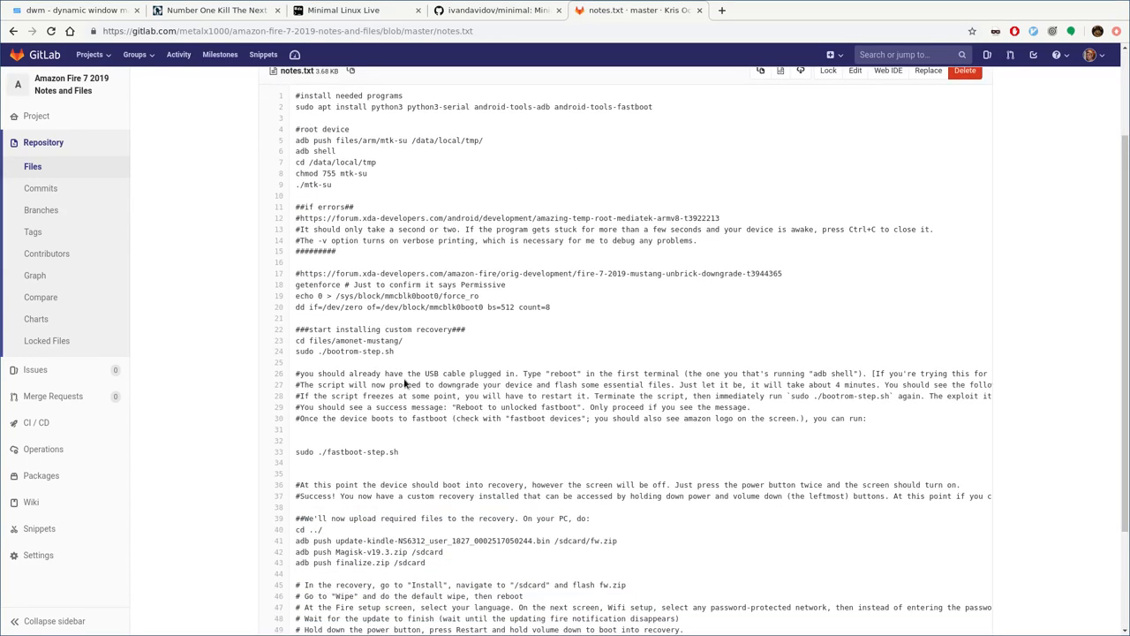
pyautogui.scroll(3)
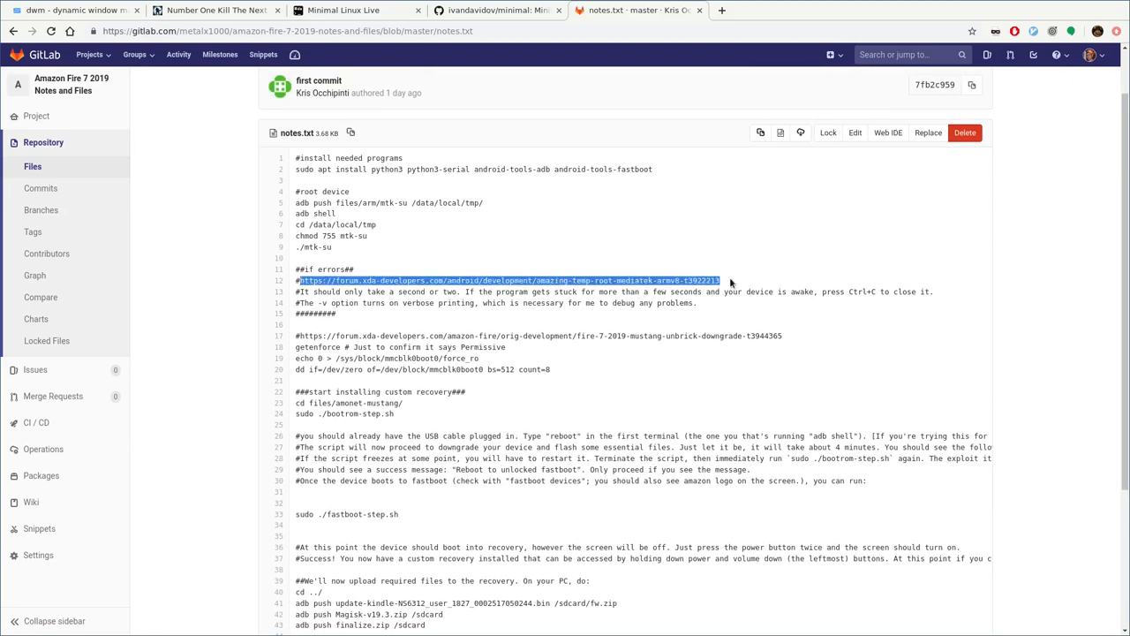
pyautogui.moveTo(670, 207)
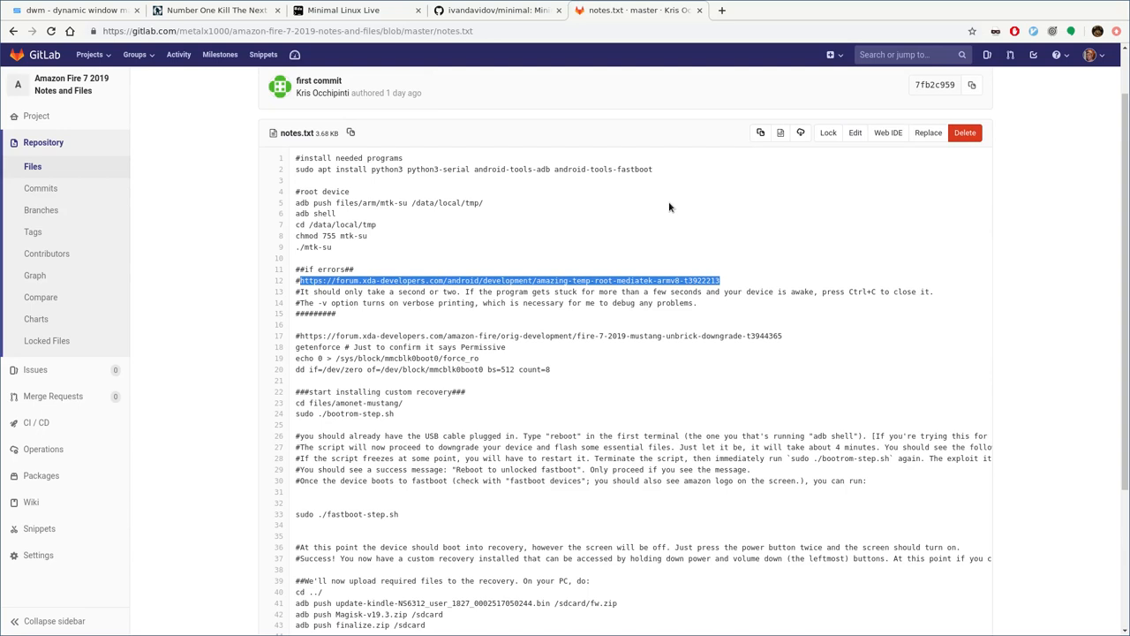
pyautogui.moveTo(680, 239)
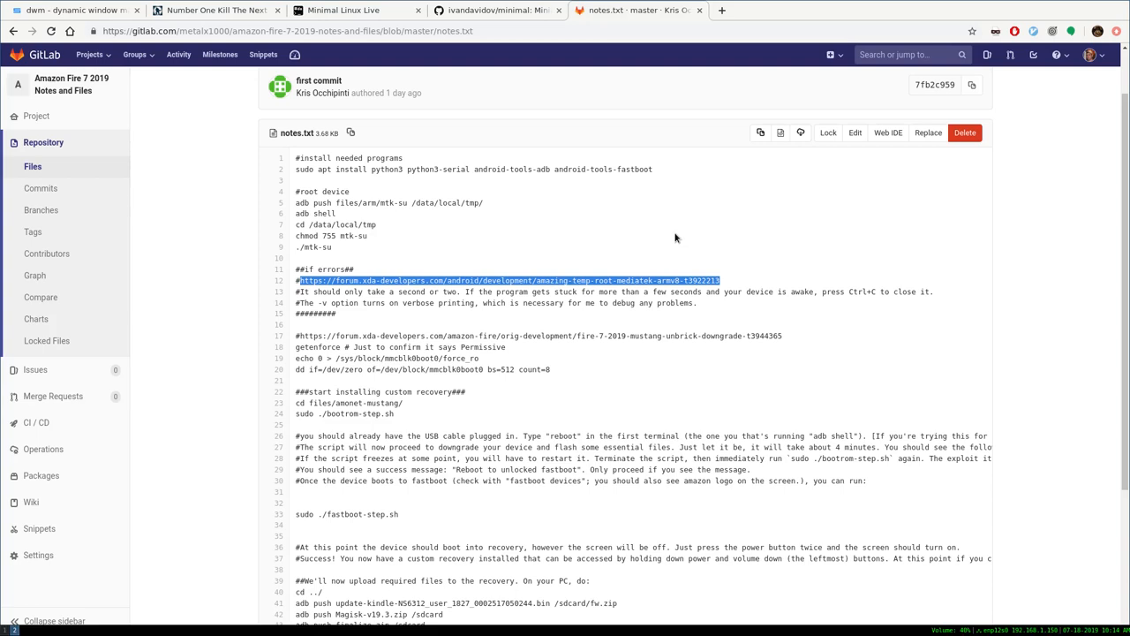
pyautogui.moveTo(578, 237)
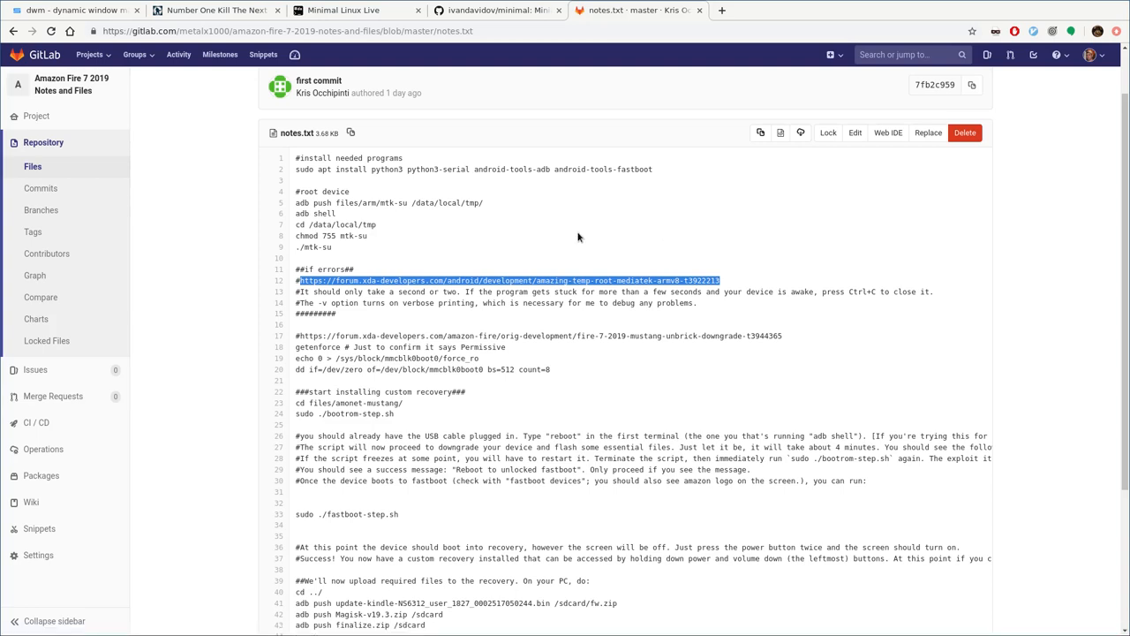
pyautogui.moveTo(586, 218)
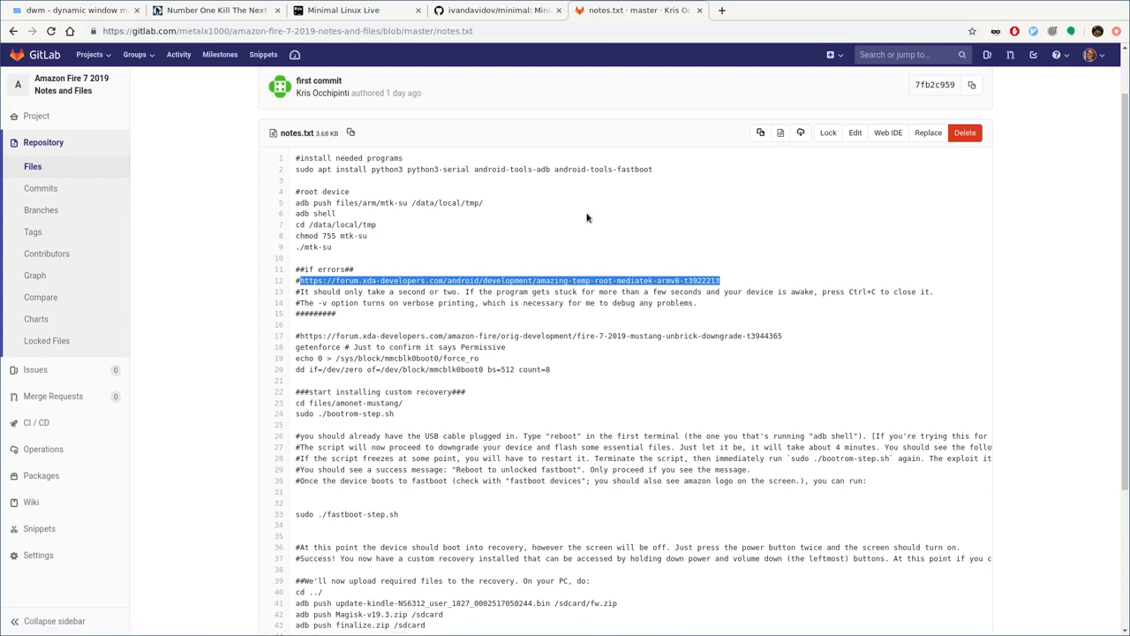
# Open filmsbykris.com in a new tab and navigate through VIDEOS to SUPPORT
pyautogui.click(862, 10)
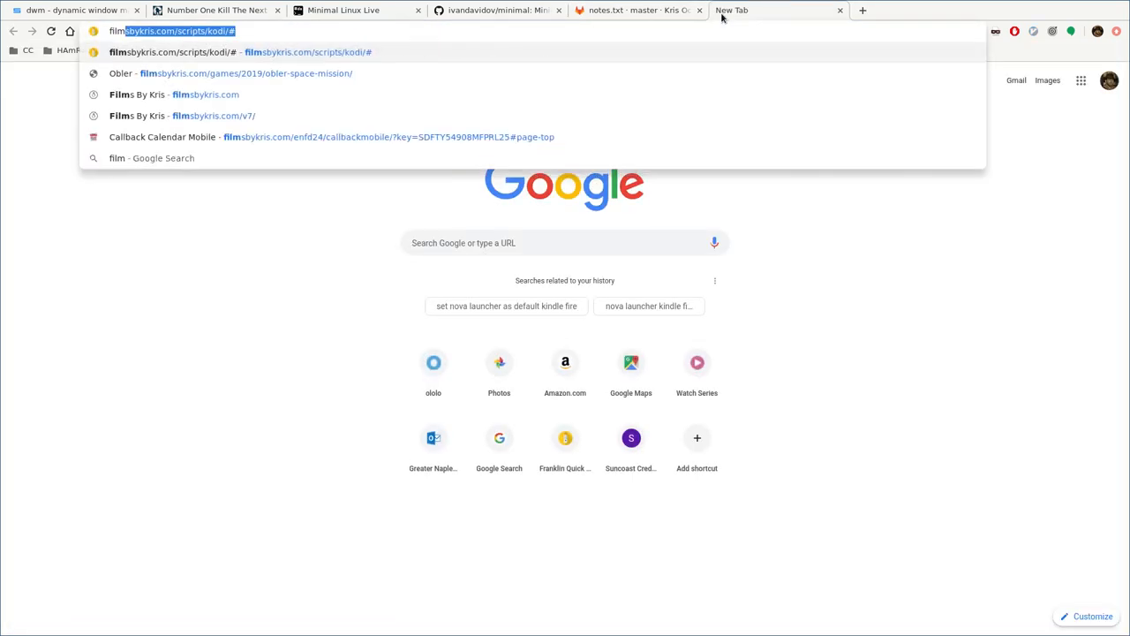
pyautogui.click(214, 116)
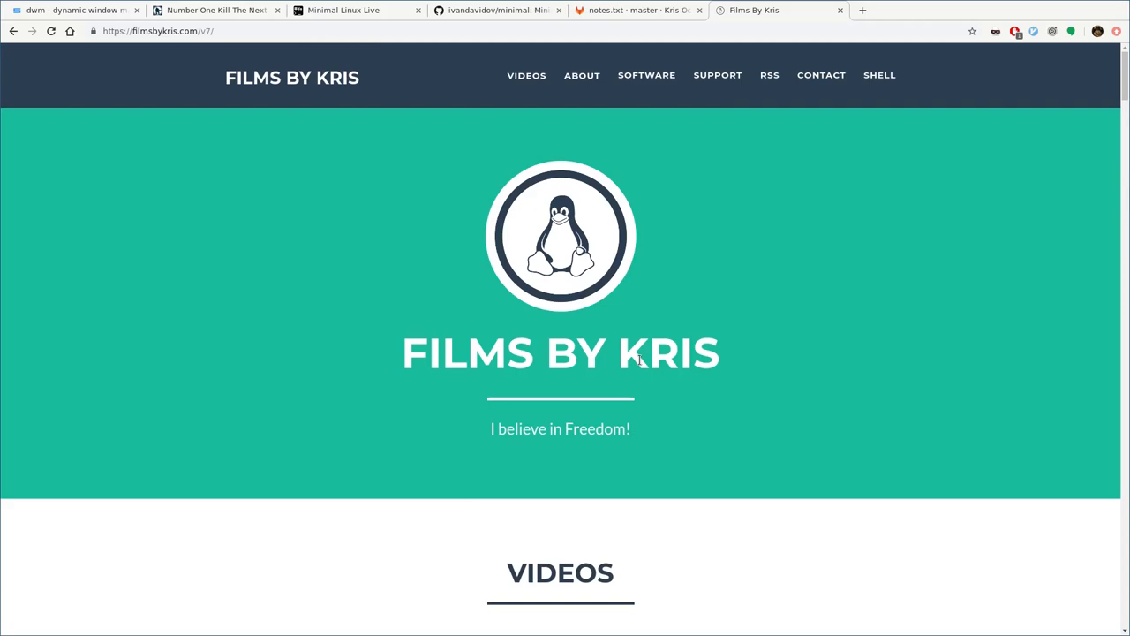
pyautogui.click(526, 75)
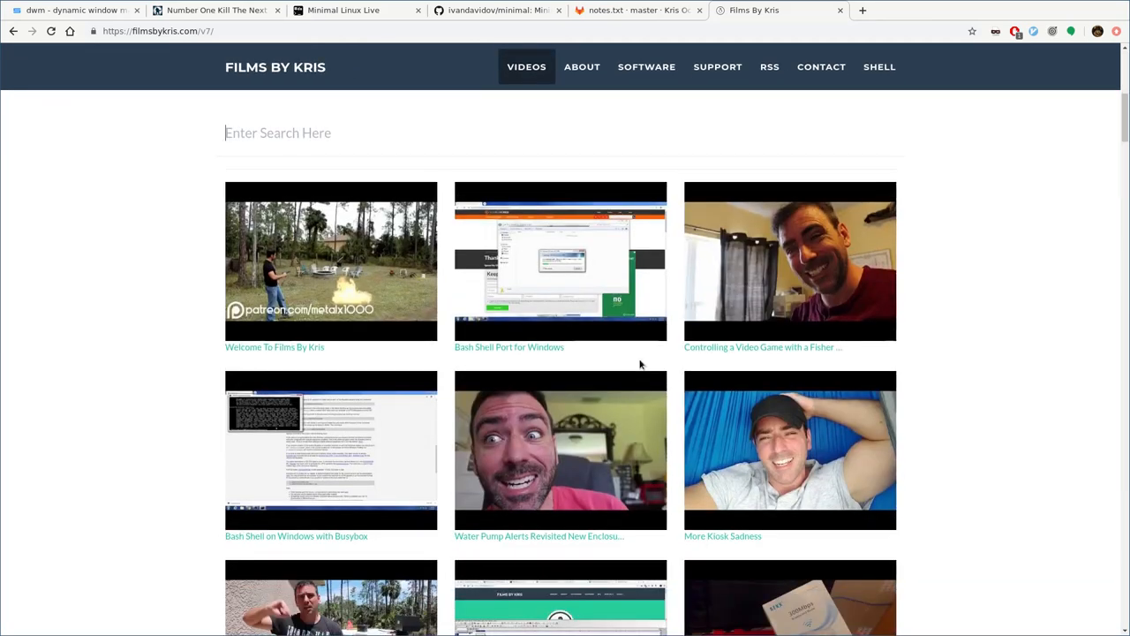
pyautogui.moveTo(718, 66)
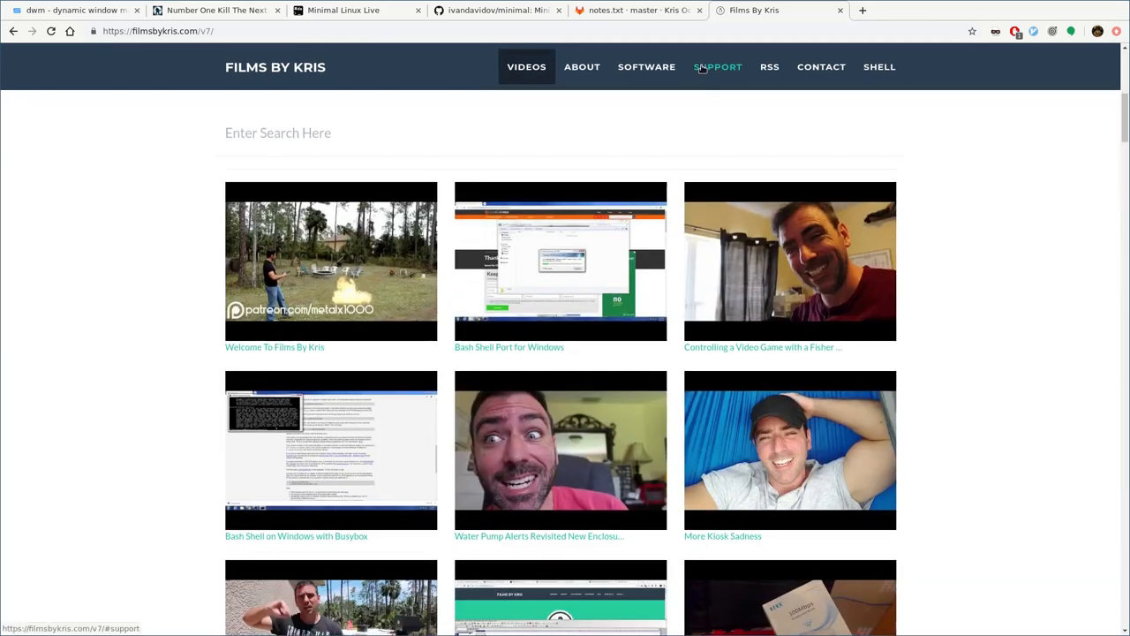
pyautogui.click(718, 66)
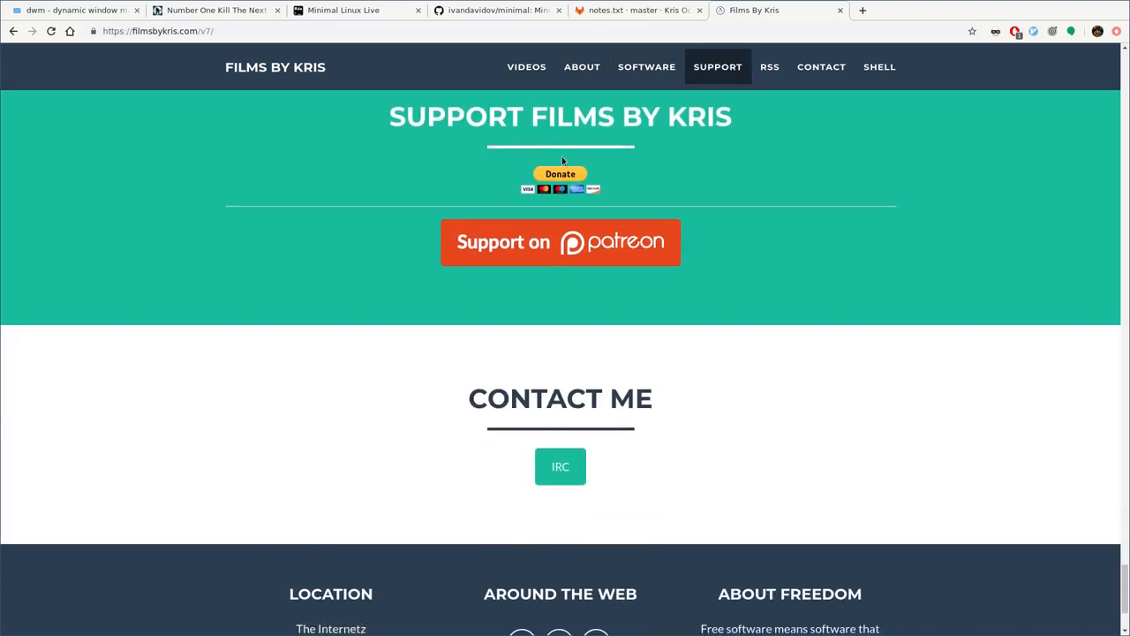
pyautogui.moveTo(562, 252)
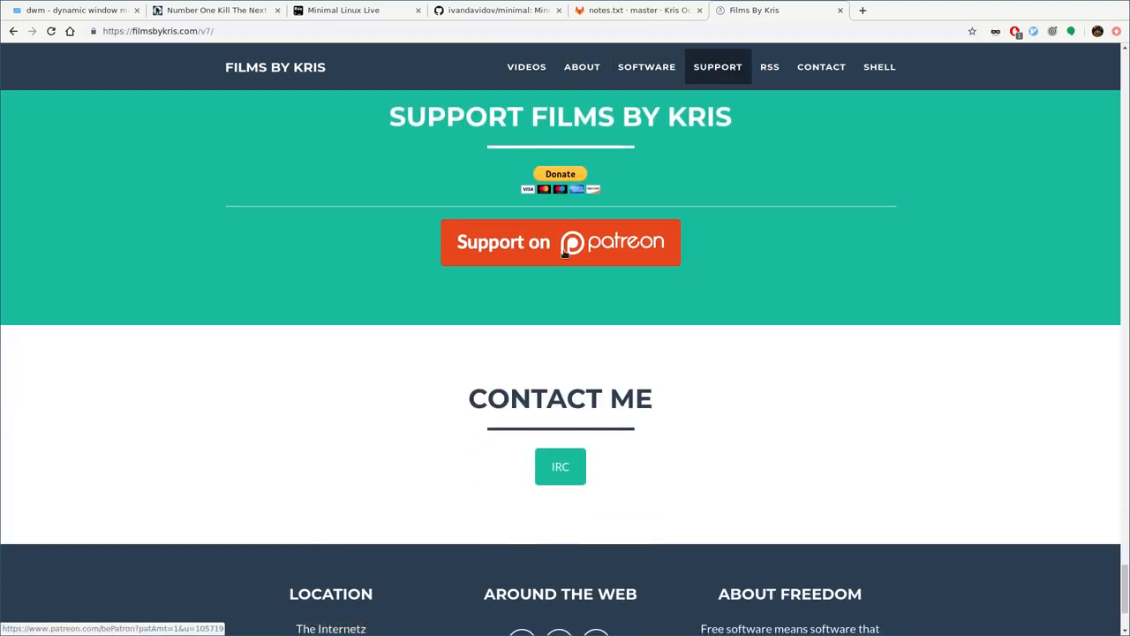